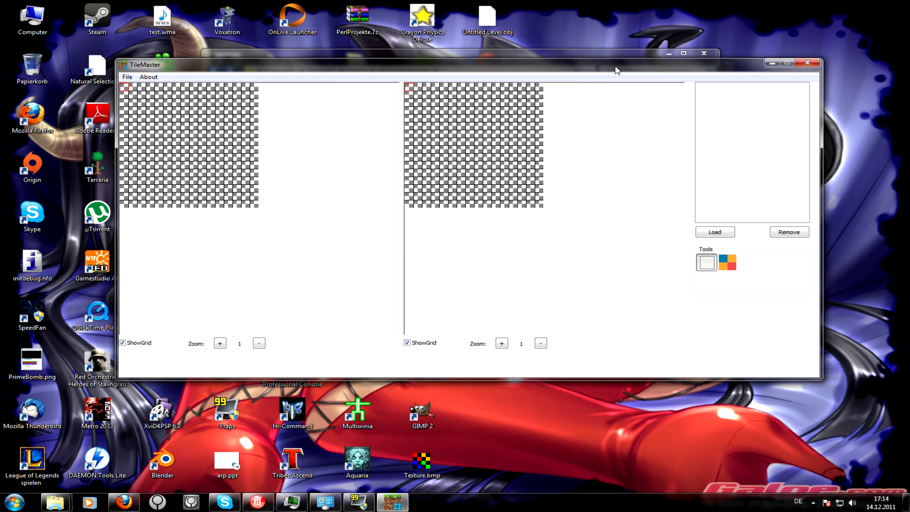
{"action": "mouse_move", "coordinate": [511, 155]}
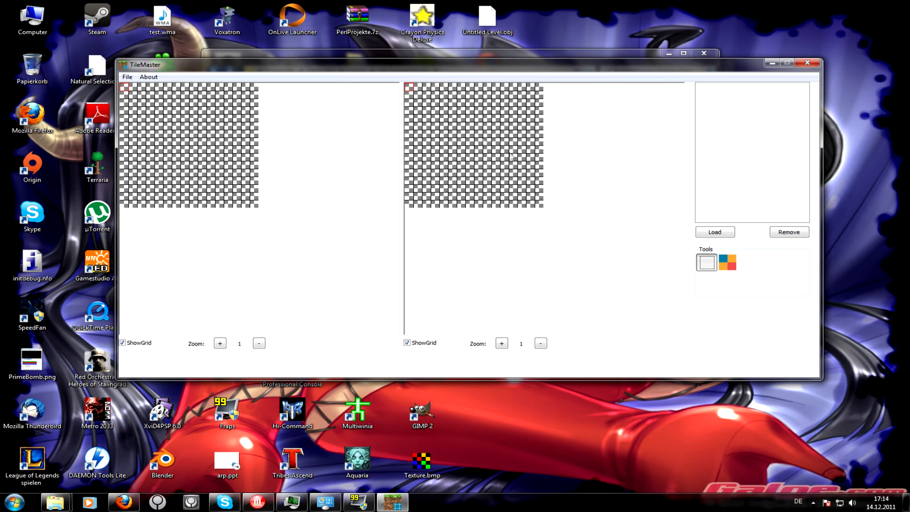
{"action": "mouse_move", "coordinate": [549, 178]}
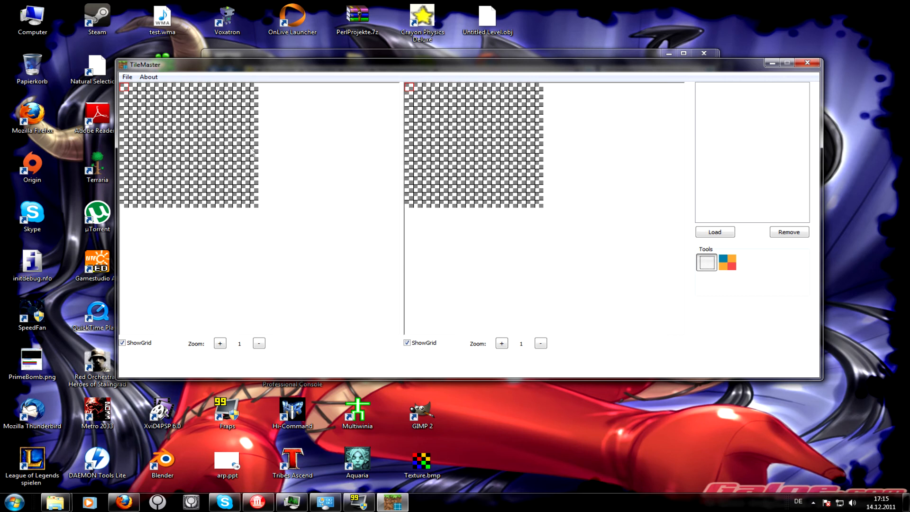
{"action": "mouse_move", "coordinate": [205, 147]}
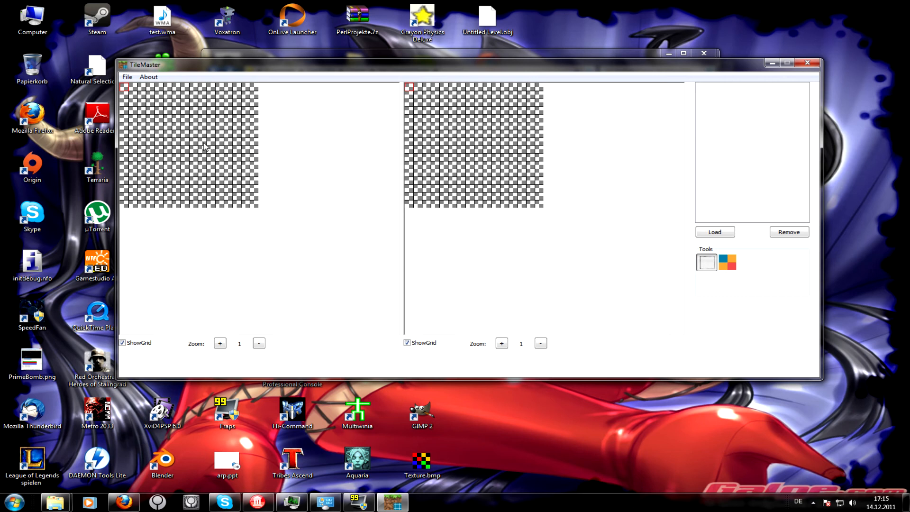
- Pick the coloured selection tool and outline a rectangular tile block on the right grid
{"action": "left_click", "coordinate": [726, 262]}
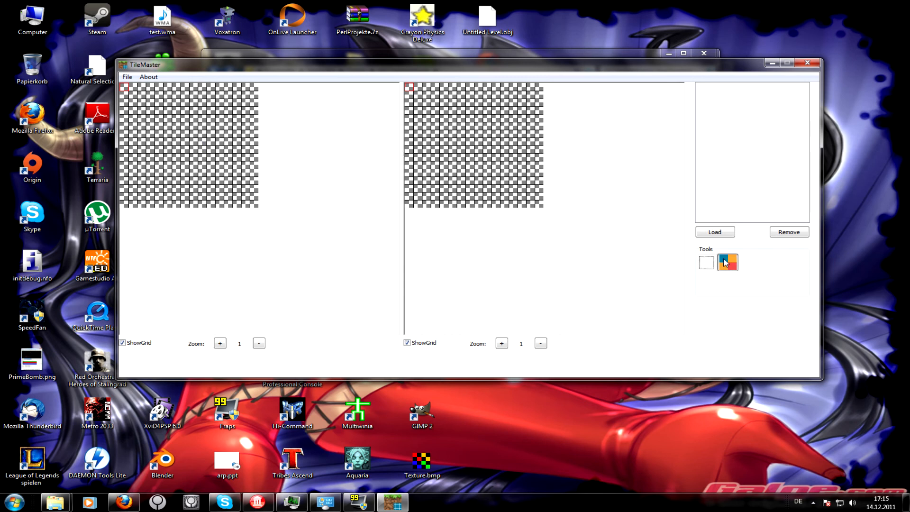
{"action": "mouse_move", "coordinate": [727, 261]}
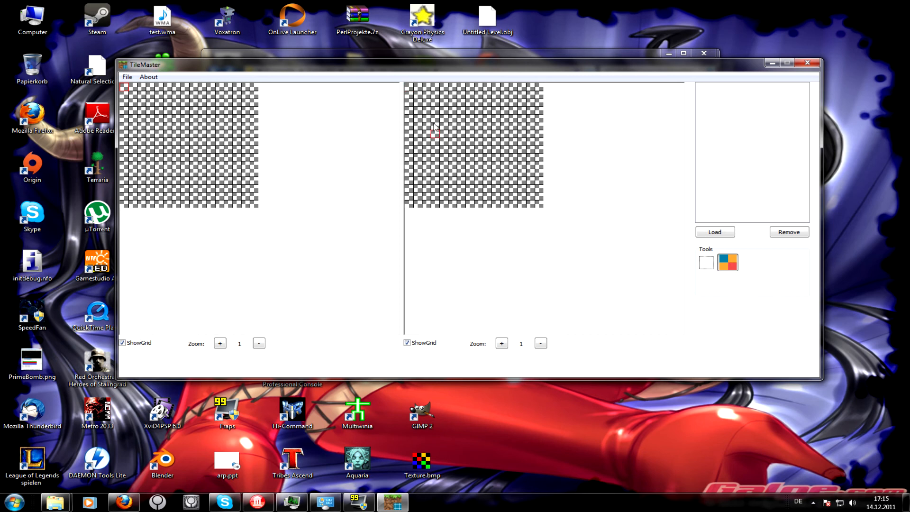
{"action": "left_click_drag", "start_coordinate": [409, 122], "coordinate": [525, 162]}
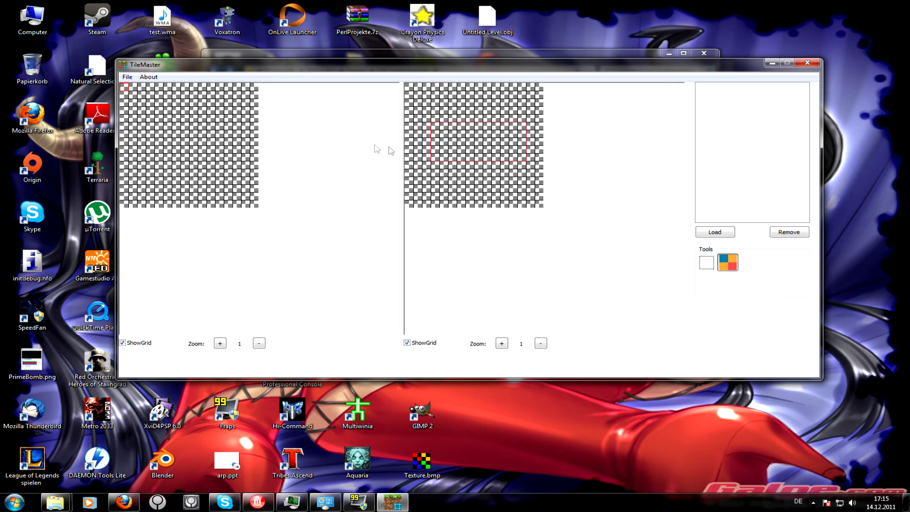
{"action": "mouse_move", "coordinate": [666, 219]}
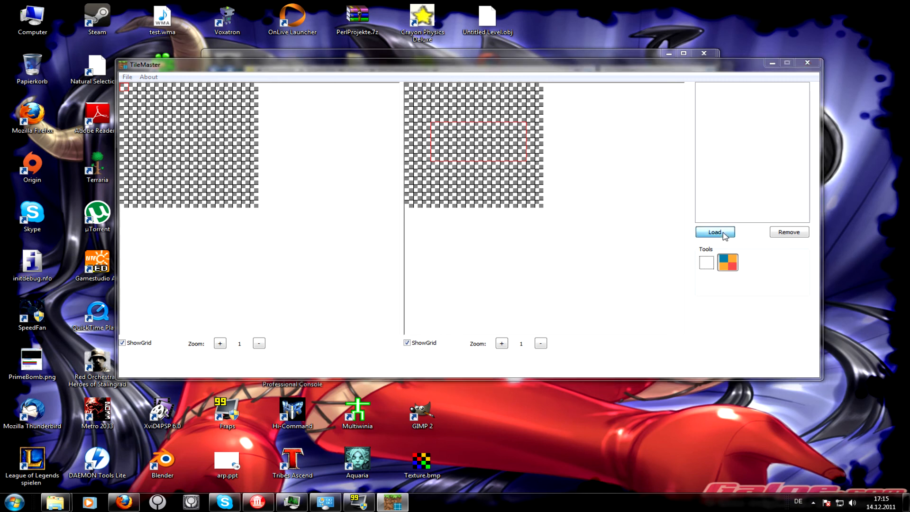
- Load terrain.png into the right canvas with a 16 by 16 tile count
{"action": "left_click", "coordinate": [714, 231]}
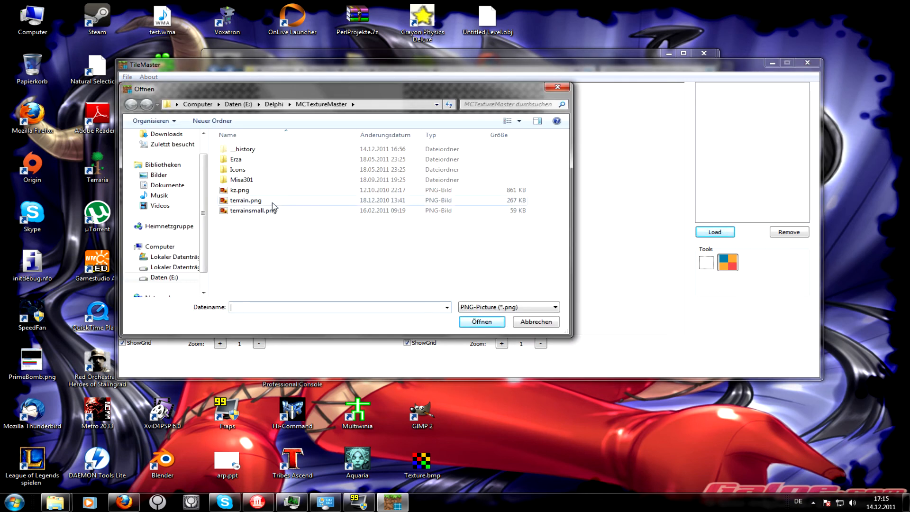
{"action": "left_click", "coordinate": [480, 321]}
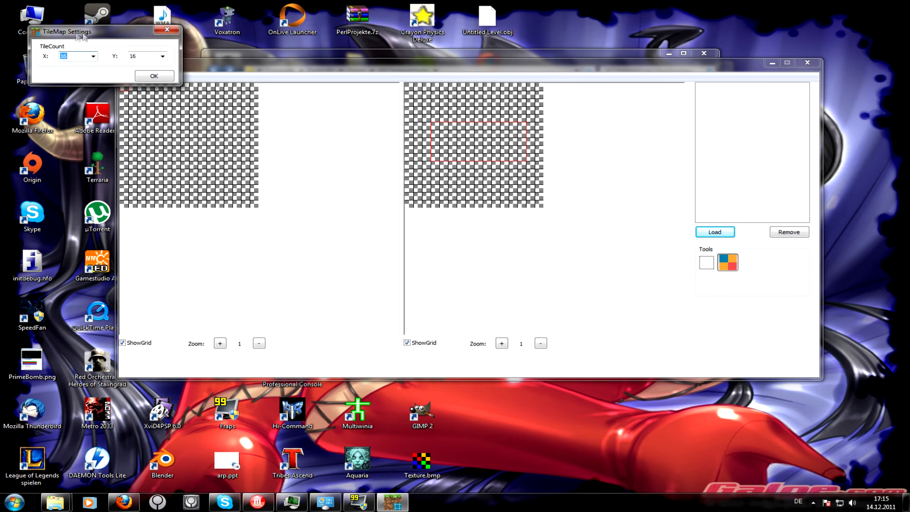
{"action": "left_click_drag", "start_coordinate": [104, 32], "coordinate": [771, 15]}
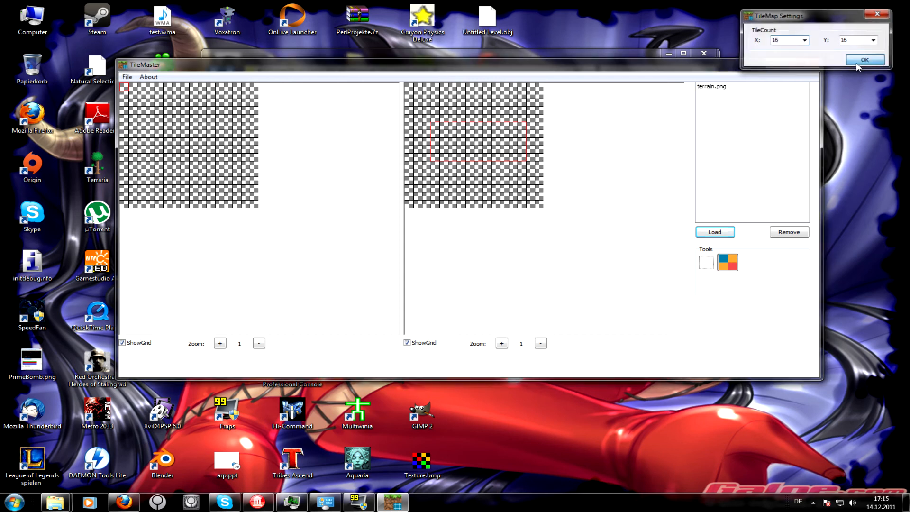
{"action": "left_click", "coordinate": [864, 60]}
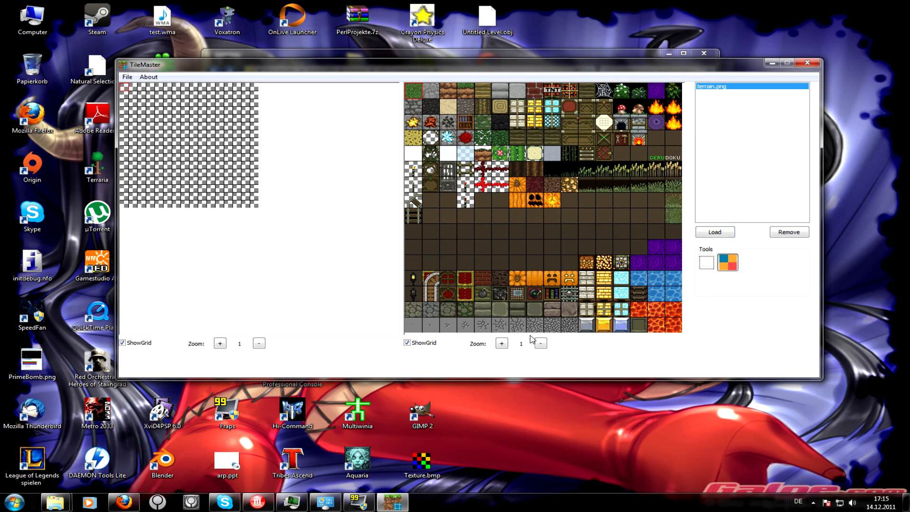
{"action": "mouse_move", "coordinate": [532, 334]}
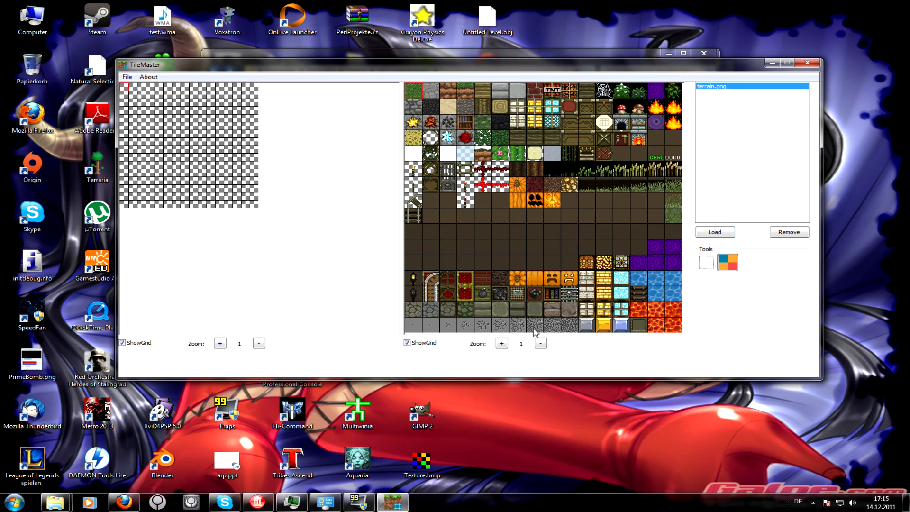
{"action": "mouse_move", "coordinate": [594, 68]}
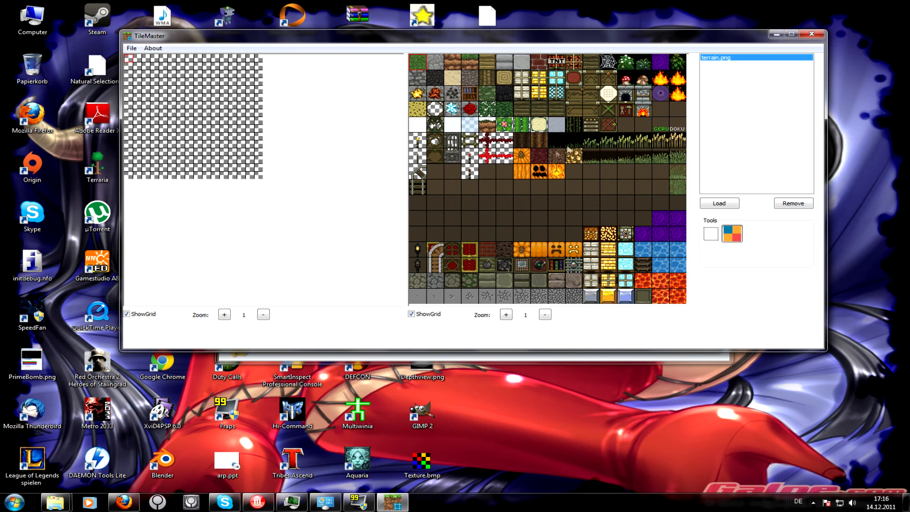
{"action": "mouse_move", "coordinate": [529, 161]}
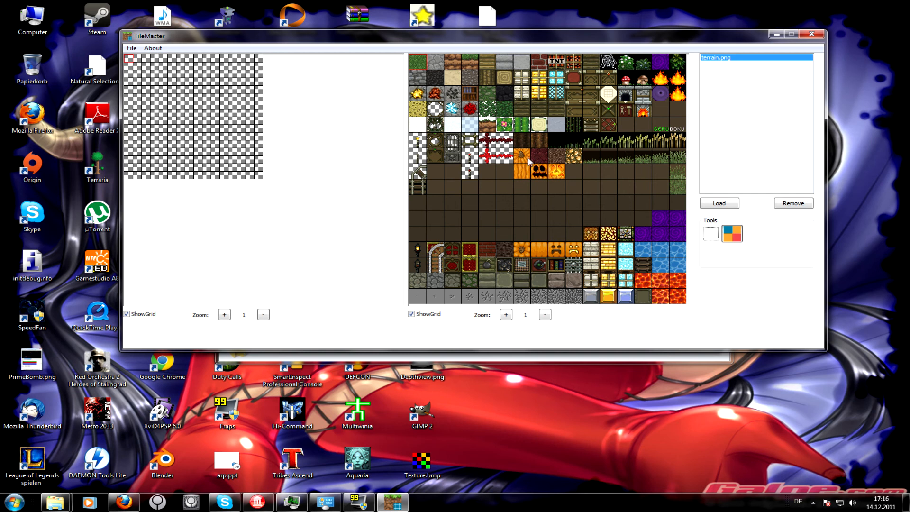
{"action": "mouse_move", "coordinate": [393, 93]}
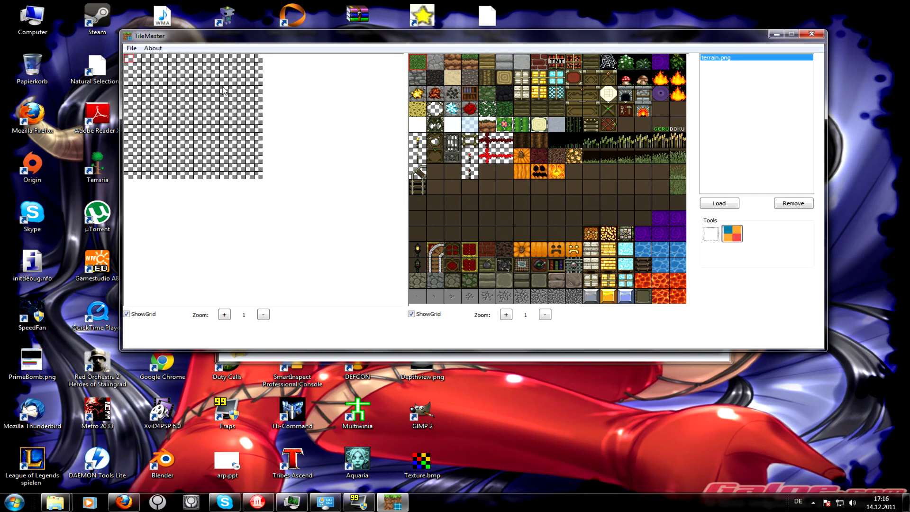
{"action": "mouse_move", "coordinate": [316, 112]}
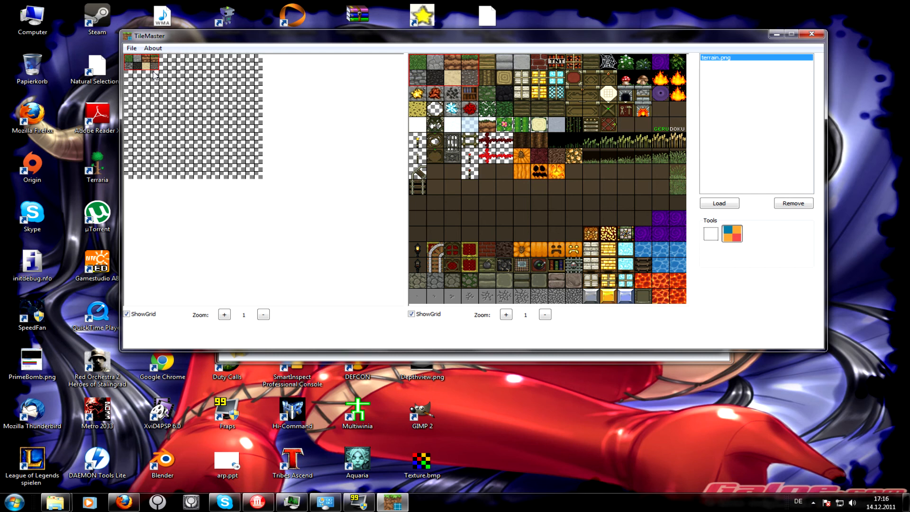
{"action": "mouse_move", "coordinate": [329, 39]}
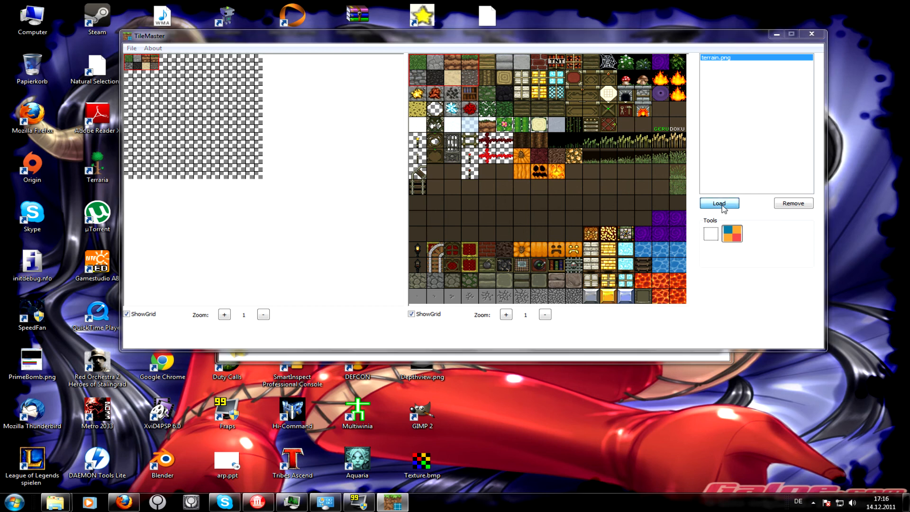
- Load terrainsmall.png at 16 by 16 tiles and create a new resolution-32 map
{"action": "left_click", "coordinate": [718, 203]}
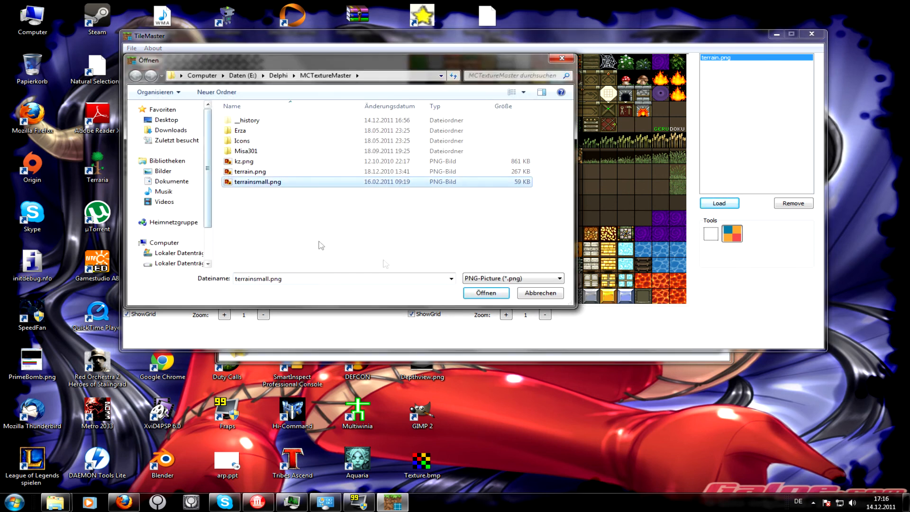
{"action": "left_click", "coordinate": [485, 292]}
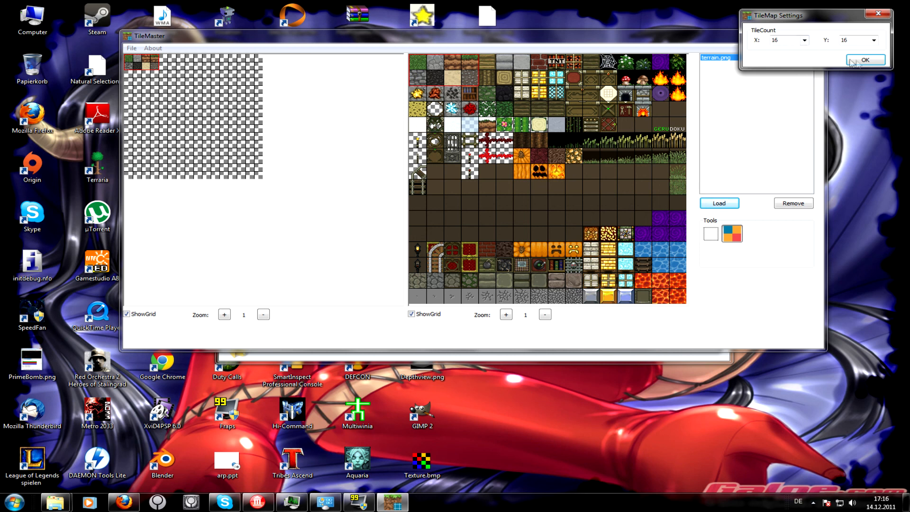
{"action": "left_click", "coordinate": [864, 60]}
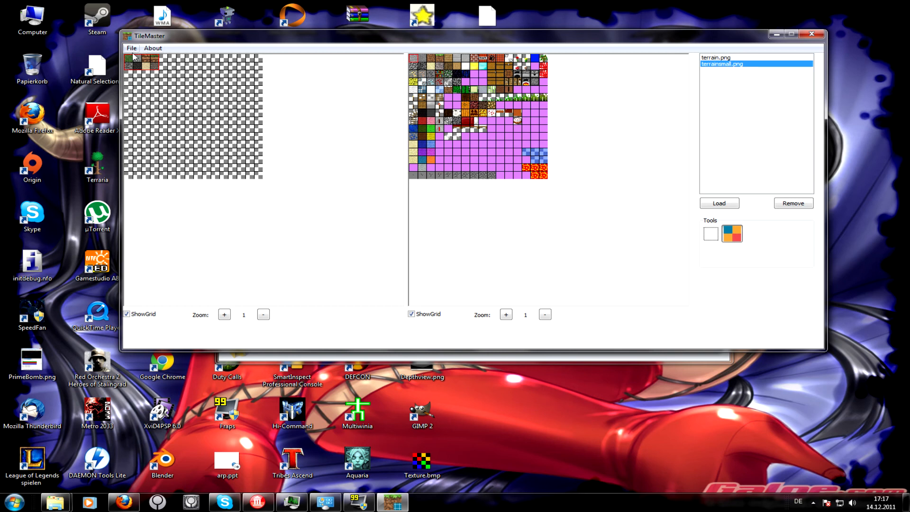
{"action": "left_click", "coordinate": [130, 49]}
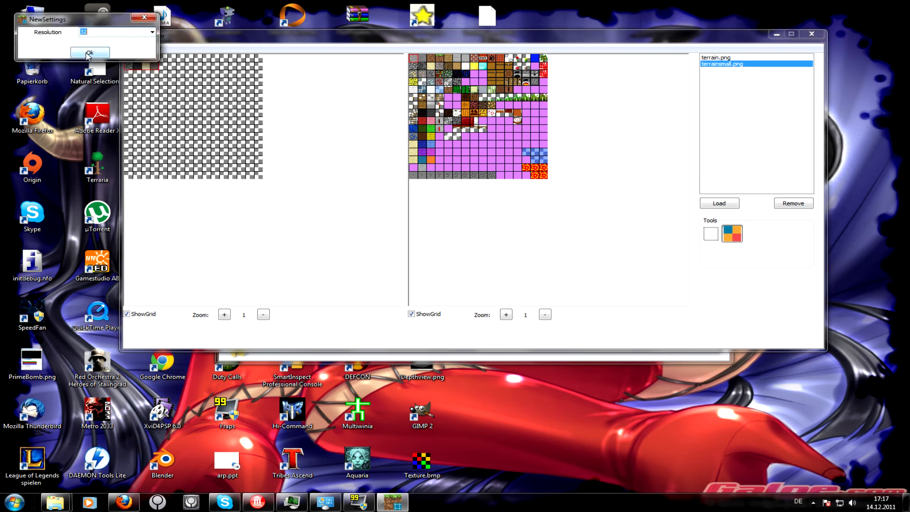
{"action": "left_click", "coordinate": [90, 52]}
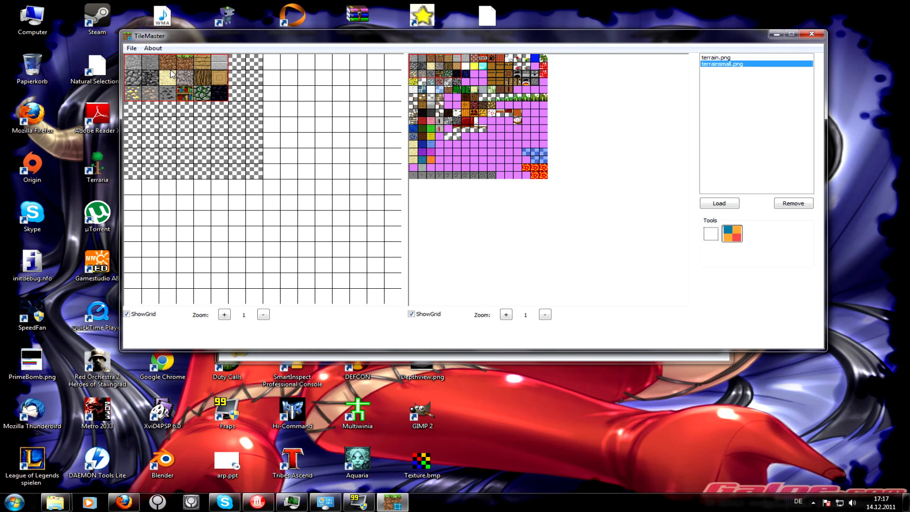
{"action": "mouse_move", "coordinate": [455, 64]}
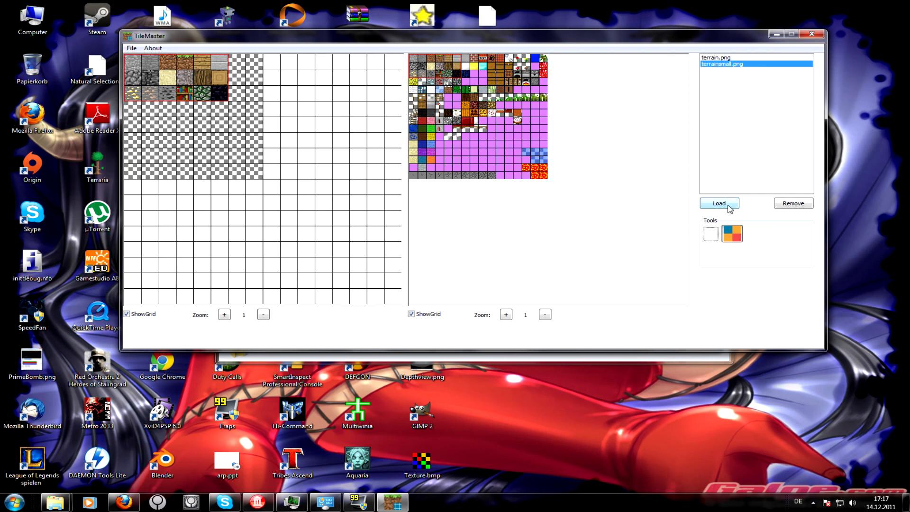
- Reload terrain.png, place the whole sheet onto the new map, and start another load
{"action": "left_click", "coordinate": [718, 204]}
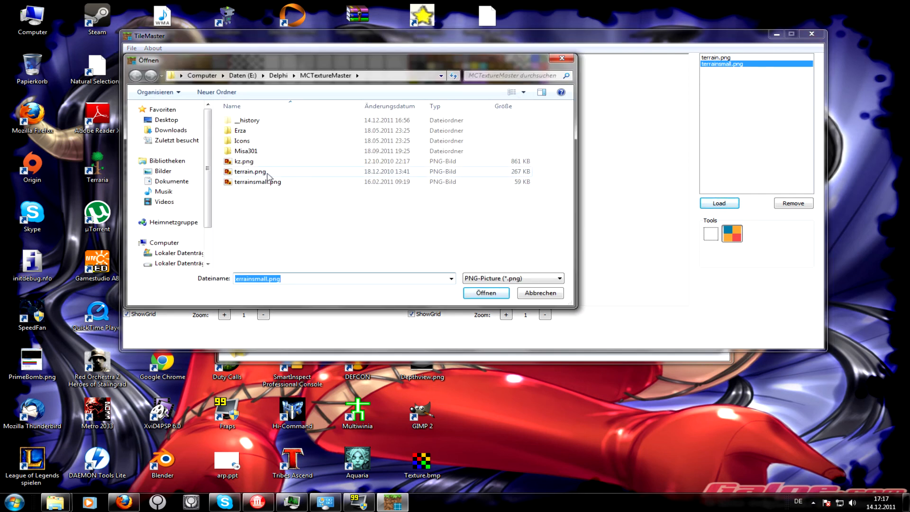
{"action": "left_click", "coordinate": [485, 292]}
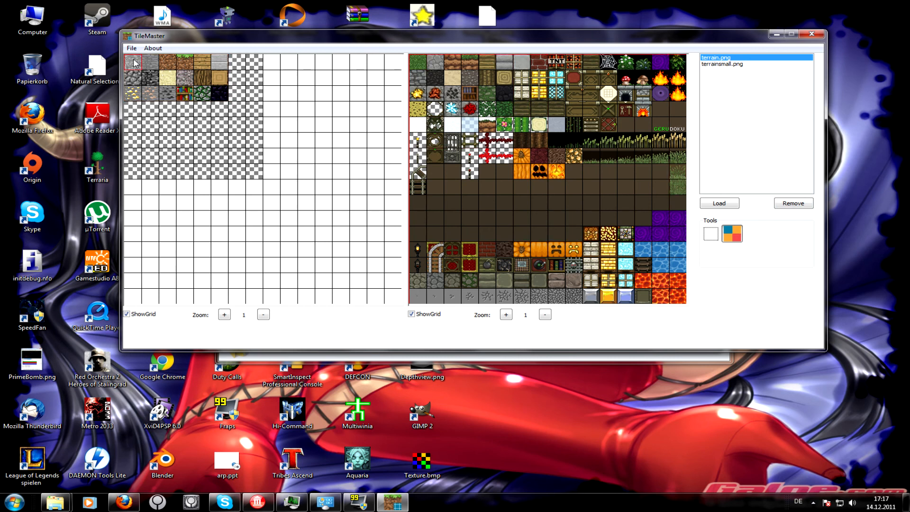
{"action": "left_click", "coordinate": [718, 203]}
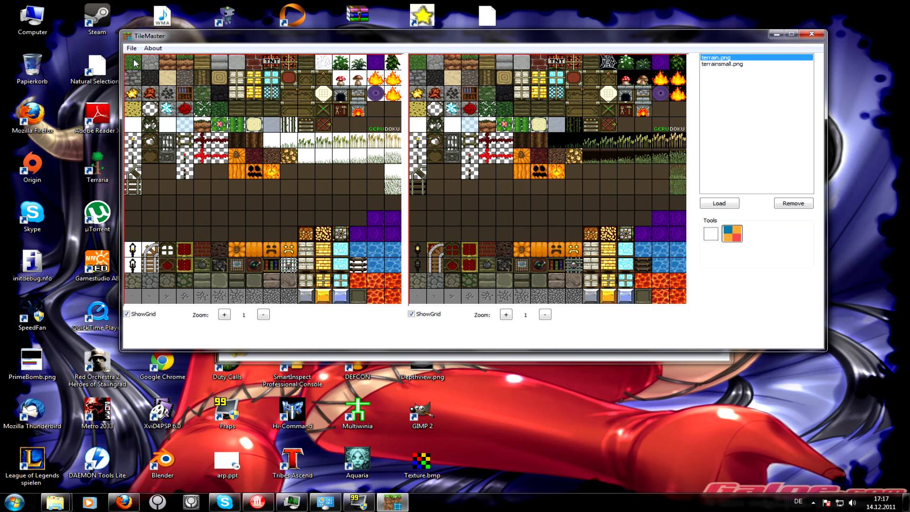
{"action": "left_click", "coordinate": [718, 204]}
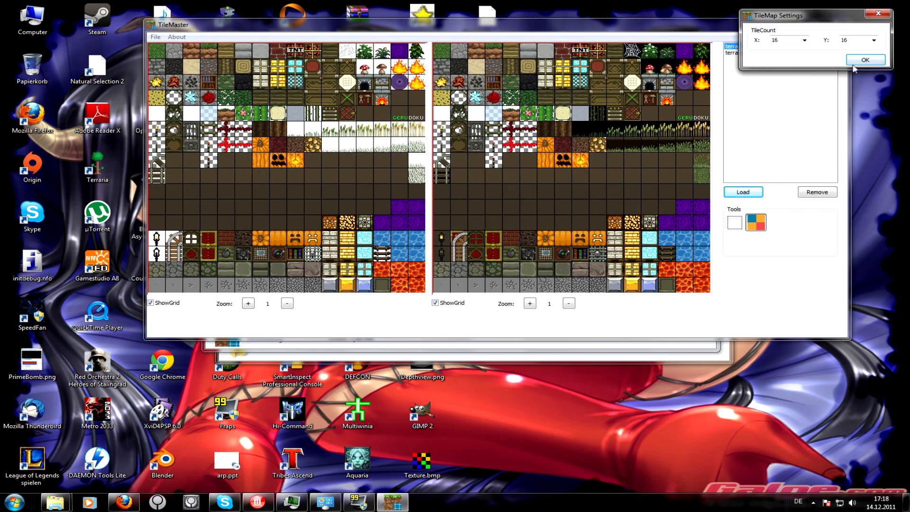
- Accept 16 by 16 tiles for ALTERNATES.png, browse its pane, and bring up File > Save
{"action": "left_click", "coordinate": [865, 59]}
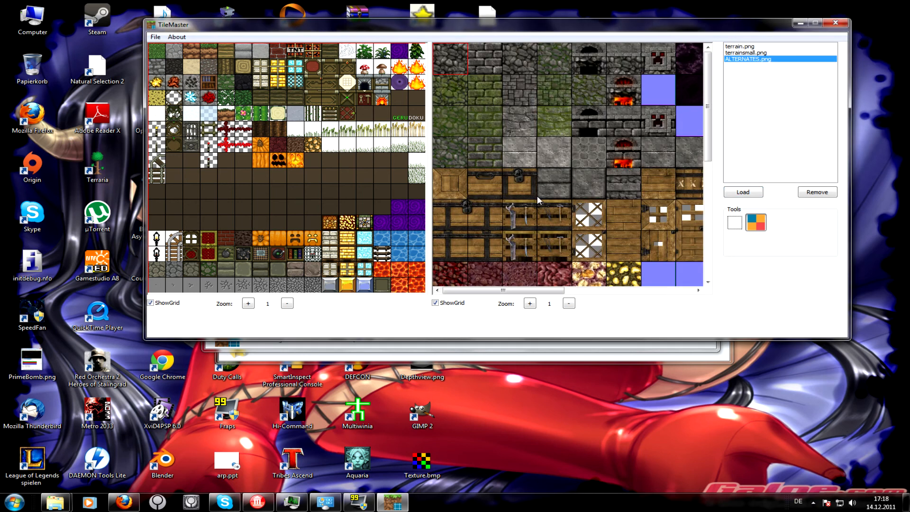
{"action": "scroll", "scroll_direction": "down", "scroll_amount": 3}
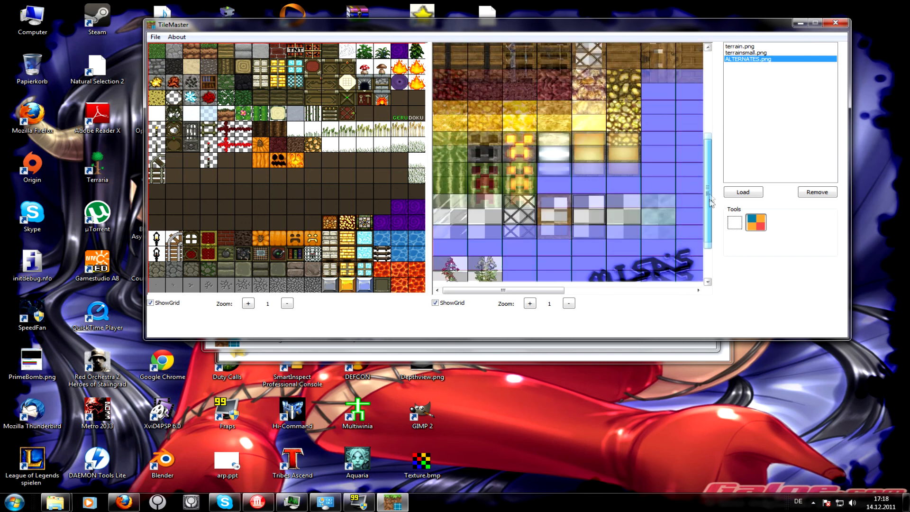
{"action": "left_click_drag", "start_coordinate": [502, 290], "coordinate": [598, 291]}
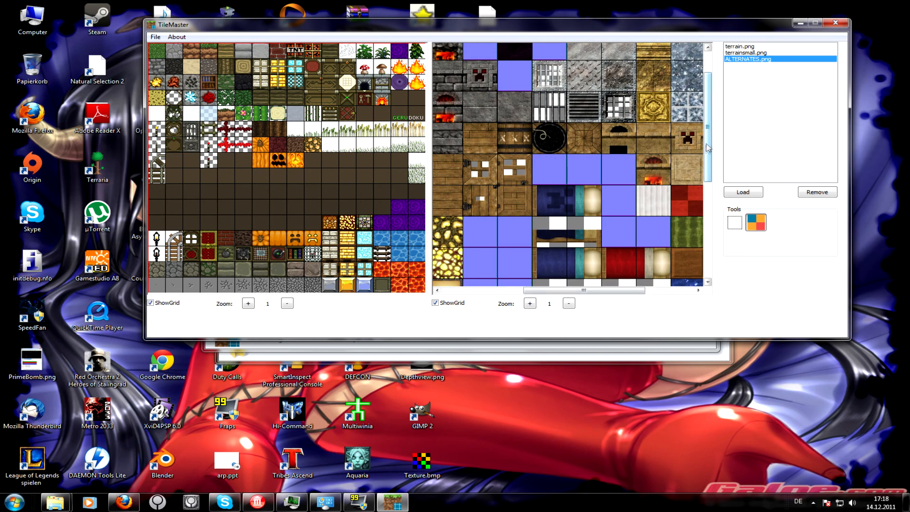
{"action": "scroll", "scroll_direction": "down", "scroll_amount": 3}
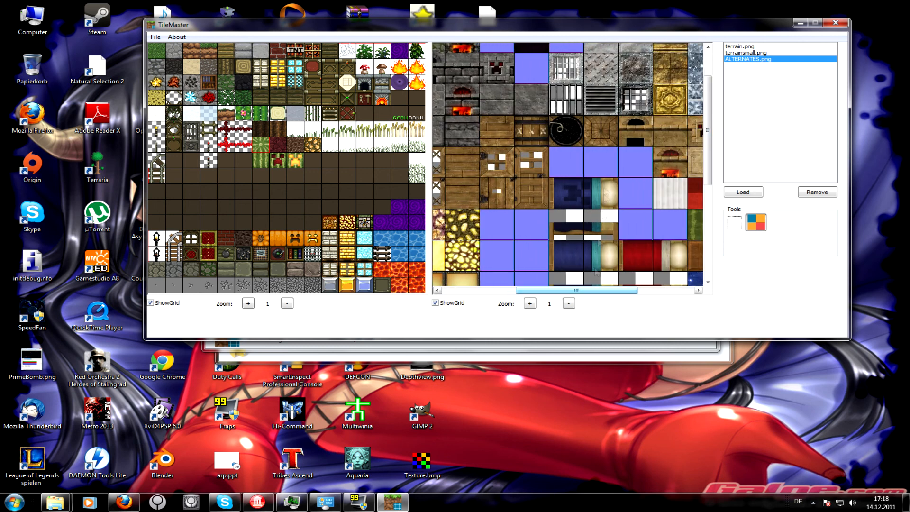
{"action": "left_click", "coordinate": [548, 131]}
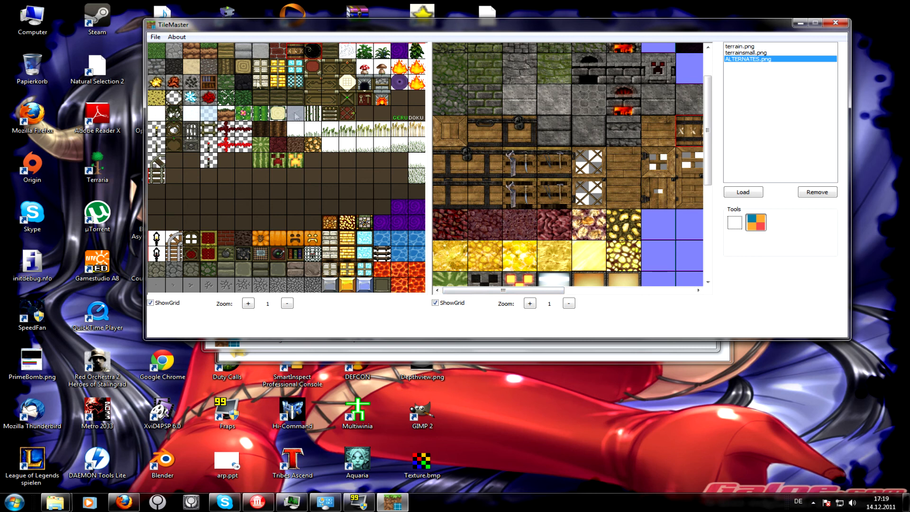
{"action": "left_click", "coordinate": [155, 36]}
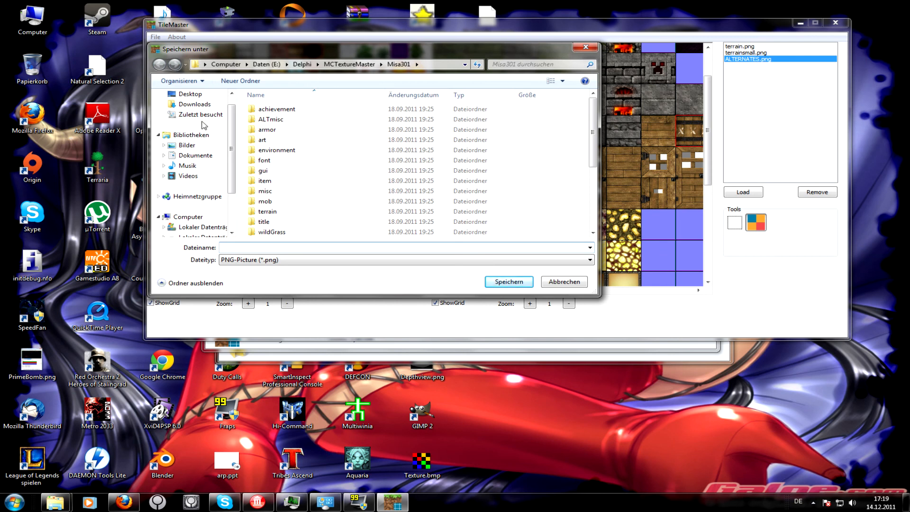
- Save the tile sheet to the Desktop as test.png and check the saved file's options
{"action": "left_click", "coordinate": [190, 93]}
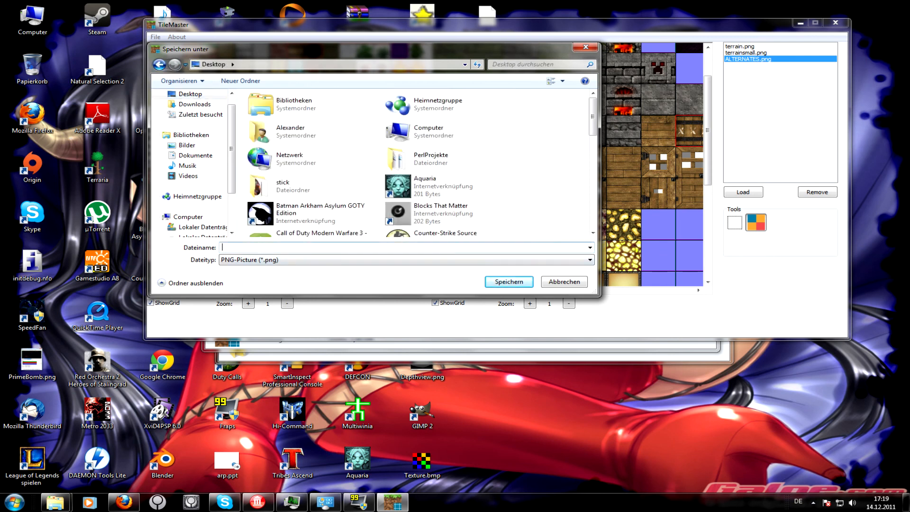
{"action": "type", "text": "test"}
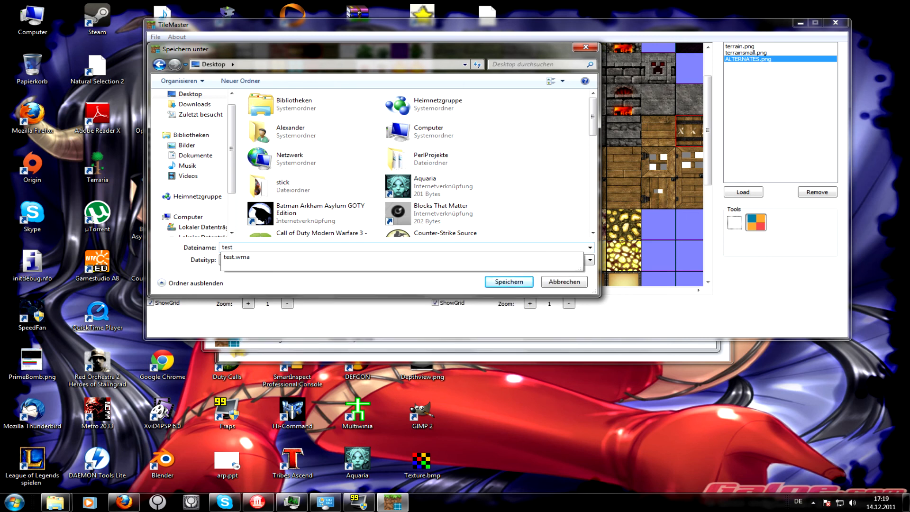
{"action": "left_click", "coordinate": [507, 282]}
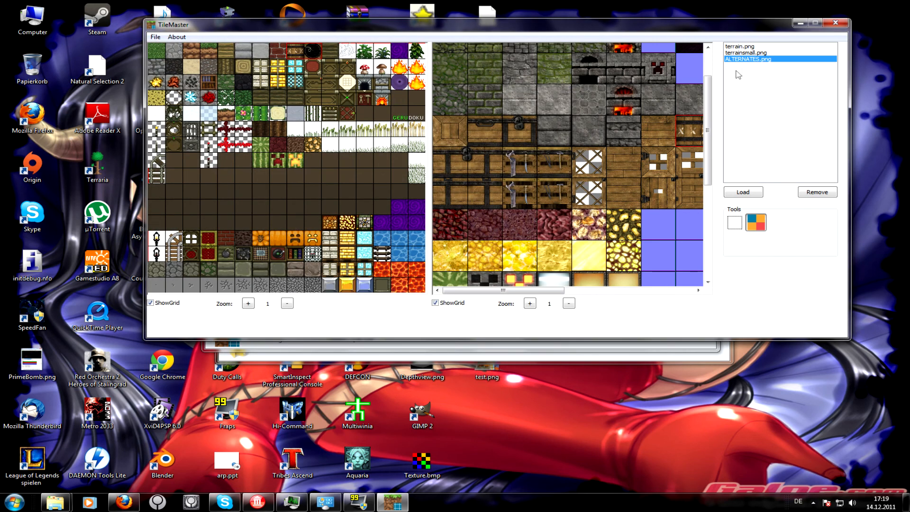
{"action": "right_click", "coordinate": [487, 375]}
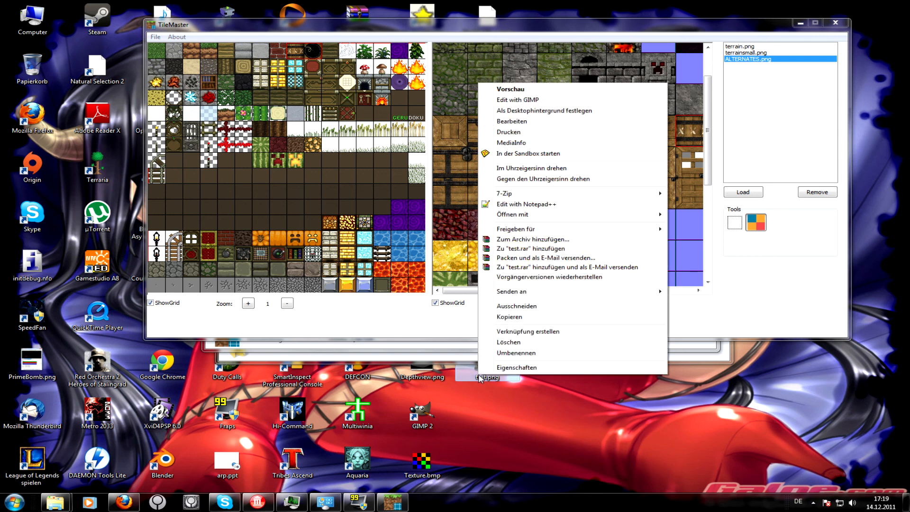
{"action": "left_click", "coordinate": [509, 88]}
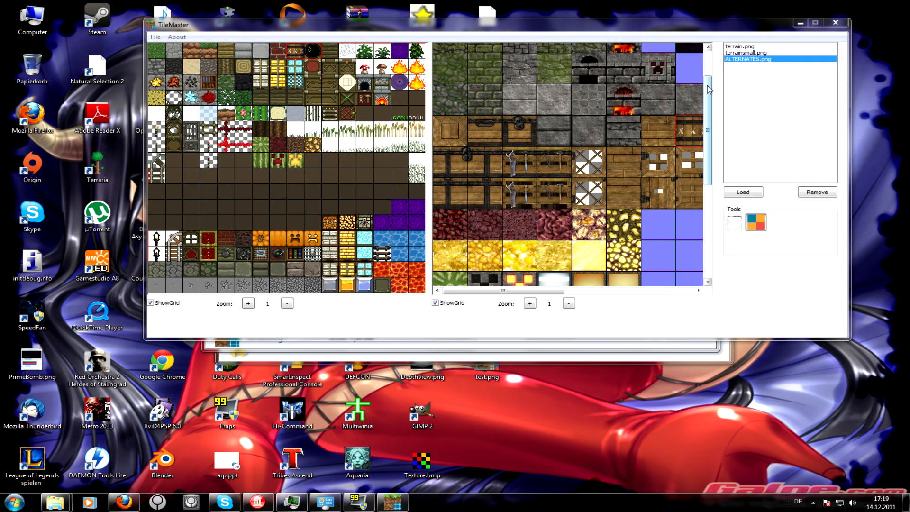
- Open kz.png from the Delphi > MCTextureMaster folder as the tile sheet
{"action": "left_click_drag", "start_coordinate": [502, 290], "coordinate": [569, 290]}
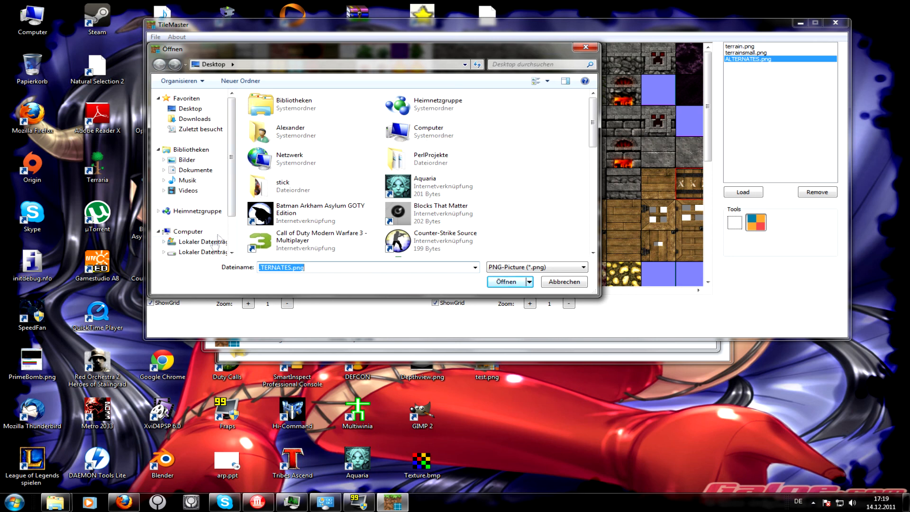
{"action": "scroll", "scroll_direction": "down", "scroll_amount": 3}
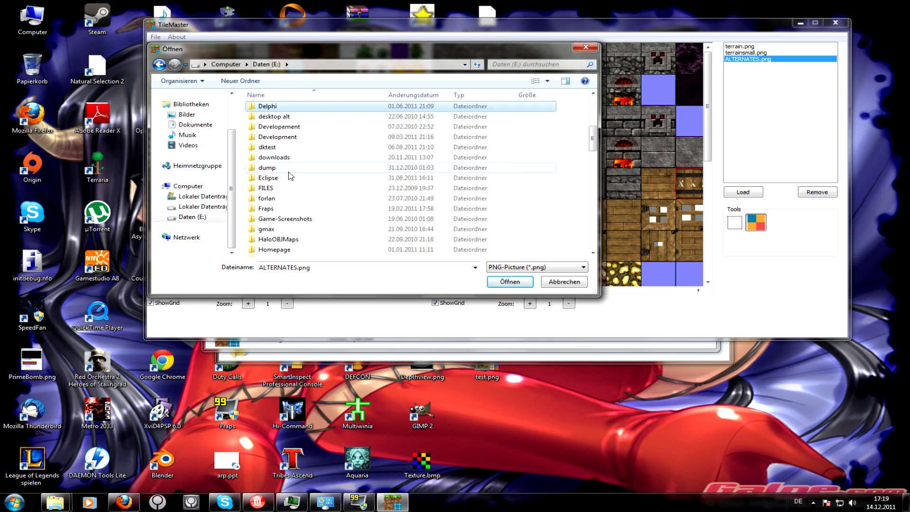
{"action": "double_click", "coordinate": [266, 106]}
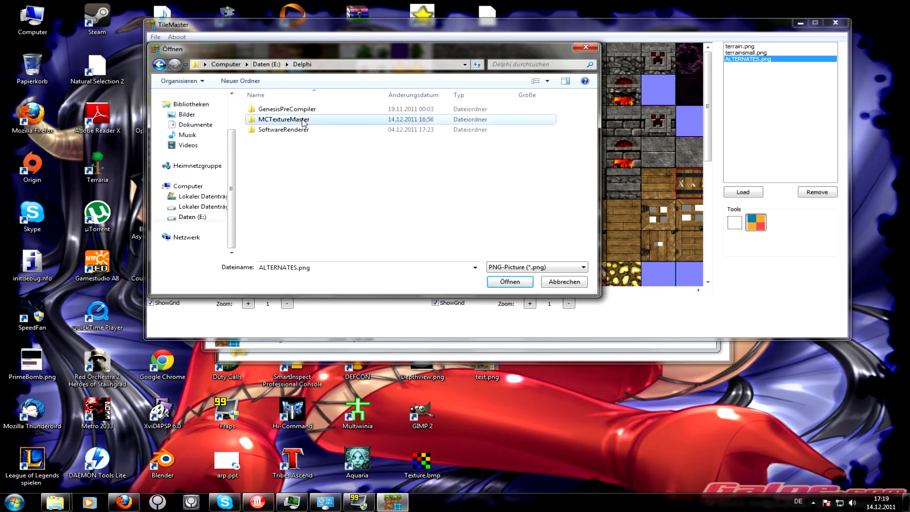
{"action": "double_click", "coordinate": [284, 119]}
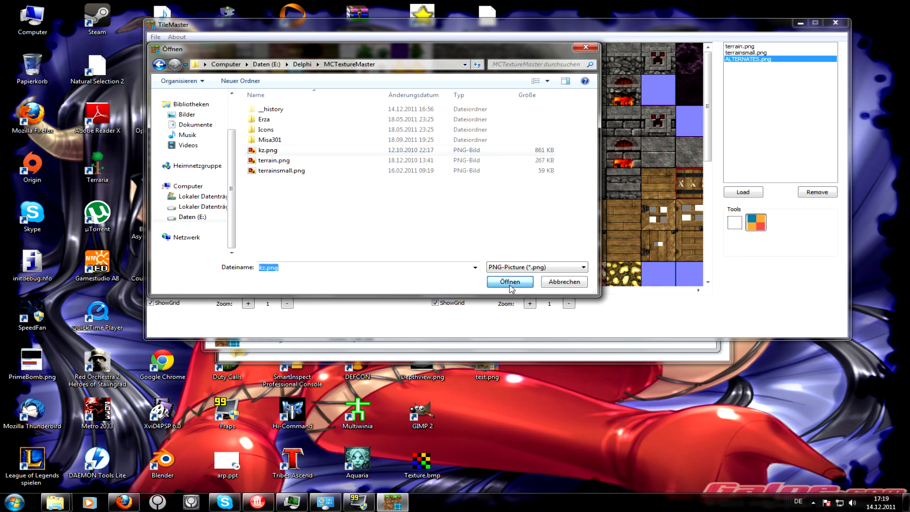
{"action": "left_click", "coordinate": [509, 282]}
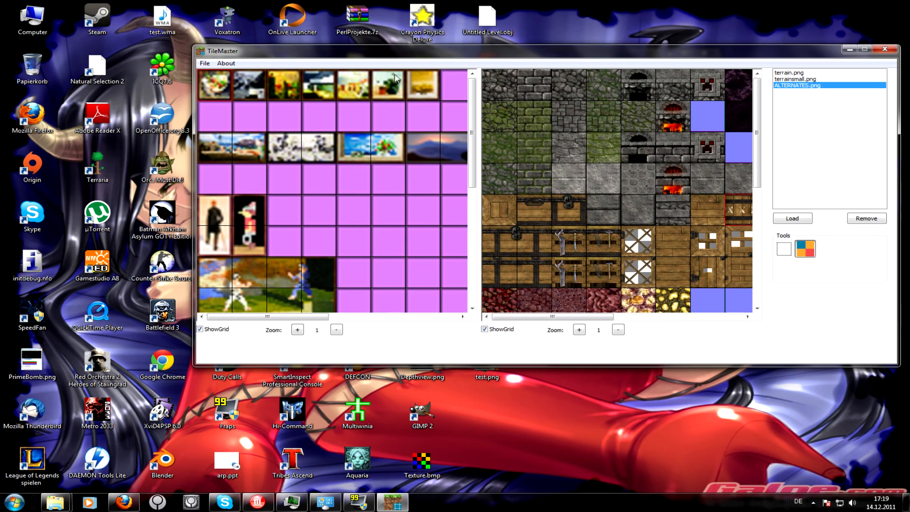
{"action": "mouse_move", "coordinate": [359, 226]}
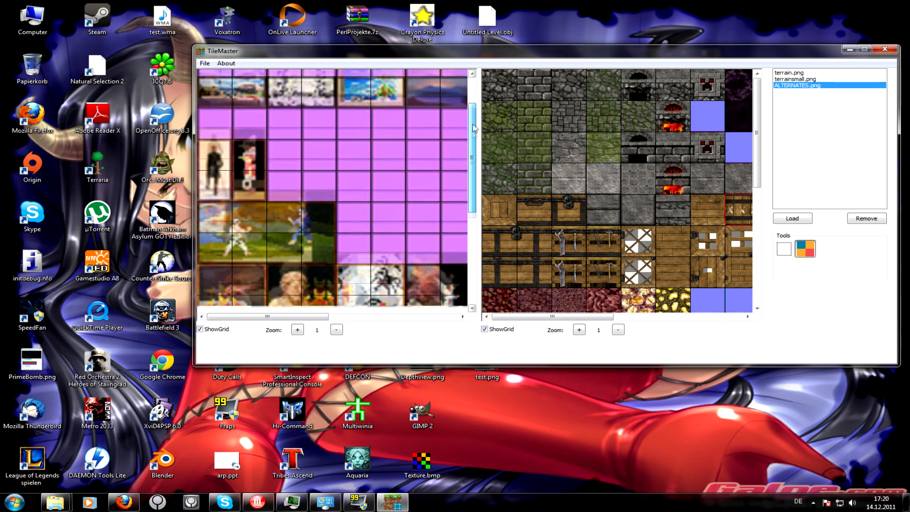
- Scroll around the kz.png pane, then bring up the Load file picker for another image
{"action": "scroll", "scroll_direction": "down", "scroll_amount": 3}
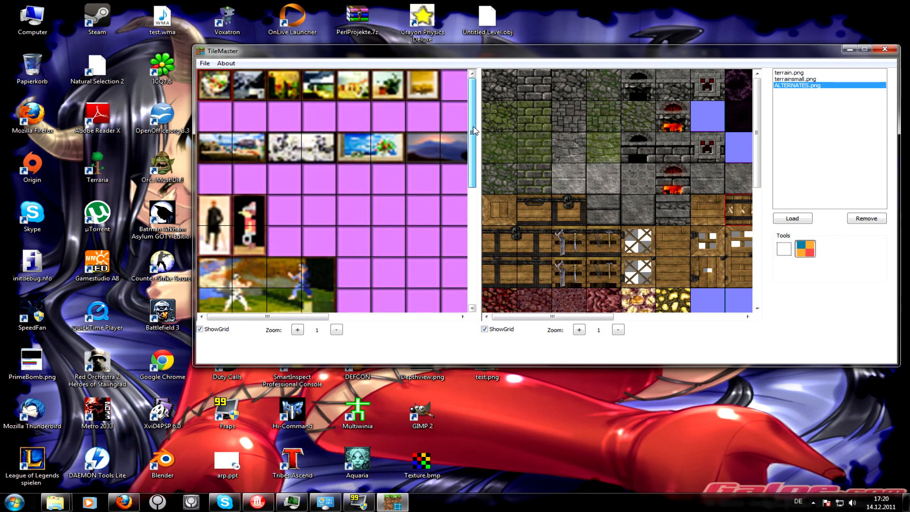
{"action": "left_click_drag", "start_coordinate": [267, 316], "coordinate": [369, 316]}
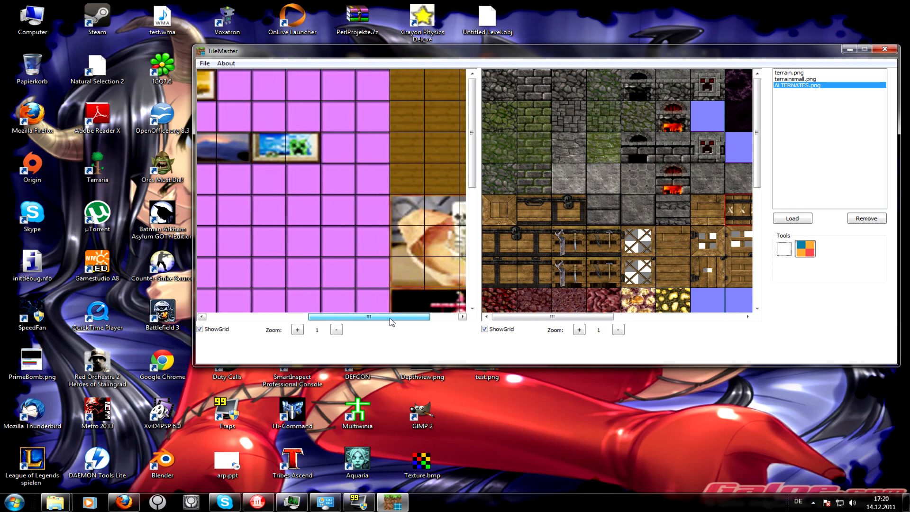
{"action": "left_click_drag", "start_coordinate": [371, 316], "coordinate": [398, 316]}
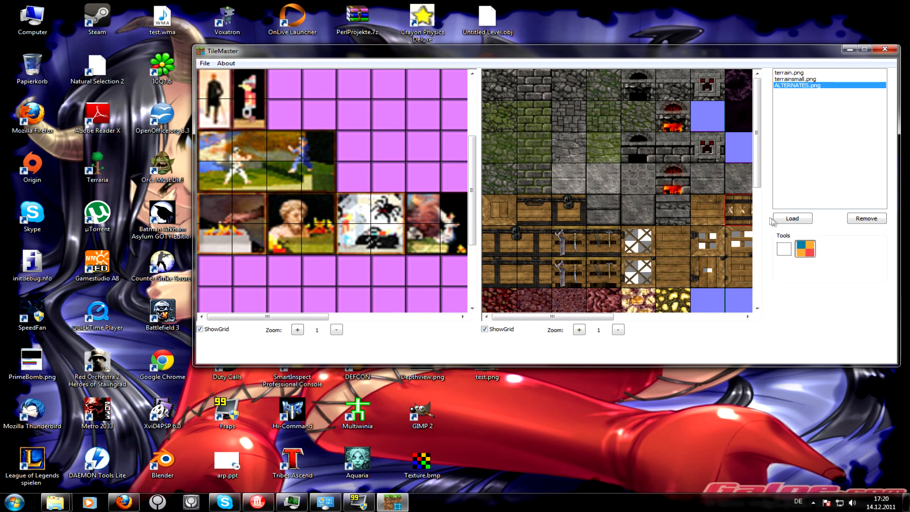
{"action": "left_click", "coordinate": [791, 218]}
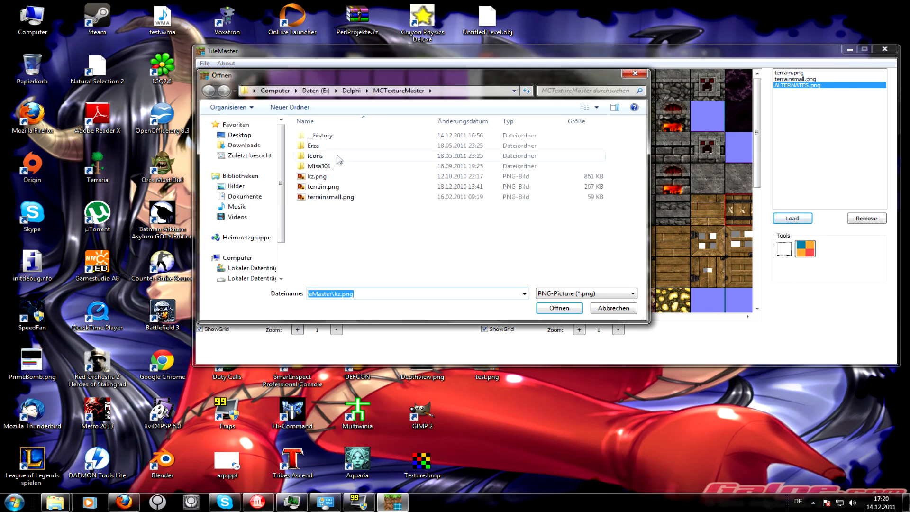
- Add erza1x2b.png from the Erza folder with a 16 by 16 tile grid
{"action": "double_click", "coordinate": [313, 146]}
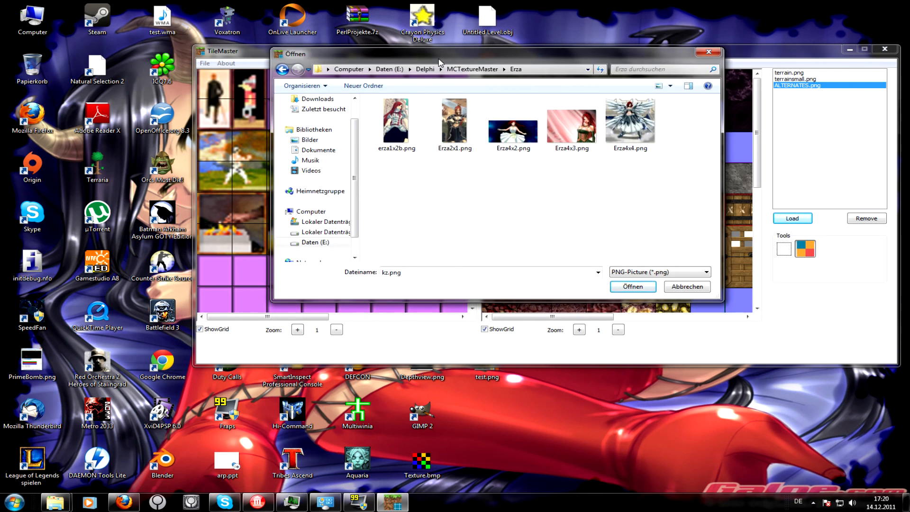
{"action": "left_click", "coordinate": [396, 119]}
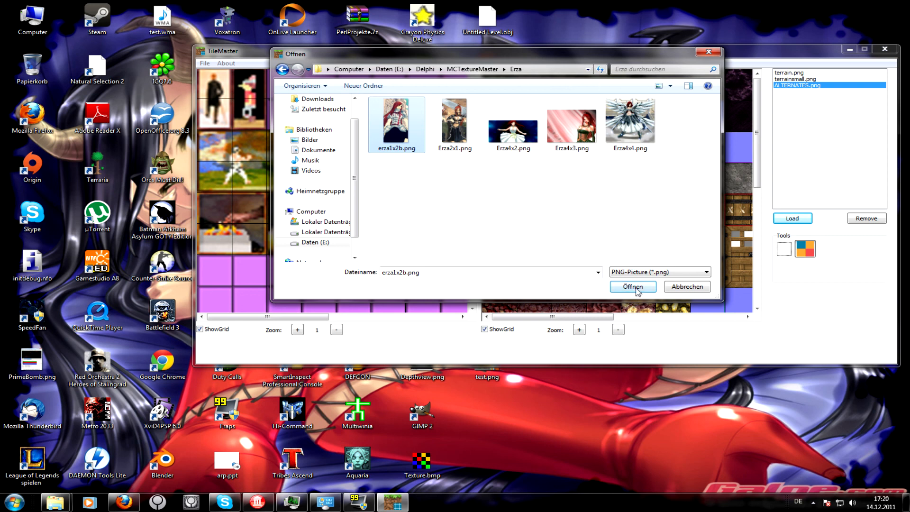
{"action": "left_click", "coordinate": [632, 286]}
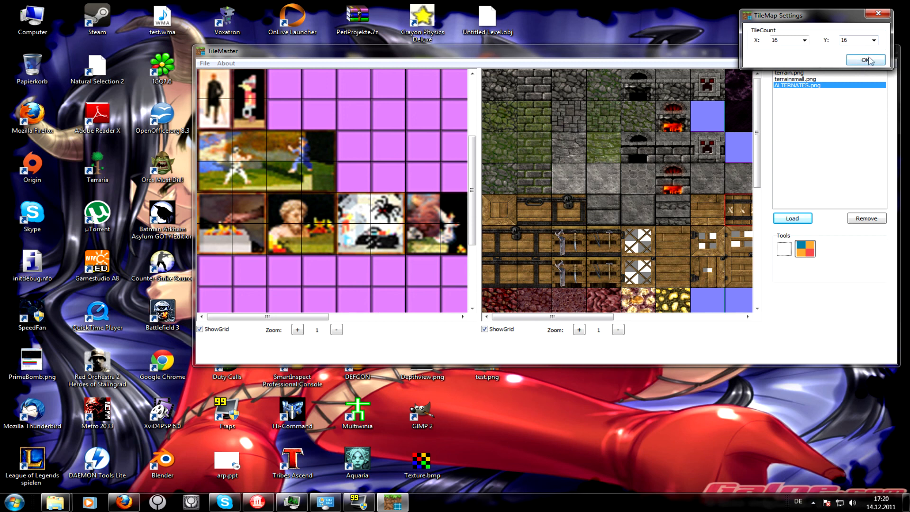
{"action": "left_click", "coordinate": [866, 59]}
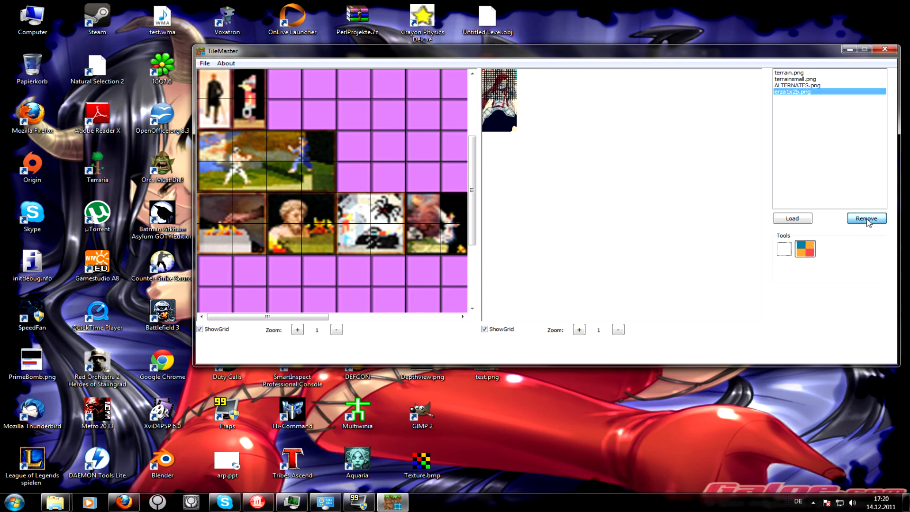
- Remove erza1x2b.png, reload it with a one-tile-wide grid, and select it in the list
{"action": "left_click", "coordinate": [792, 218]}
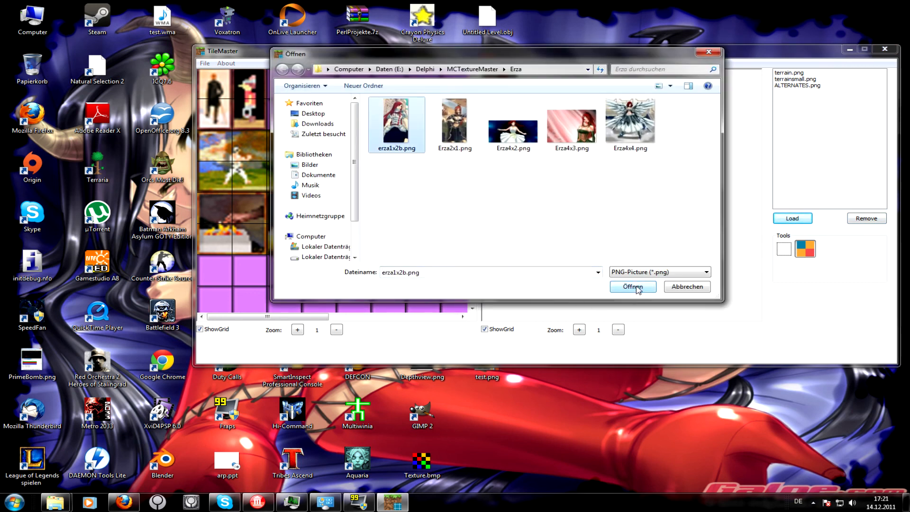
{"action": "left_click", "coordinate": [632, 286]}
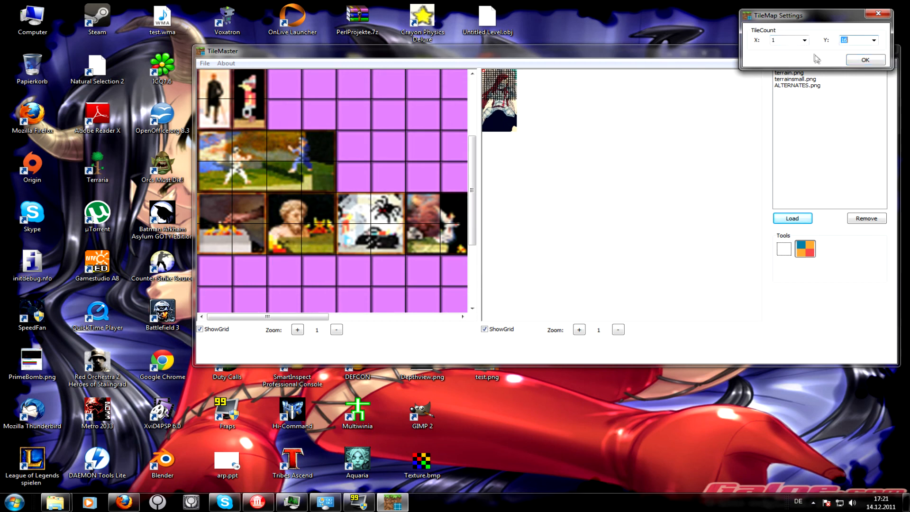
{"action": "left_click", "coordinate": [864, 59]}
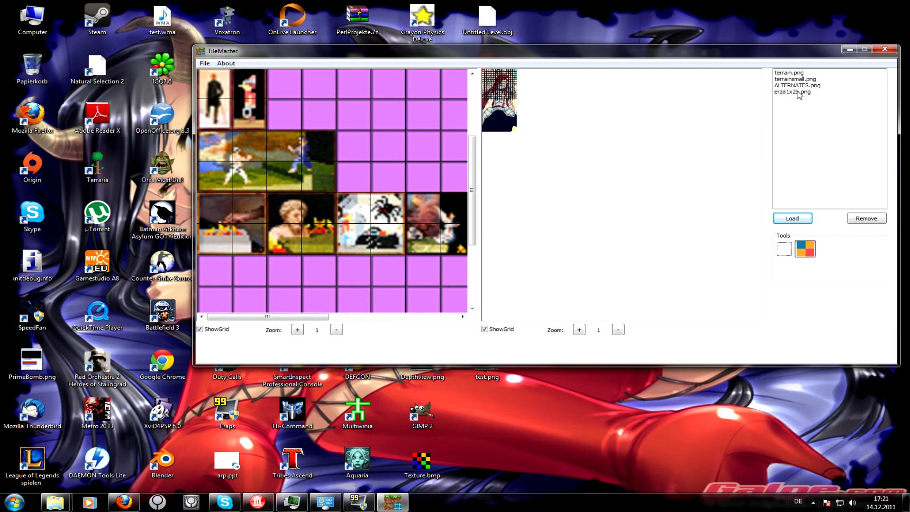
{"action": "left_click", "coordinate": [793, 92]}
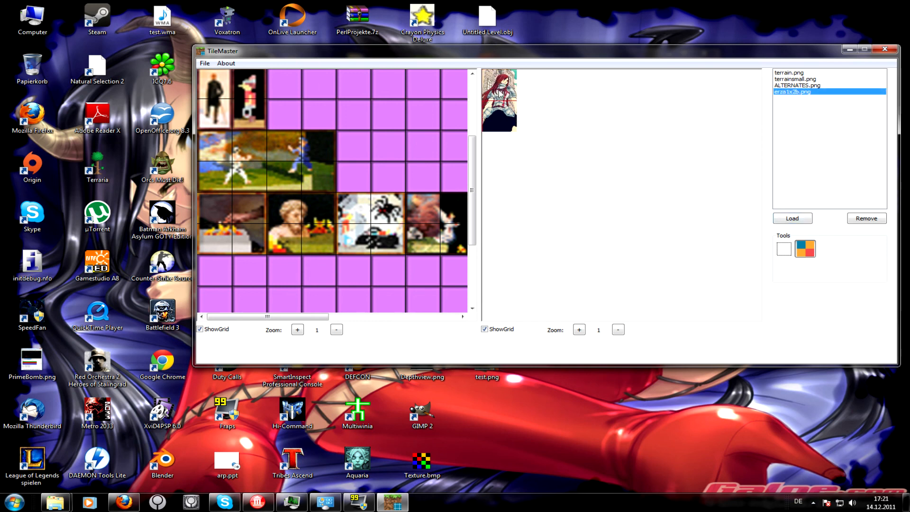
{"action": "mouse_move", "coordinate": [478, 105]}
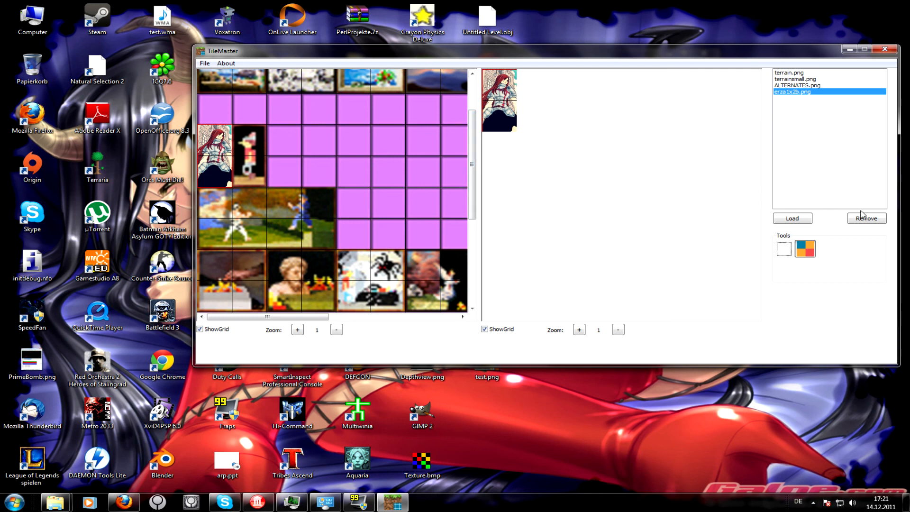
- Load Erza4x4.png into the image list with a tile count of 4
{"action": "left_click", "coordinate": [791, 218]}
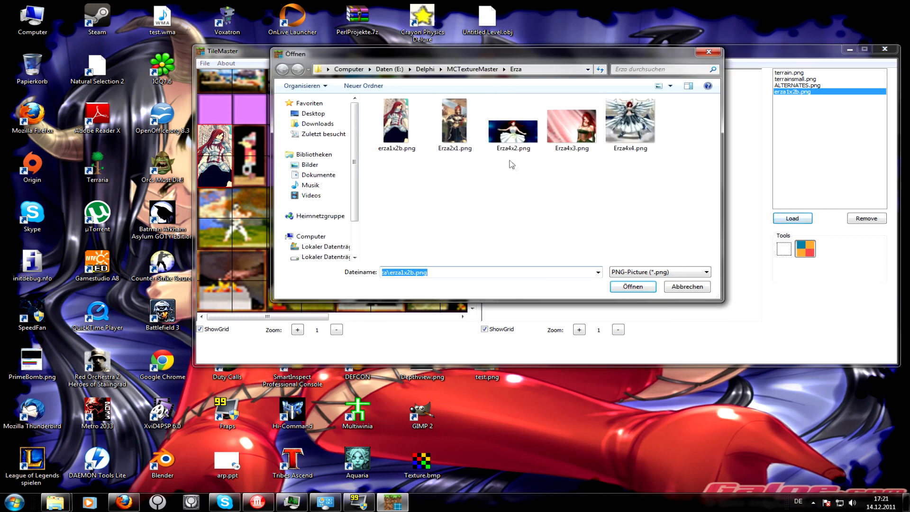
{"action": "left_click", "coordinate": [630, 121]}
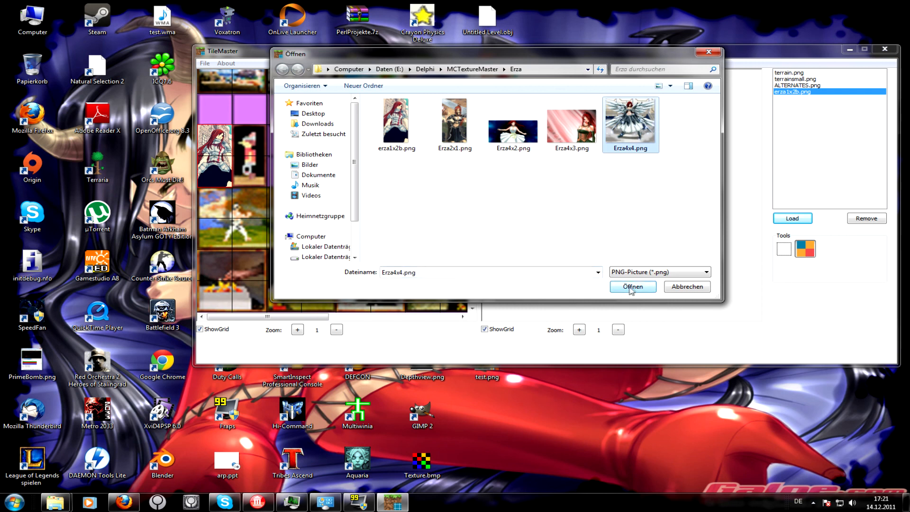
{"action": "left_click", "coordinate": [631, 286]}
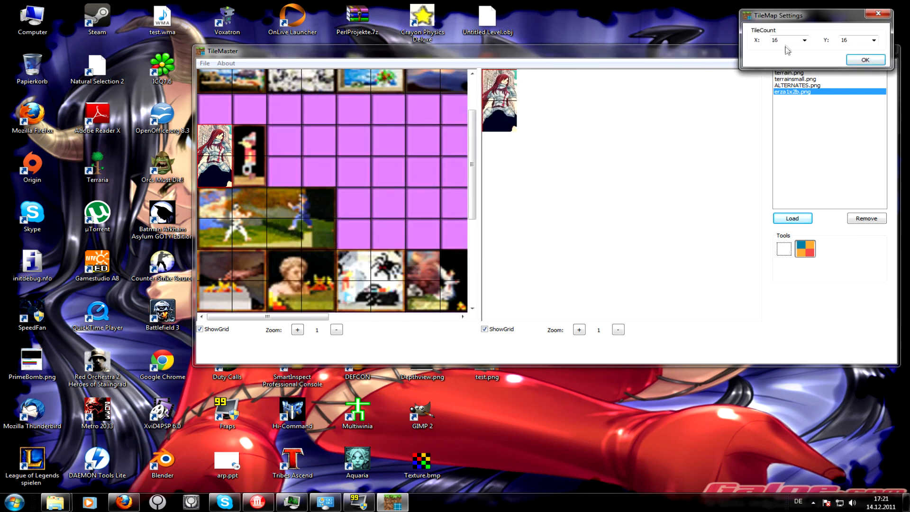
{"action": "type", "text": "4"}
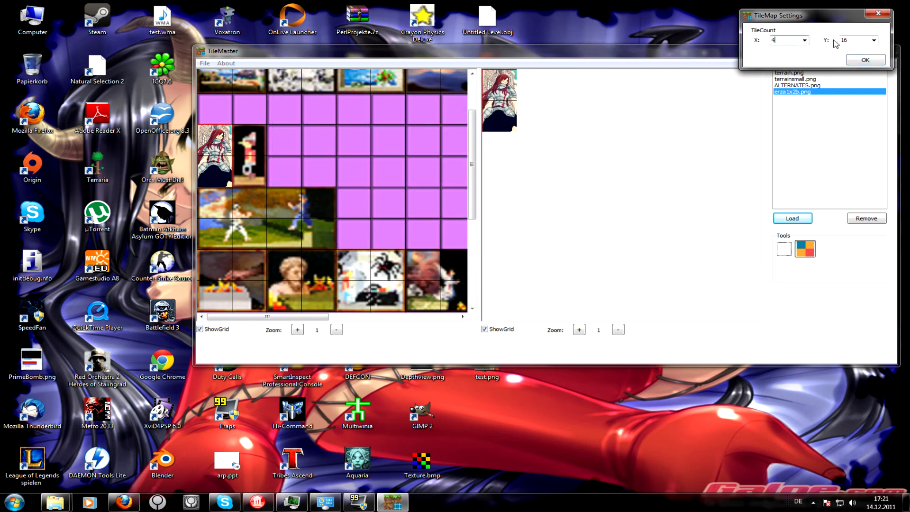
- Preview the erza1x2b and Erza4x4 images, then bring up loading for another image
{"action": "left_click", "coordinate": [866, 60]}
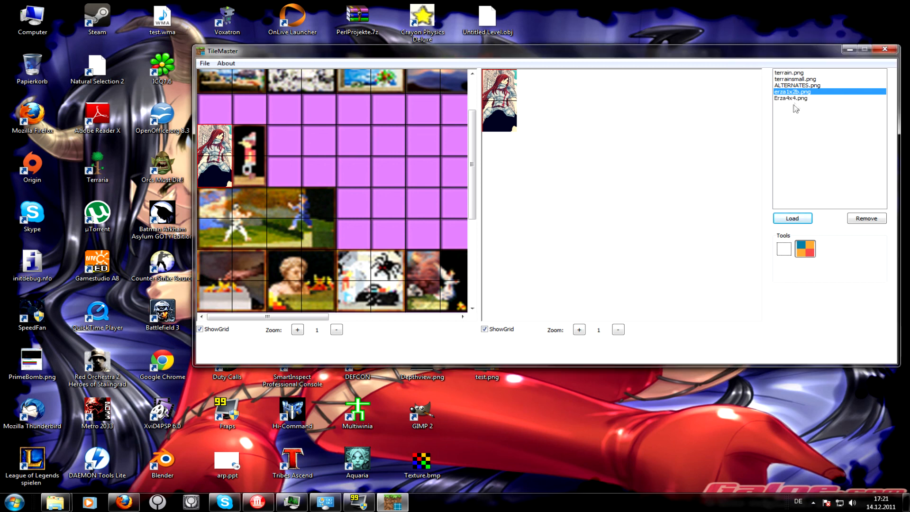
{"action": "left_click", "coordinate": [790, 97]}
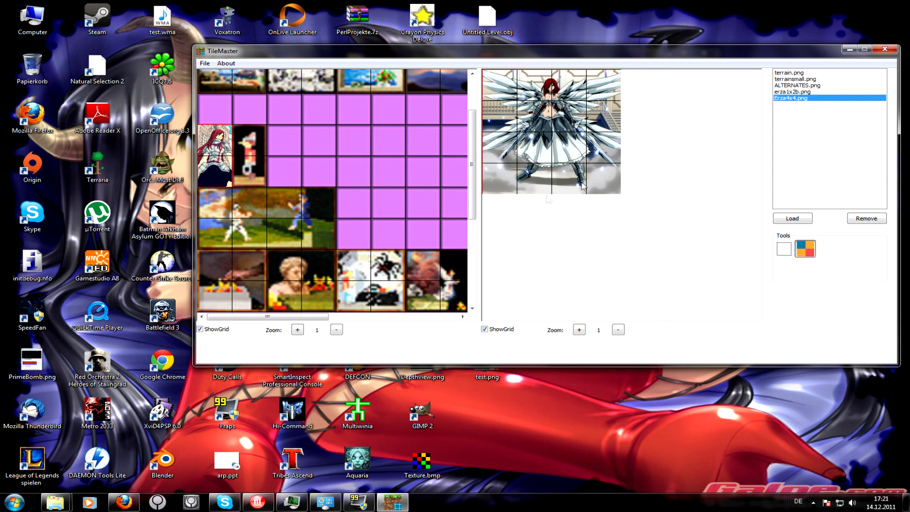
{"action": "scroll", "scroll_direction": "down", "scroll_amount": 3}
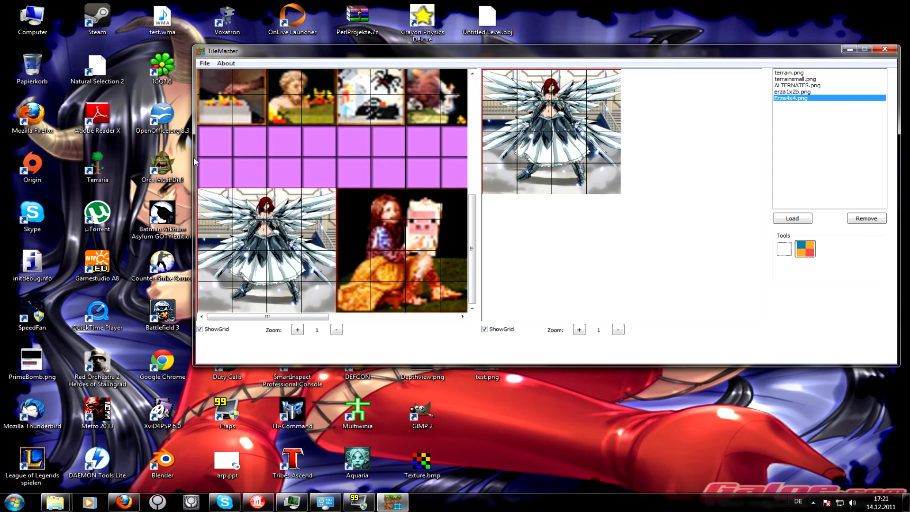
{"action": "scroll", "scroll_direction": "down", "scroll_amount": 3}
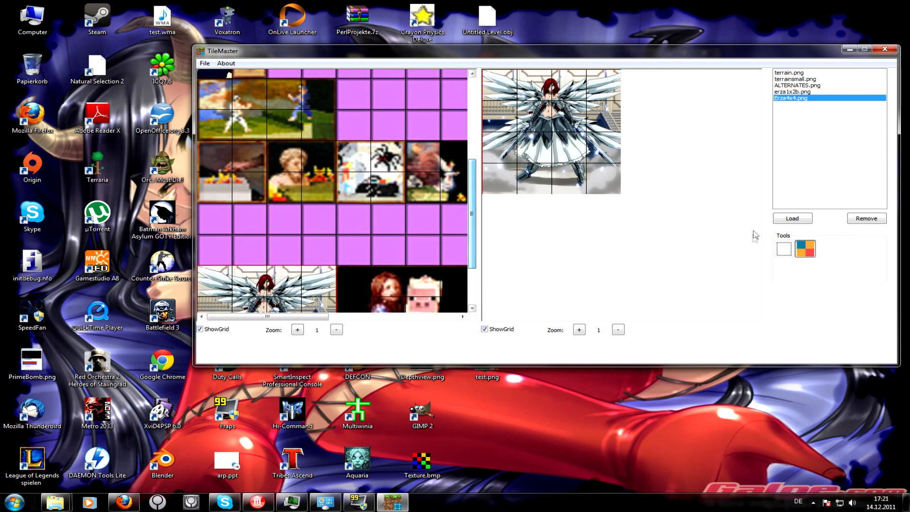
{"action": "left_click", "coordinate": [791, 218]}
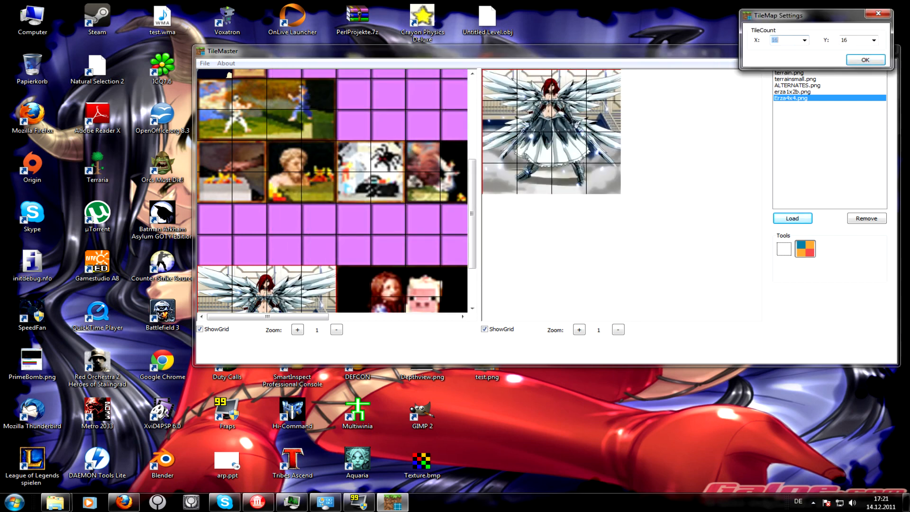
- Add a second Erza4x4 copy with TileCount X 2, preview it, and begin another load
{"action": "type", "text": "2"}
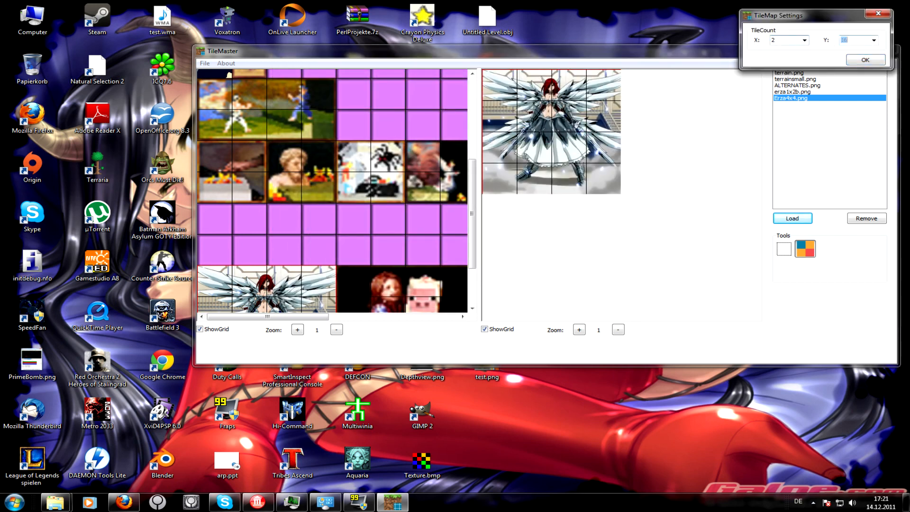
{"action": "left_click", "coordinate": [865, 59]}
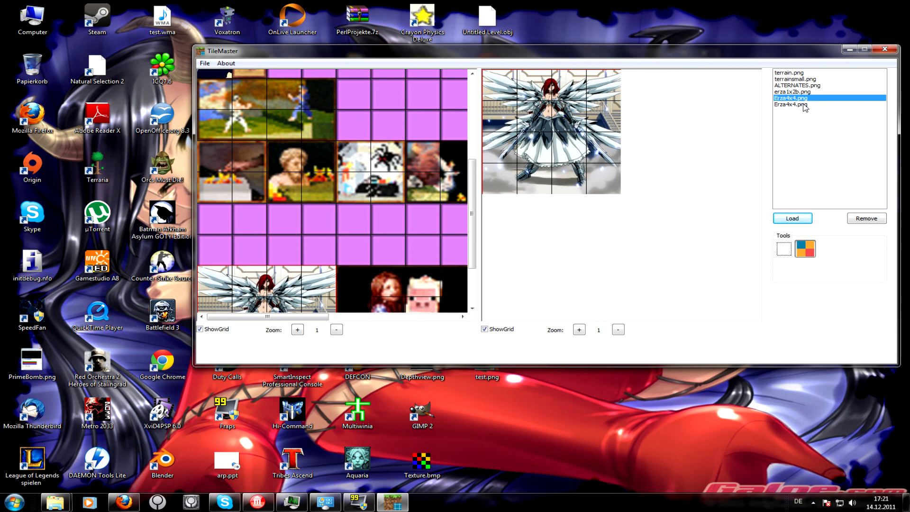
{"action": "left_click", "coordinate": [802, 104]}
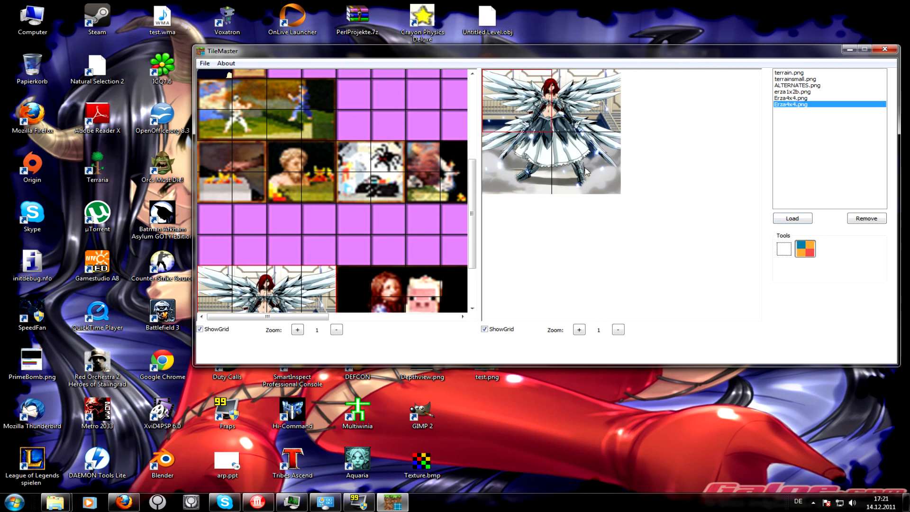
{"action": "mouse_move", "coordinate": [564, 154]}
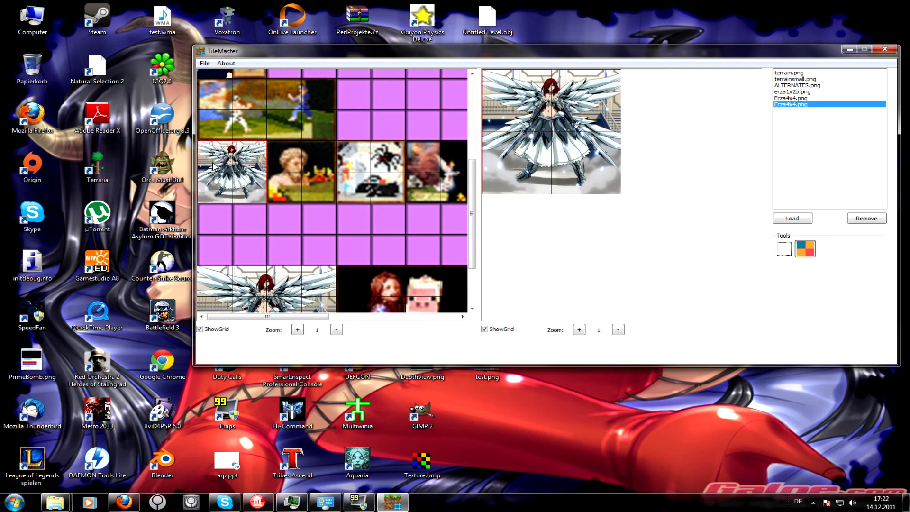
{"action": "scroll", "scroll_direction": "down", "scroll_amount": 3}
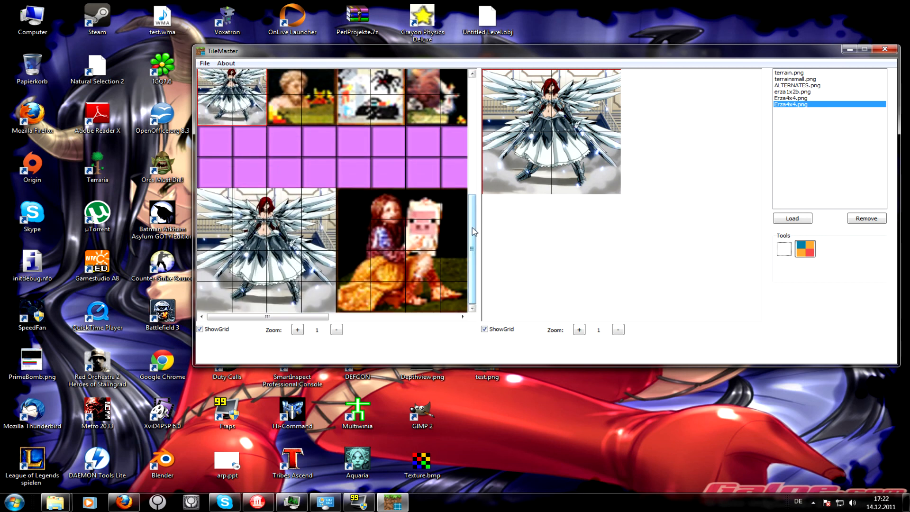
{"action": "scroll", "scroll_direction": "down", "scroll_amount": 3}
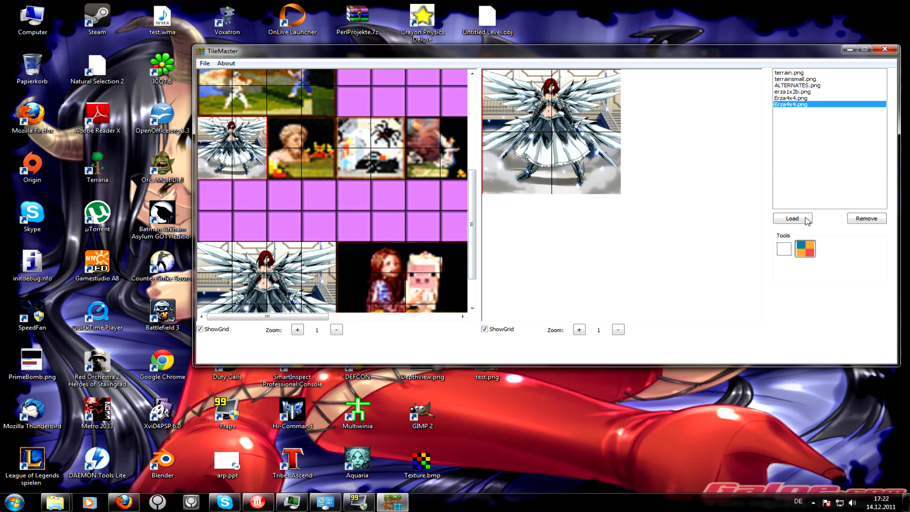
{"action": "left_click", "coordinate": [791, 218]}
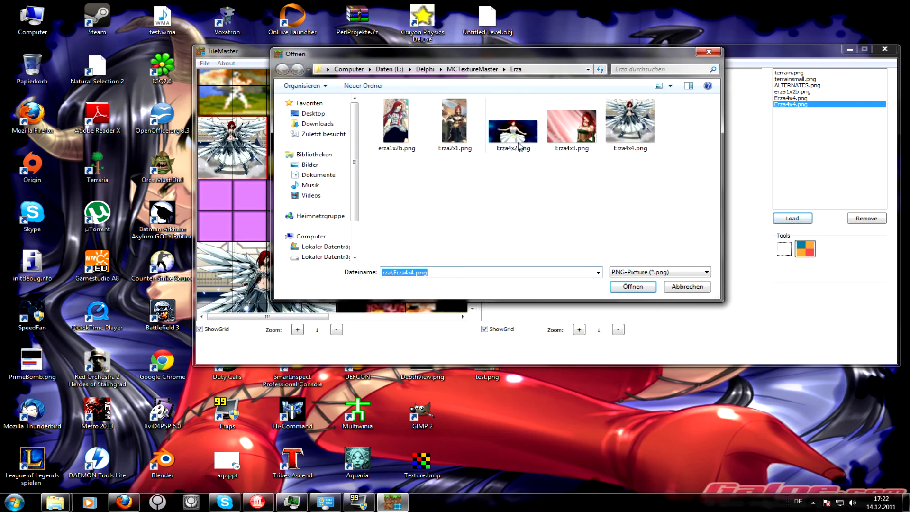
- Add Erza4x2.png at 4×2 tiles, then reposition the restarted TileMaster window
{"action": "left_click", "coordinate": [631, 287]}
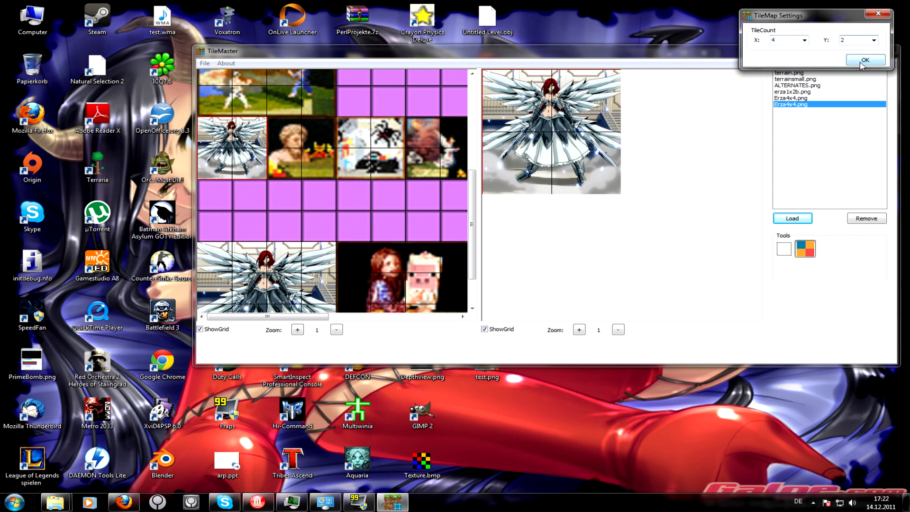
{"action": "left_click", "coordinate": [864, 60]}
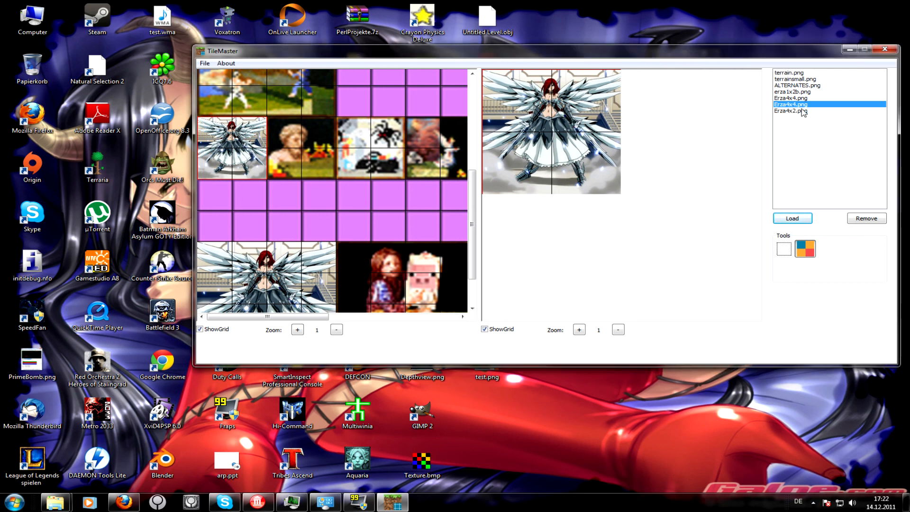
{"action": "left_click", "coordinate": [791, 111]}
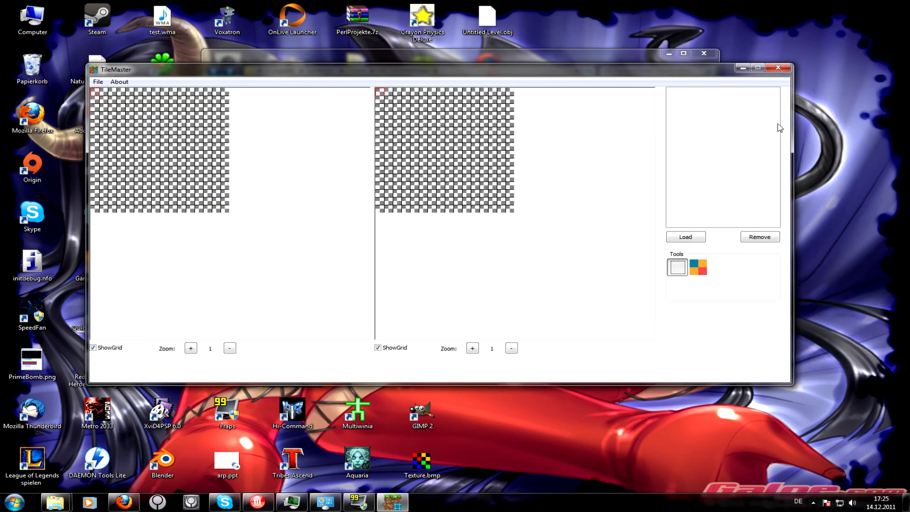
{"action": "mouse_move", "coordinate": [612, 163]}
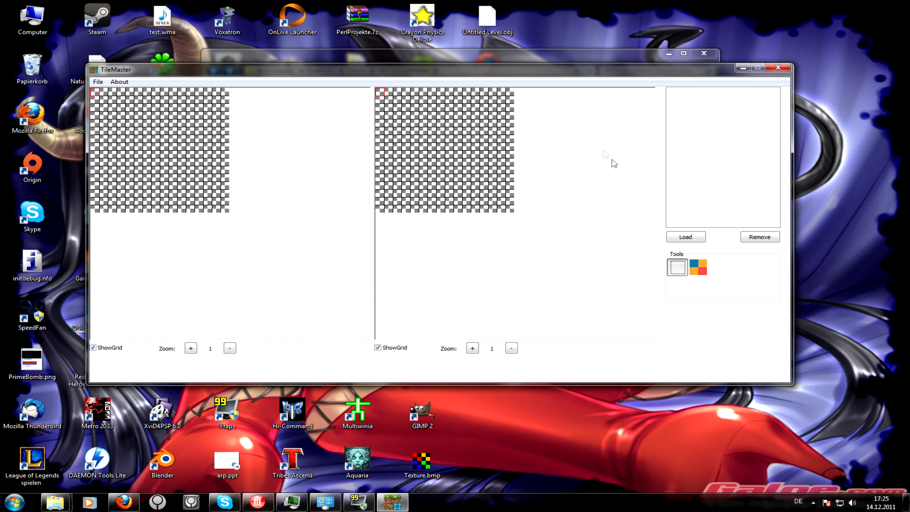
{"action": "mouse_move", "coordinate": [501, 72]}
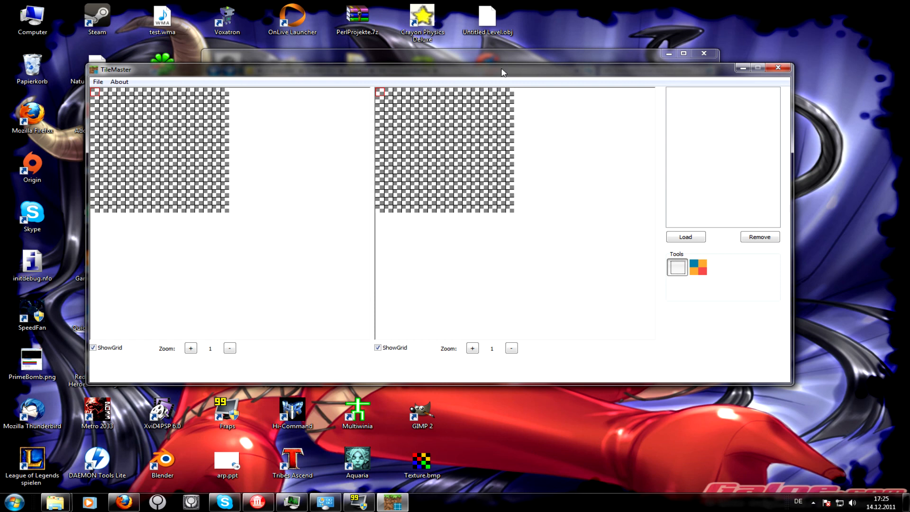
{"action": "left_click_drag", "start_coordinate": [502, 70], "coordinate": [560, 47]}
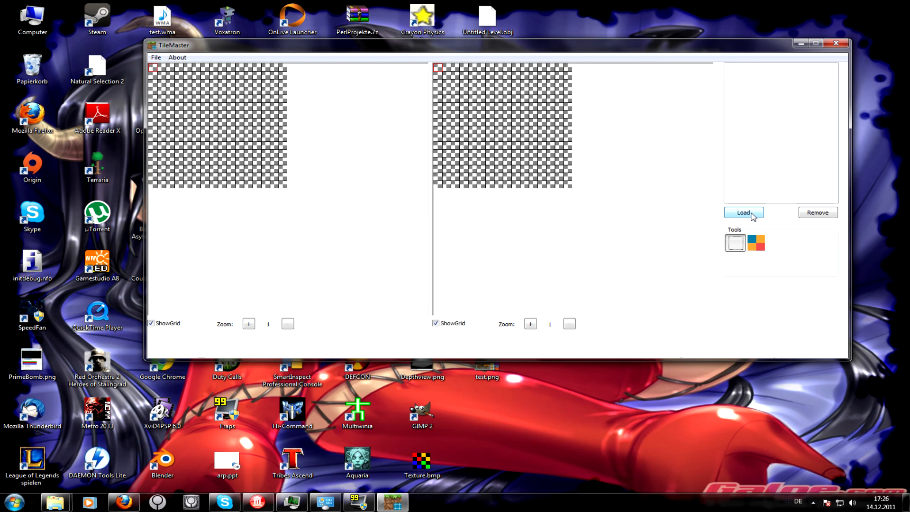
- Open Erza4x2.png from the file dialog and confirm its 4 by 2 tile count
{"action": "left_click", "coordinate": [744, 213]}
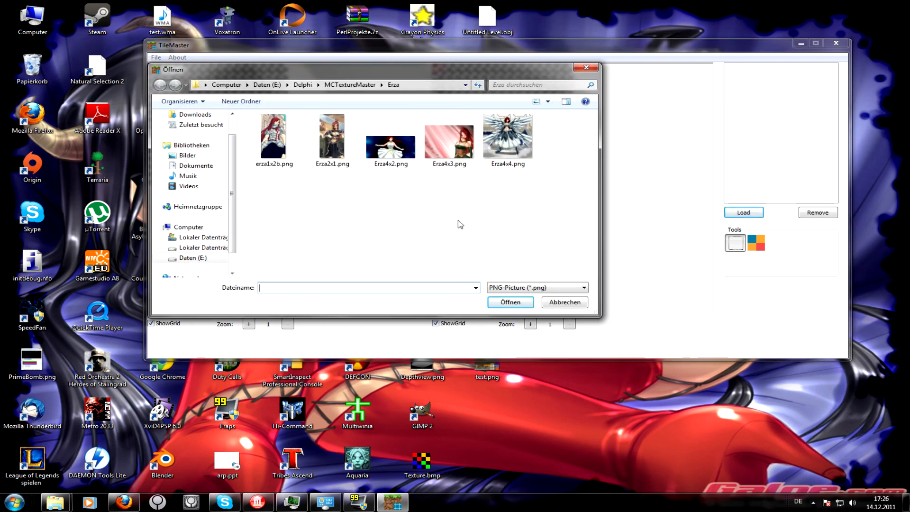
{"action": "left_click", "coordinate": [390, 140]}
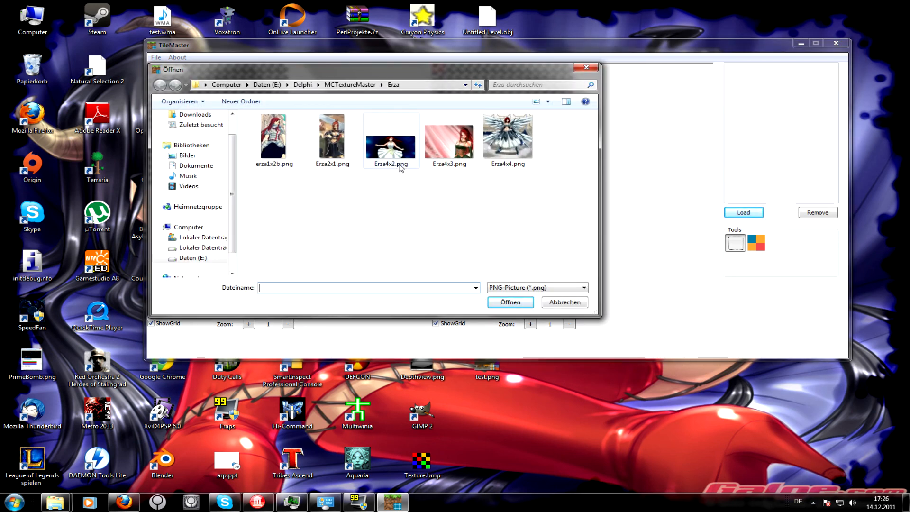
{"action": "left_click", "coordinate": [390, 137]}
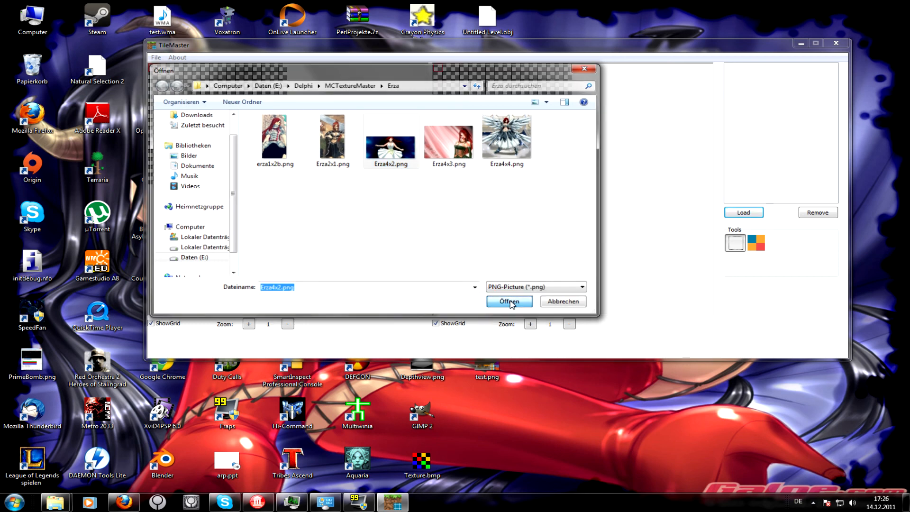
{"action": "left_click", "coordinate": [508, 301]}
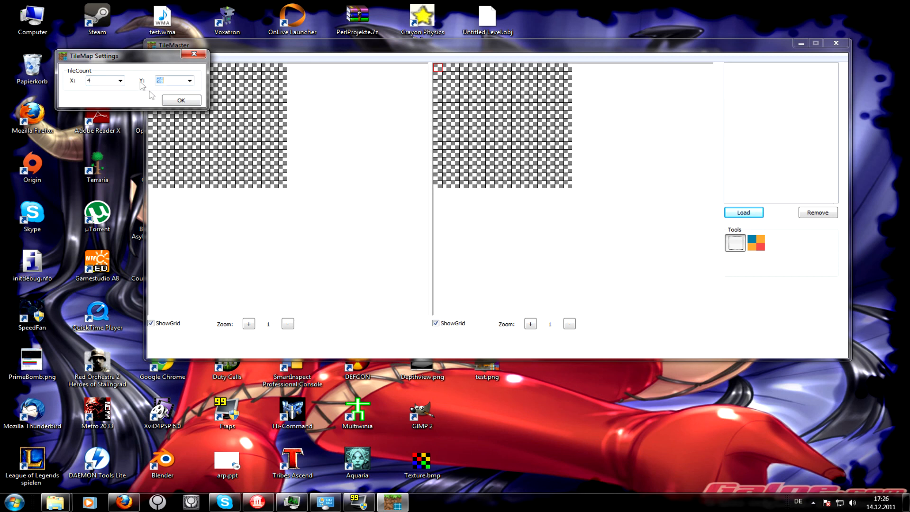
{"action": "left_click", "coordinate": [180, 100]}
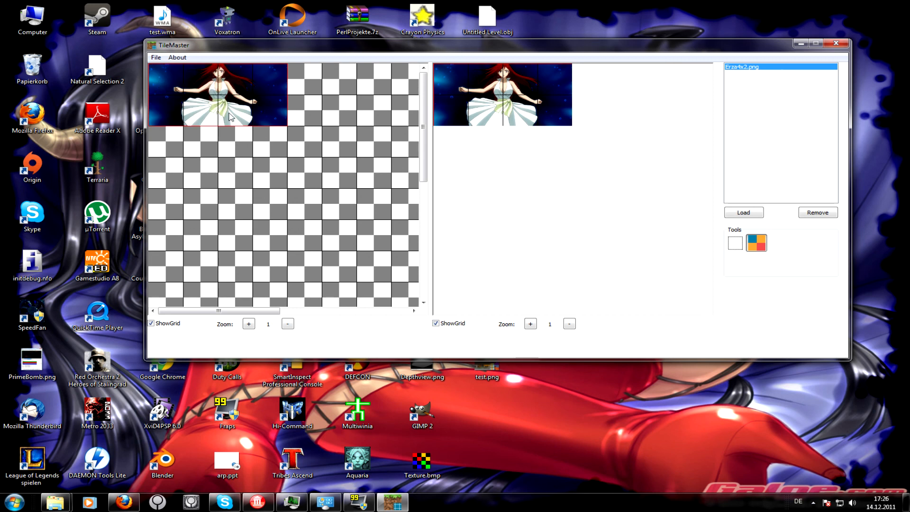
{"action": "mouse_move", "coordinate": [229, 86]}
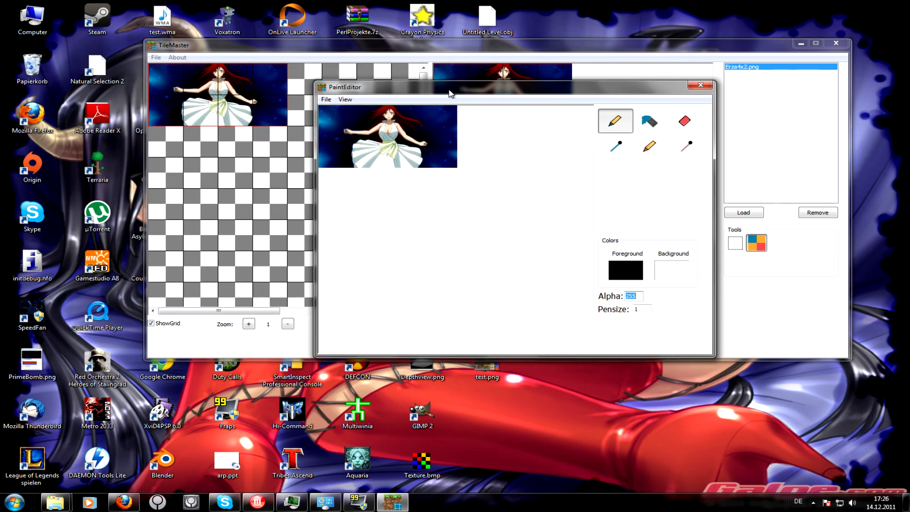
{"action": "mouse_move", "coordinate": [351, 149]}
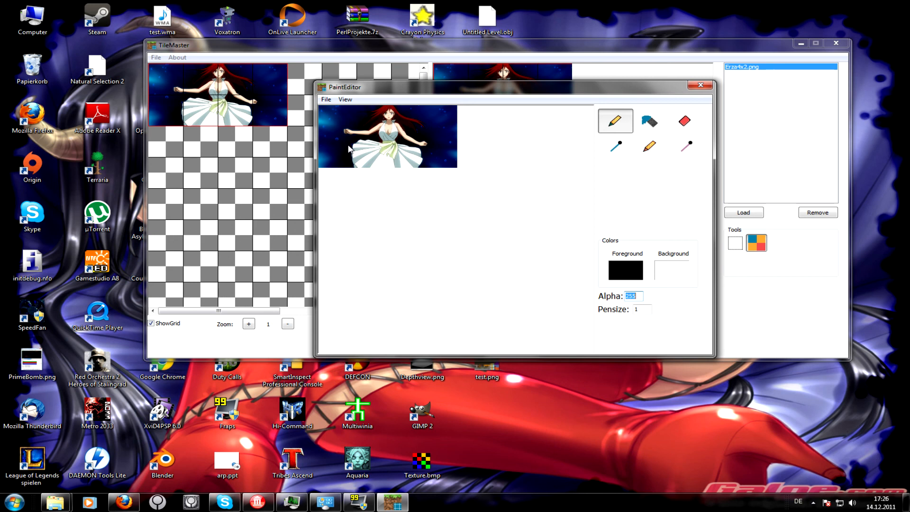
- Zoom the paint editor view to 800%, then back out to the whole image
{"action": "left_click", "coordinate": [345, 99]}
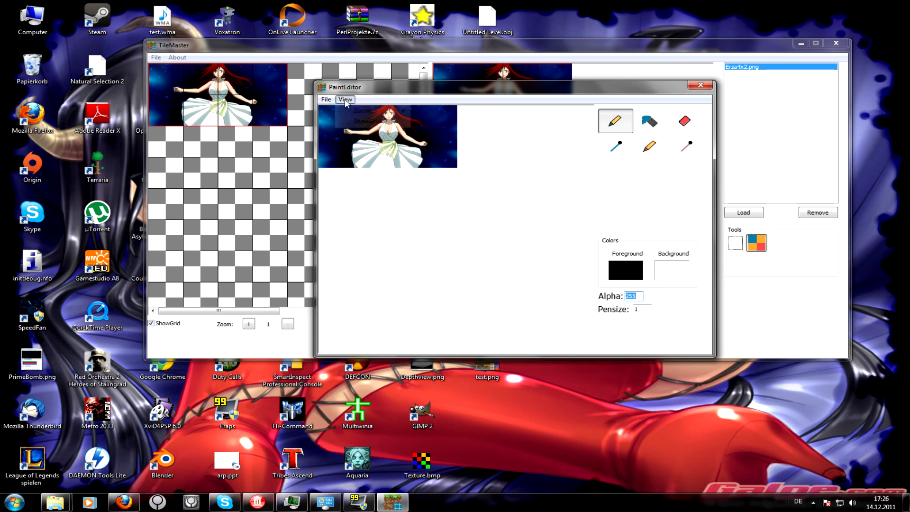
{"action": "left_click", "coordinate": [346, 99]}
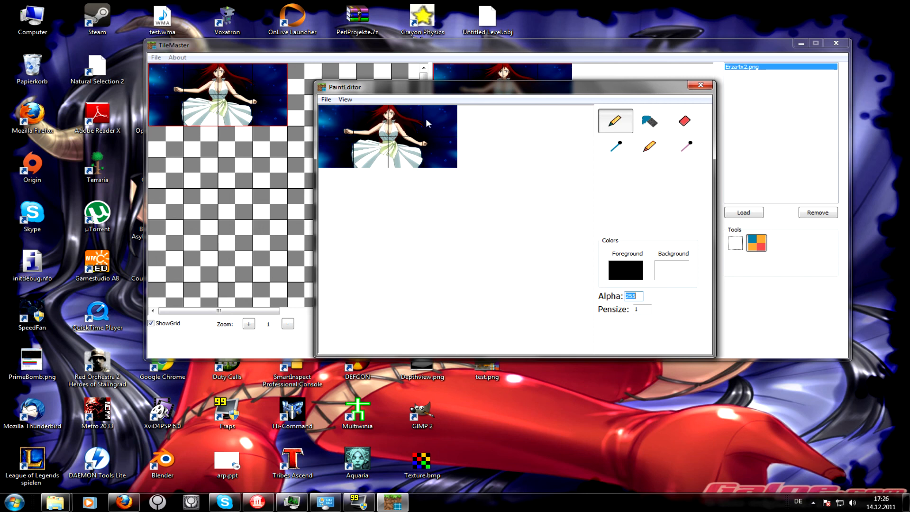
{"action": "left_click", "coordinate": [344, 99]}
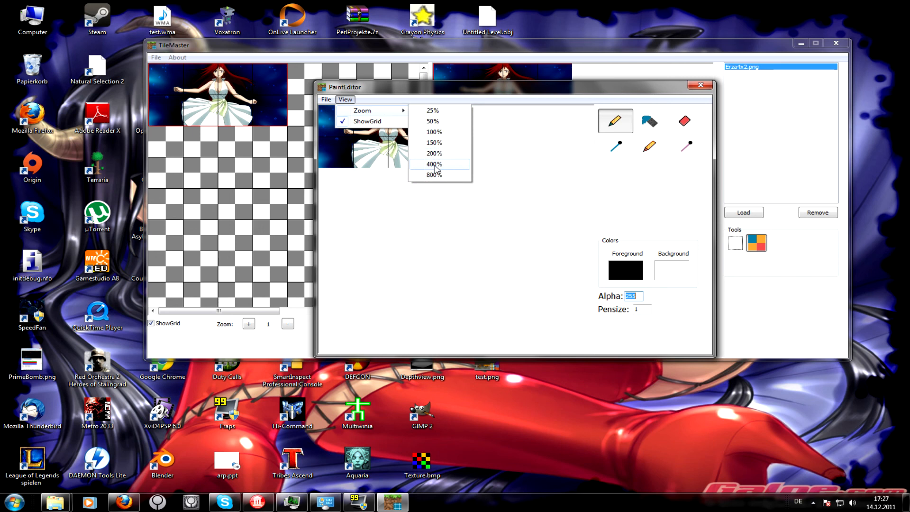
{"action": "left_click", "coordinate": [433, 174]}
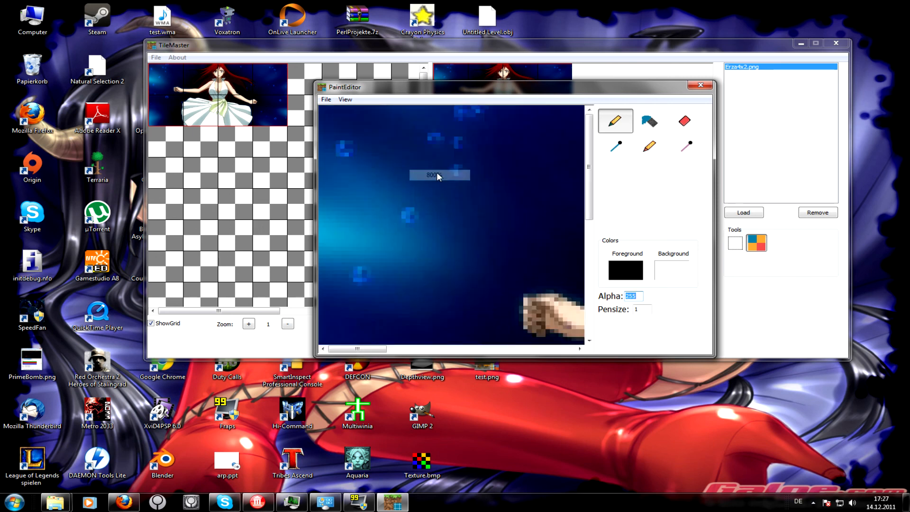
{"action": "left_click", "coordinate": [344, 99]}
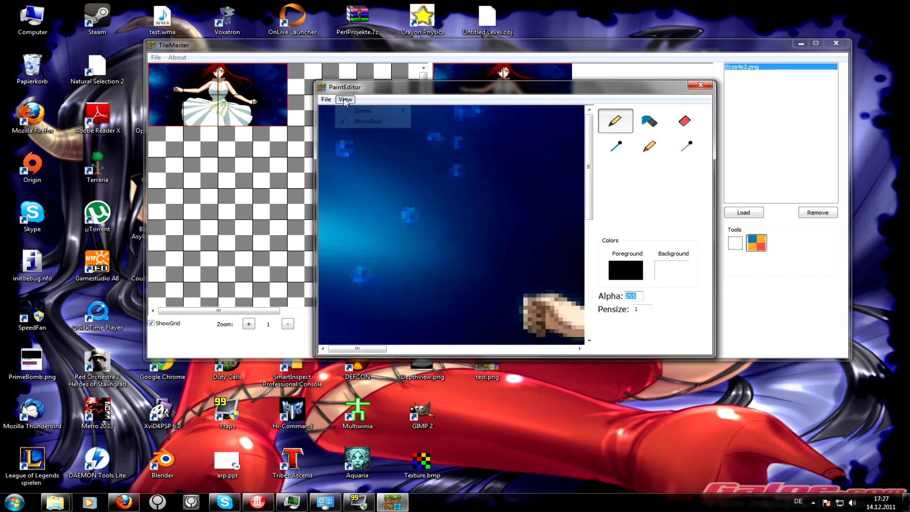
{"action": "left_click", "coordinate": [361, 110]}
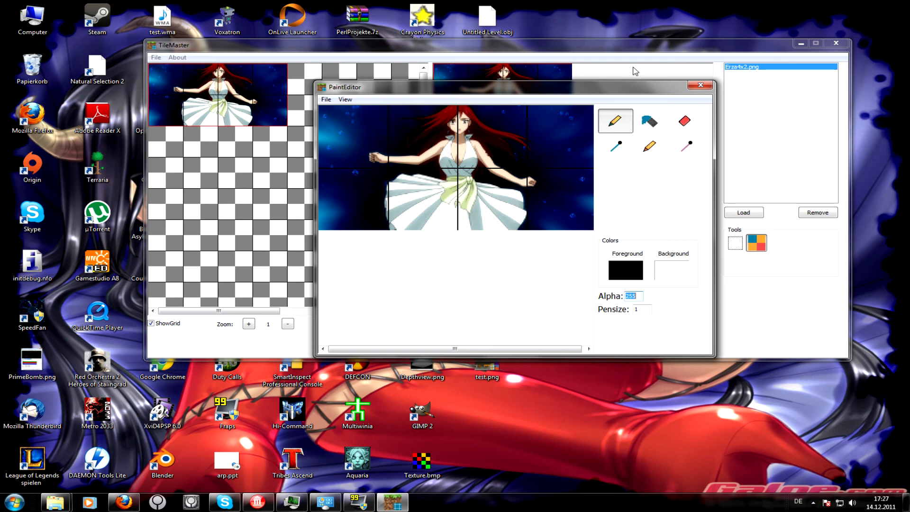
{"action": "mouse_move", "coordinate": [491, 142]}
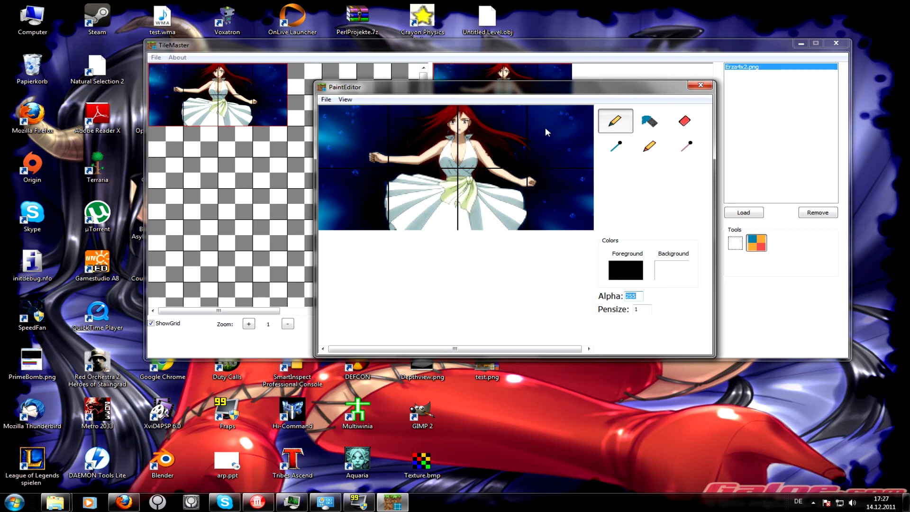
- Draw dark strokes in the upper-right sky and choose orange as the drawing colour
{"action": "left_click_drag", "start_coordinate": [549, 131], "coordinate": [571, 194]}
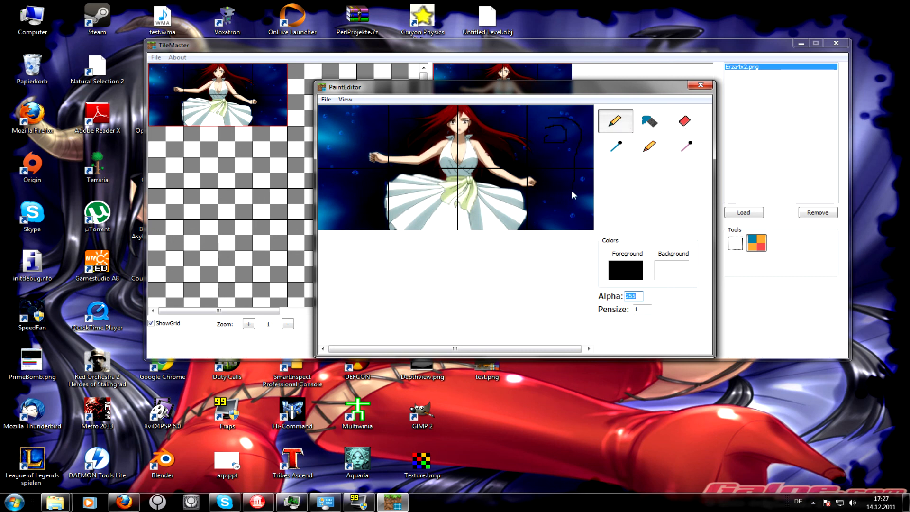
{"action": "left_click_drag", "start_coordinate": [573, 196], "coordinate": [550, 152]}
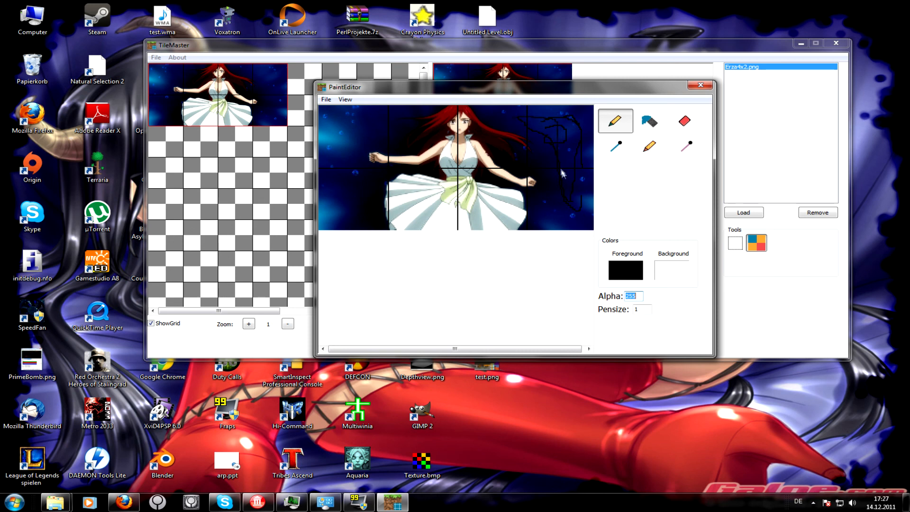
{"action": "mouse_move", "coordinate": [382, 135]}
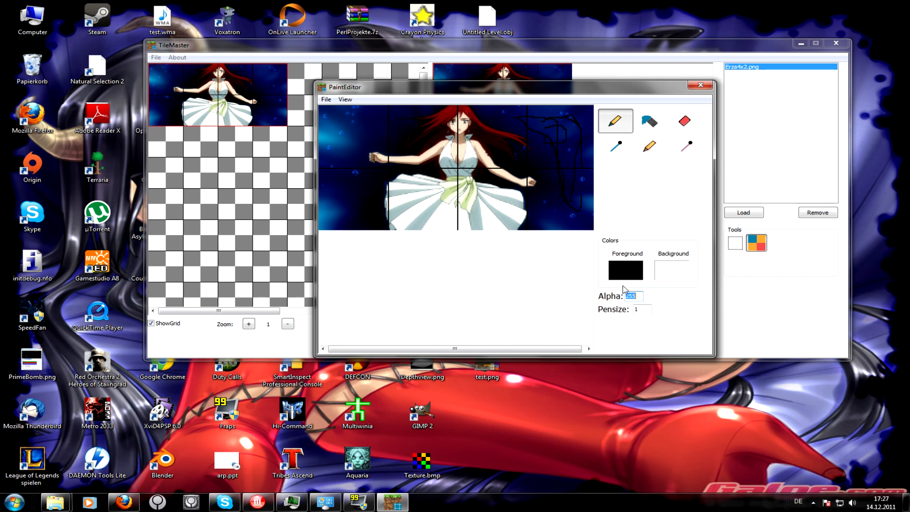
{"action": "left_click", "coordinate": [624, 269]}
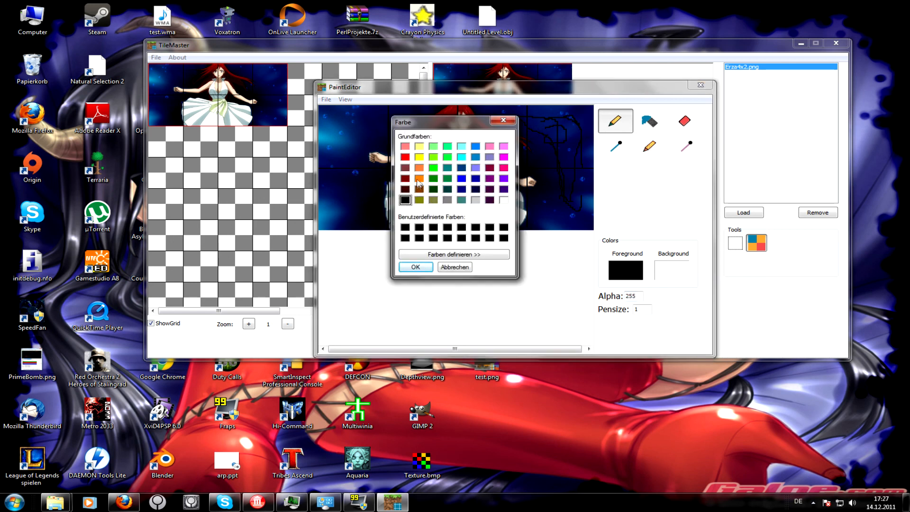
{"action": "left_click", "coordinate": [415, 266]}
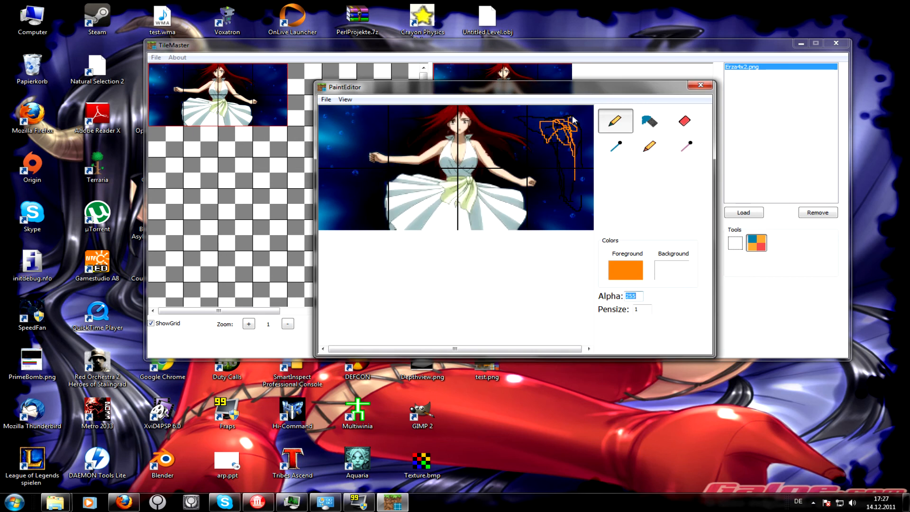
- Erase a wide upper-right area with the eraser at pen size 20
{"action": "left_click", "coordinate": [685, 120]}
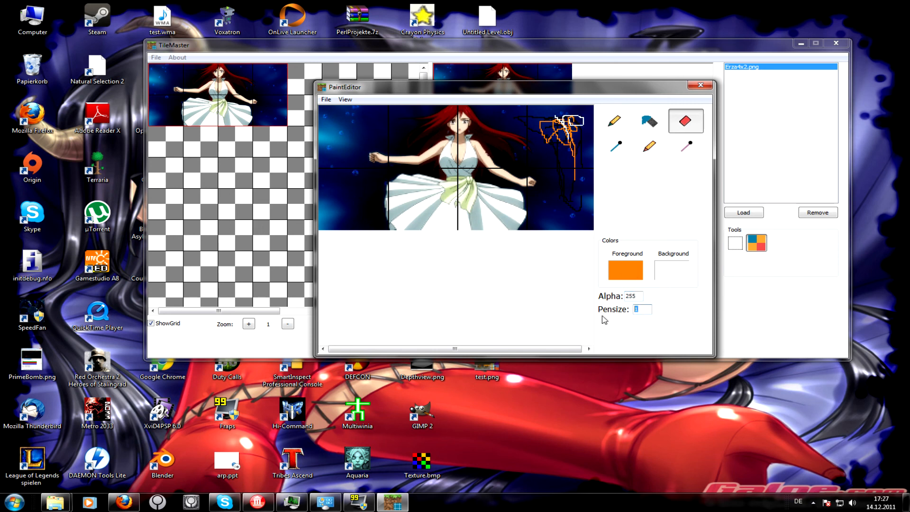
{"action": "type", "text": "20"}
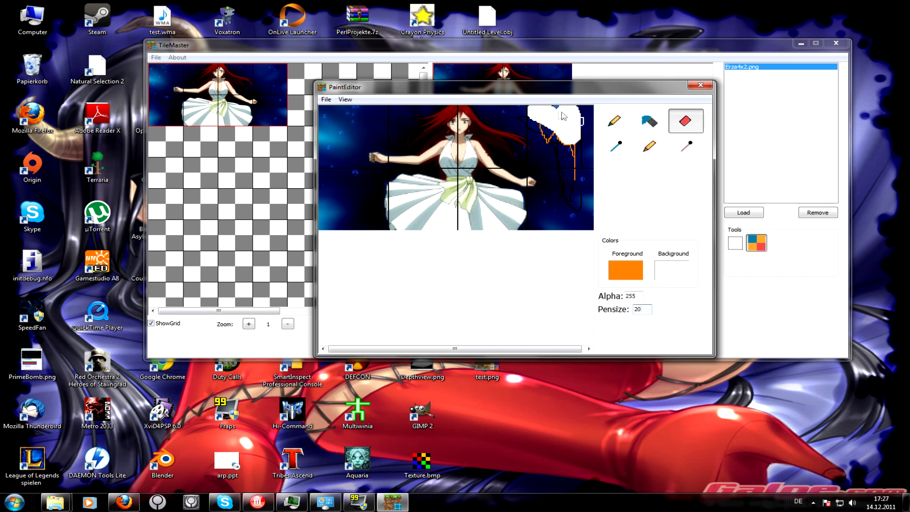
{"action": "left_click_drag", "start_coordinate": [561, 116], "coordinate": [580, 177]}
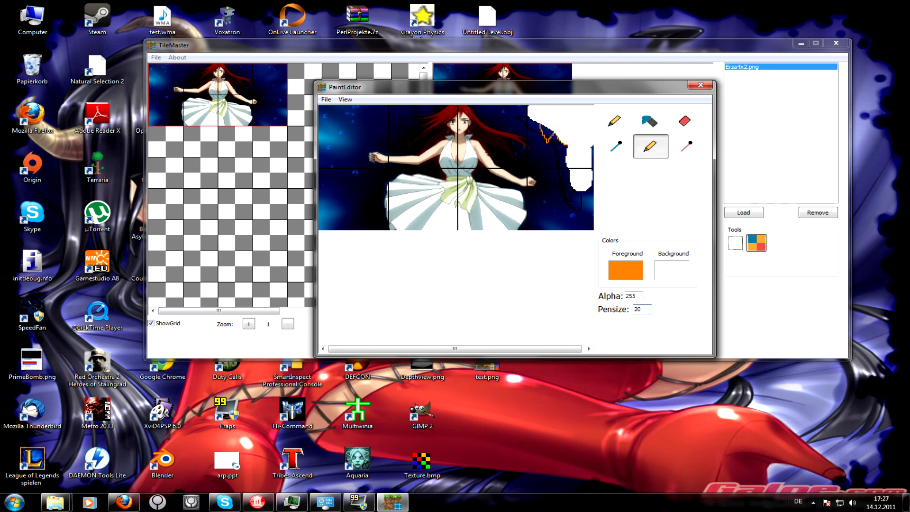
- Set Alpha to 0 and paint the starry background transparent with the AlphaPen
{"action": "triple_click", "coordinate": [634, 296]}
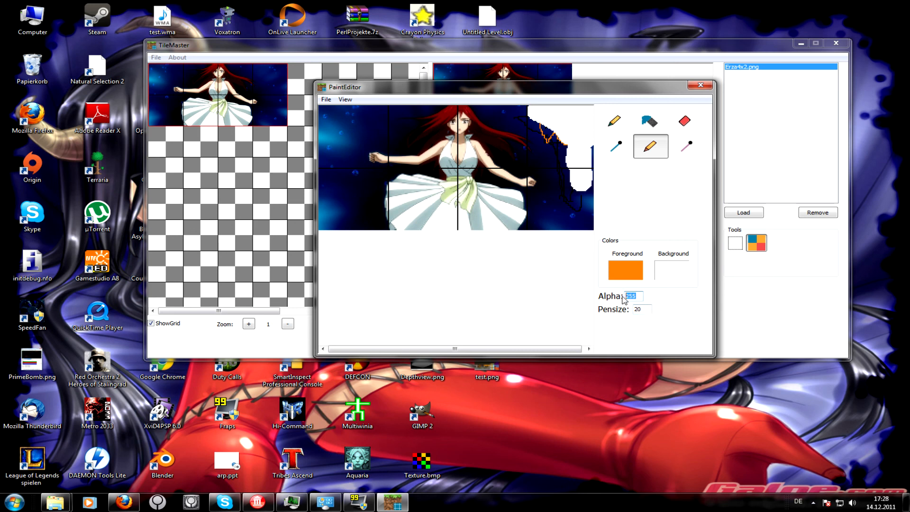
{"action": "type", "text": "0"}
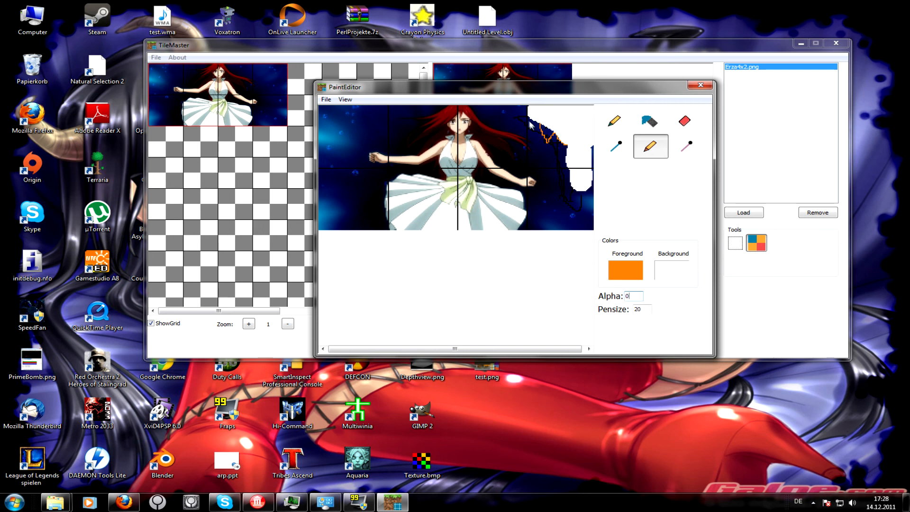
{"action": "left_click", "coordinate": [519, 123]}
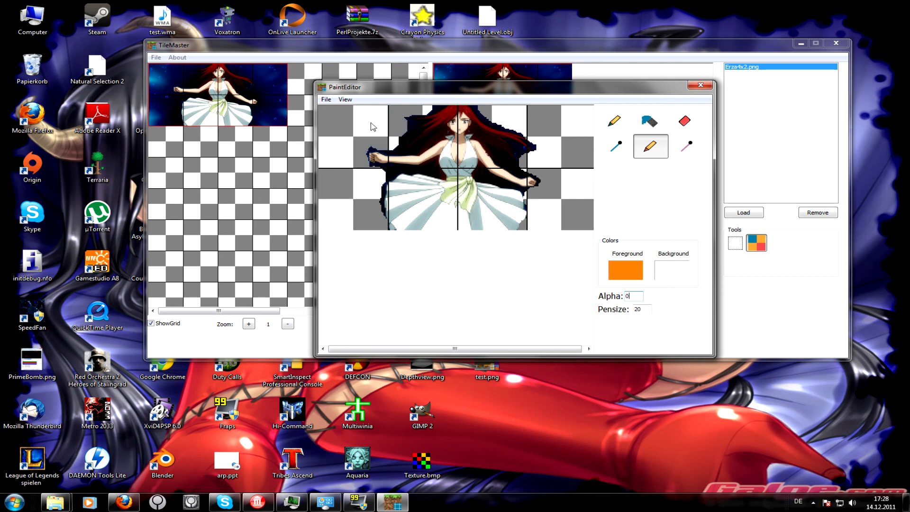
{"action": "mouse_move", "coordinate": [682, 171]}
{"action": "type", "text": "128"}
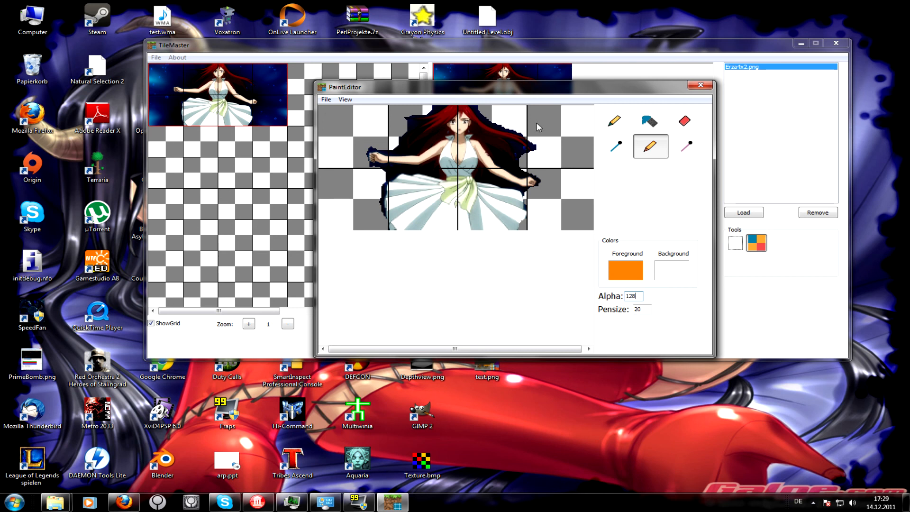
- Paint a half-transparent upper-right patch and sample it with the AlphaPicker
{"action": "left_click", "coordinate": [542, 139]}
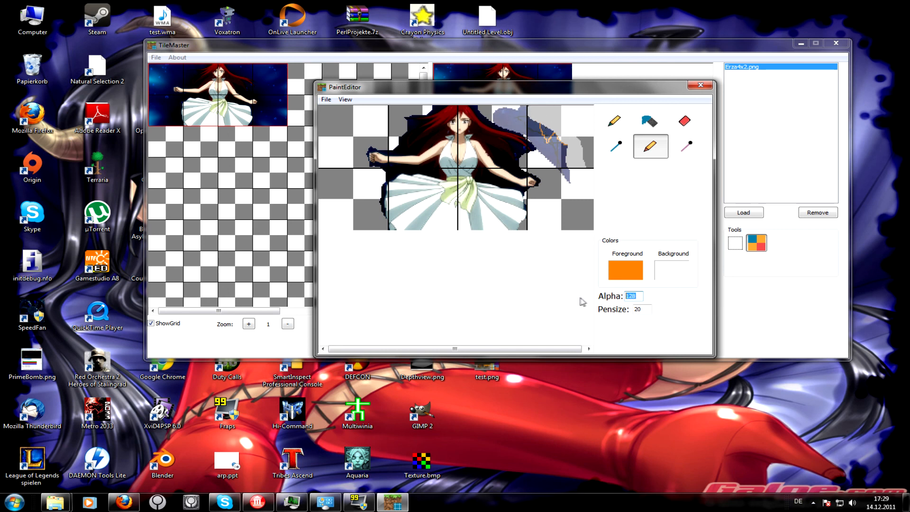
{"action": "mouse_move", "coordinate": [702, 175]}
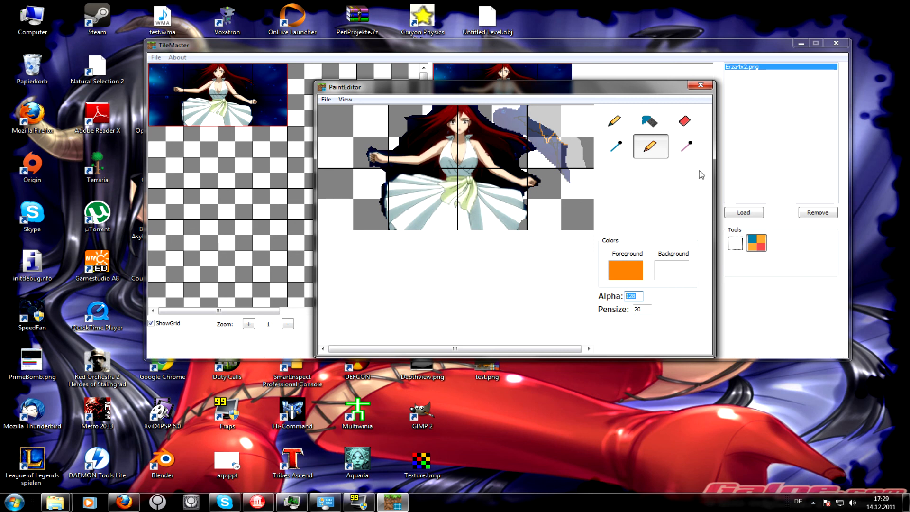
{"action": "mouse_move", "coordinate": [687, 145]}
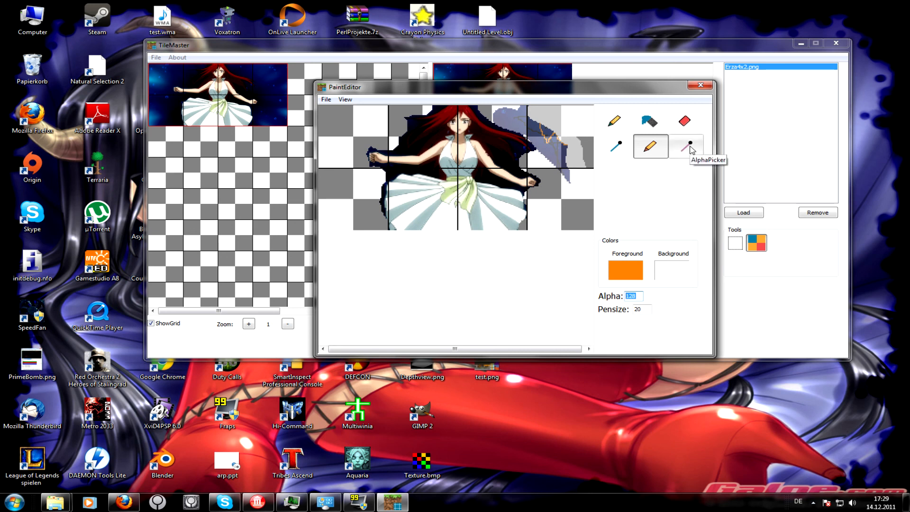
{"action": "left_click", "coordinate": [685, 146]}
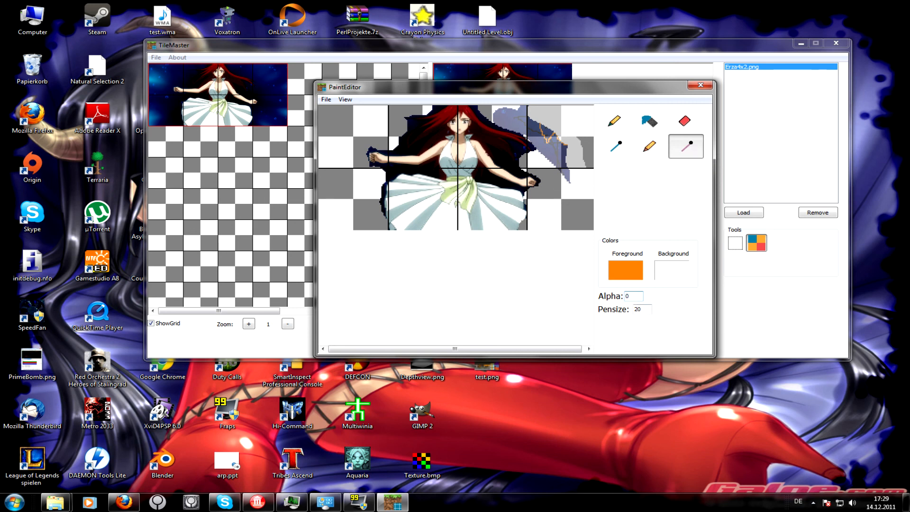
{"action": "mouse_move", "coordinate": [563, 157]}
{"action": "type", "text": "128"}
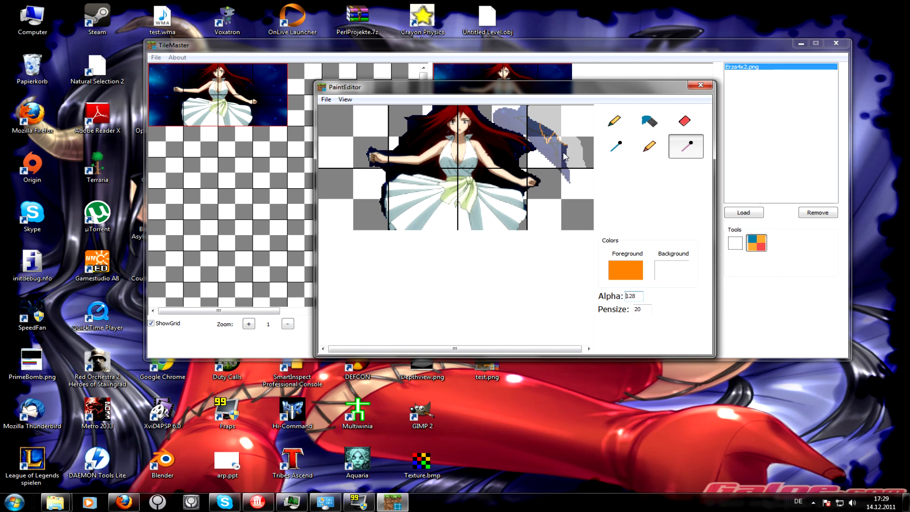
{"action": "type", "text": "255"}
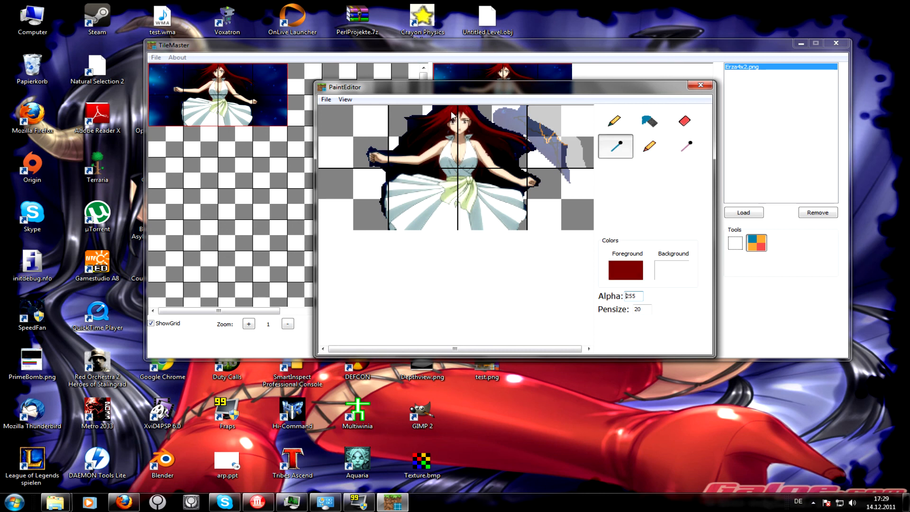
{"action": "mouse_move", "coordinate": [656, 242]}
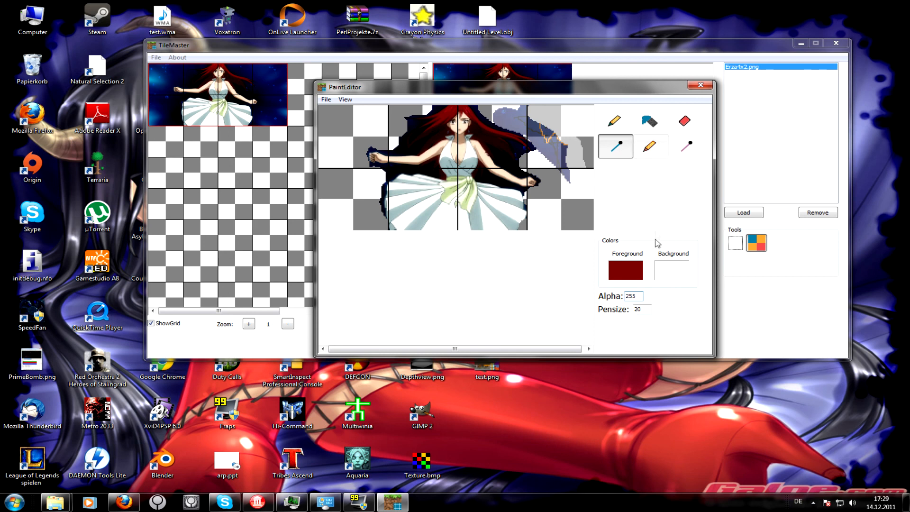
{"action": "mouse_move", "coordinate": [649, 146]}
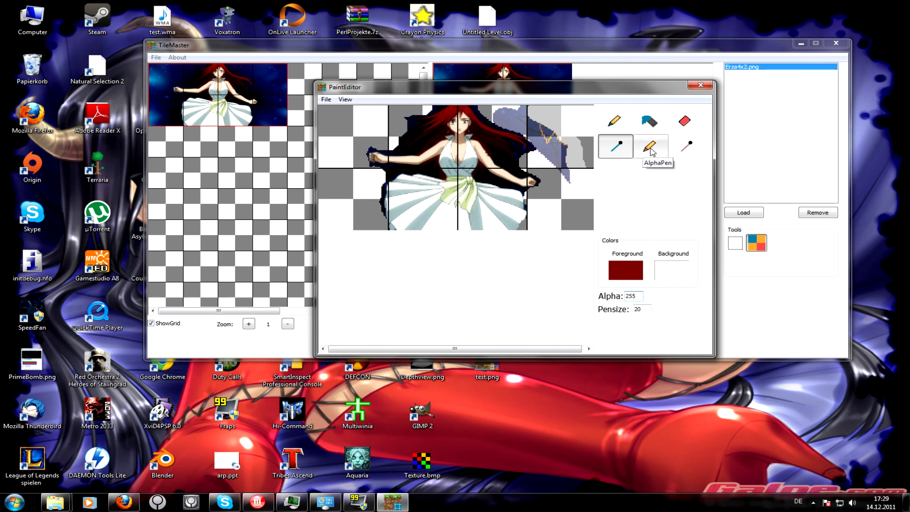
- Clear the patch to full transparency with the AlphaPen at Alpha 0
{"action": "left_click", "coordinate": [649, 146]}
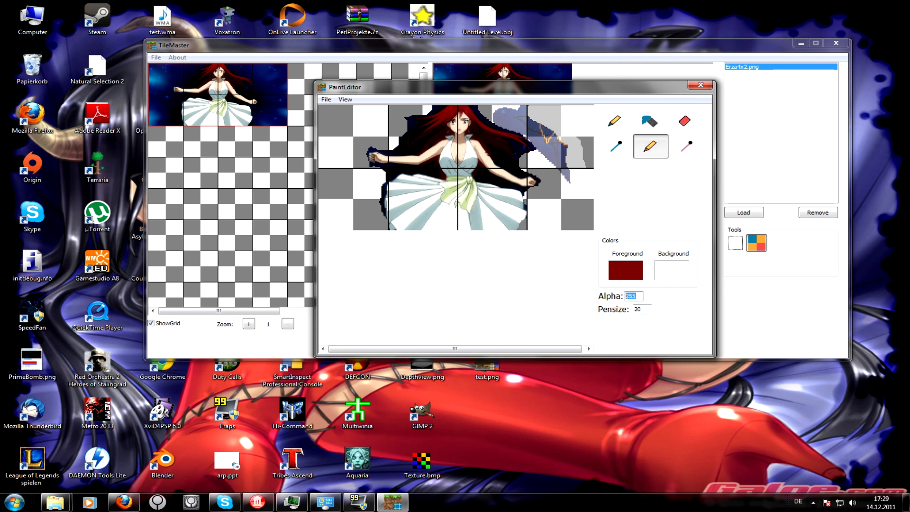
{"action": "type", "text": "0"}
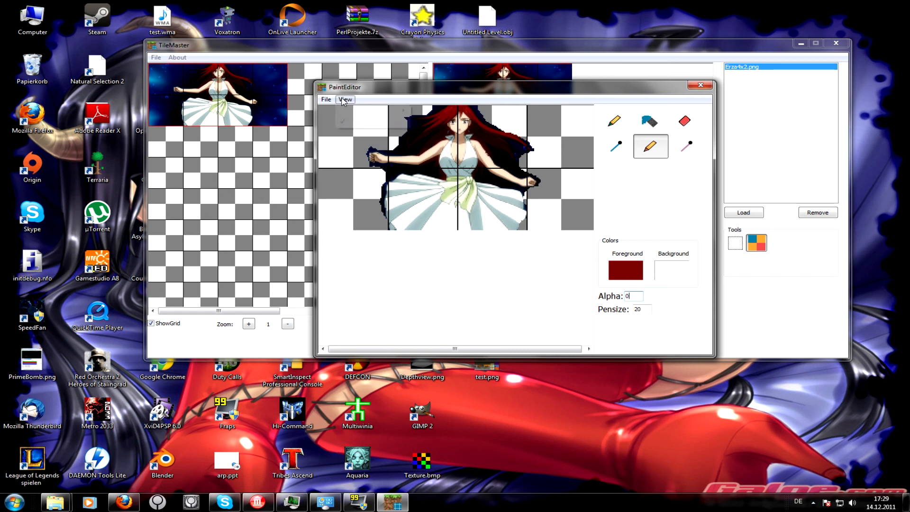
{"action": "left_click", "coordinate": [325, 99]}
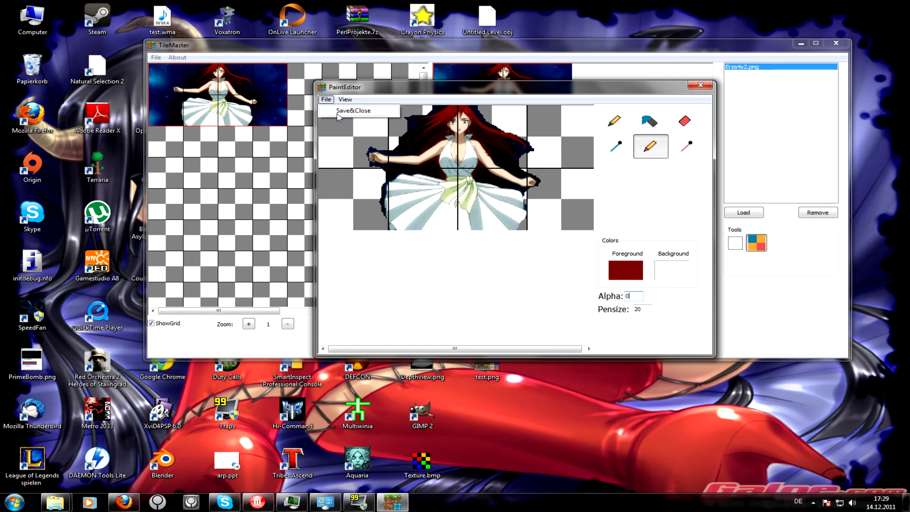
- Save the edited Erza picture and close the paint editor
{"action": "left_click", "coordinate": [352, 110]}
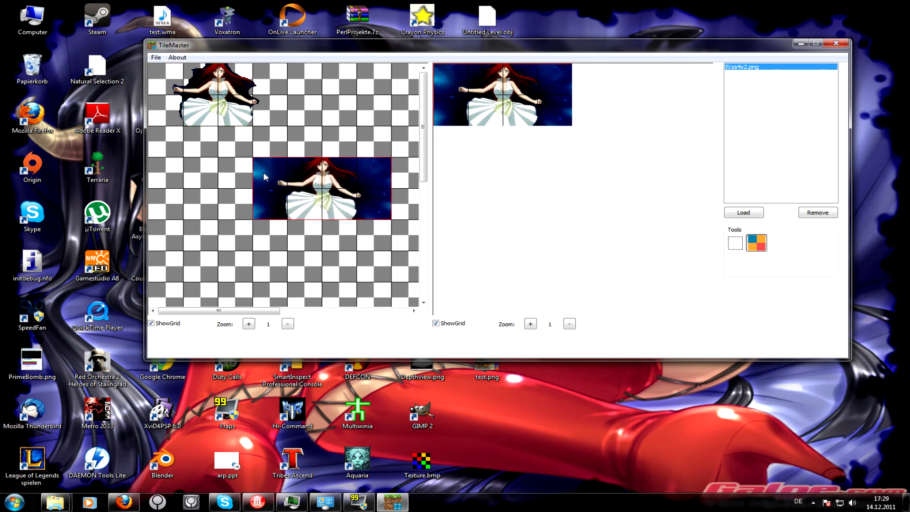
{"action": "mouse_move", "coordinate": [621, 262]}
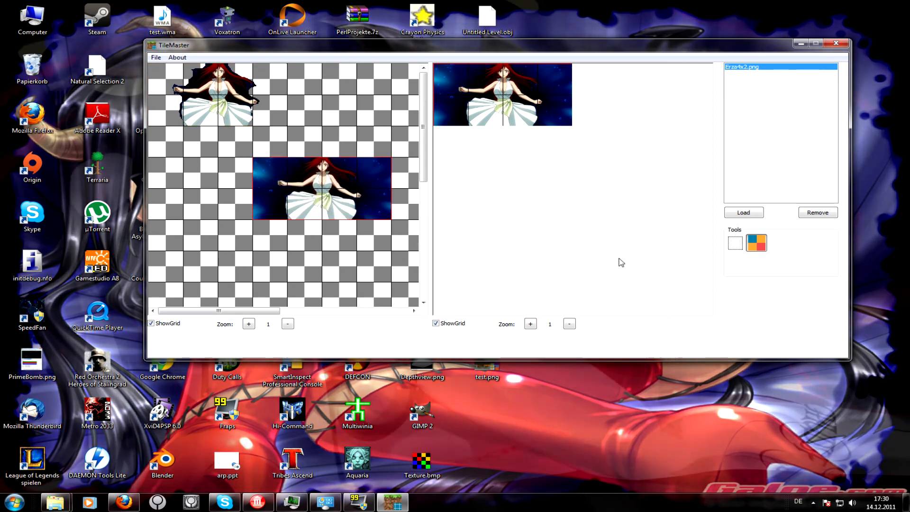
{"action": "left_click", "coordinate": [734, 243]}
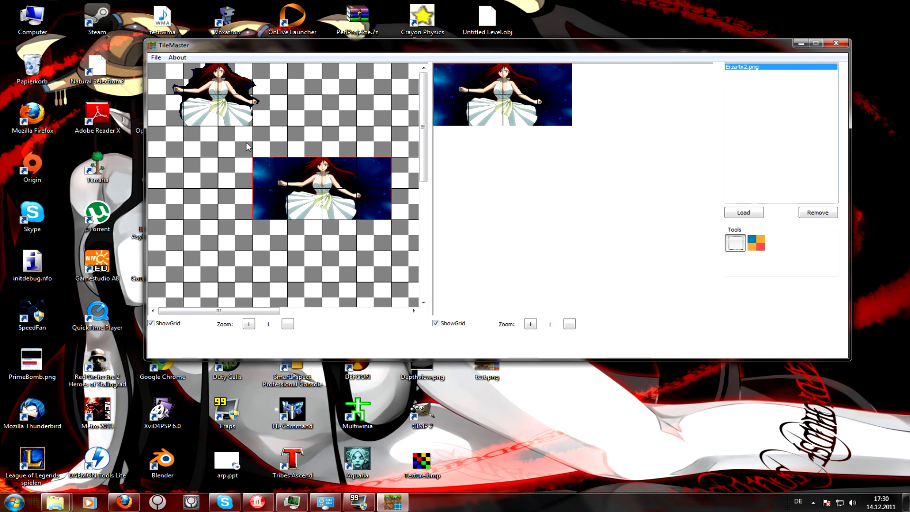
{"action": "mouse_move", "coordinate": [176, 116]}
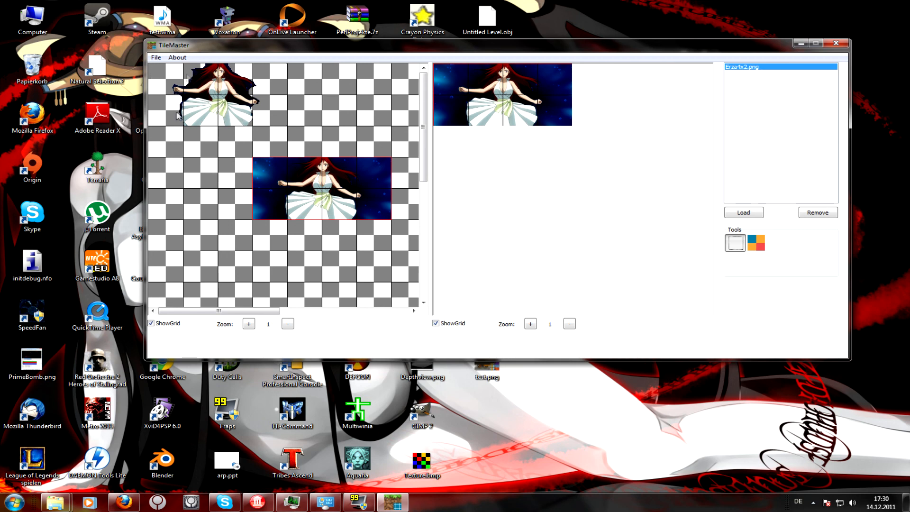
{"action": "left_click", "coordinate": [156, 57]}
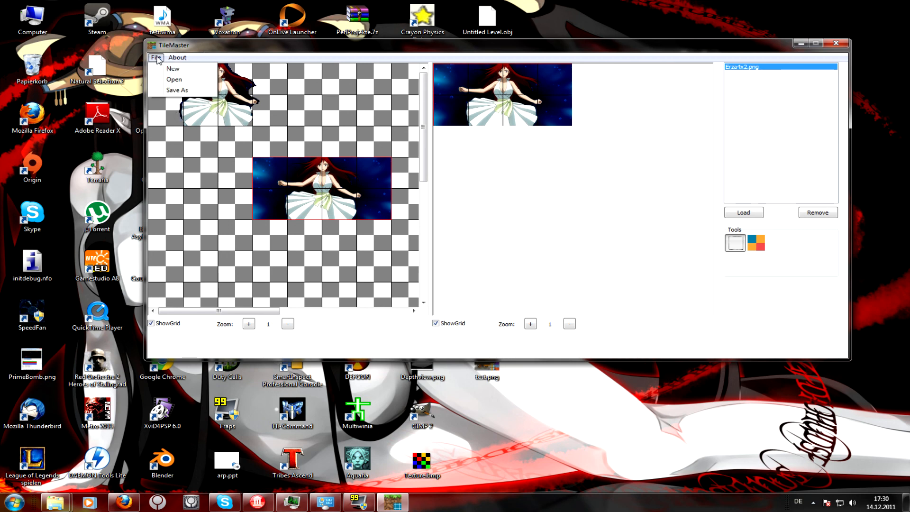
{"action": "left_click", "coordinate": [193, 48]}
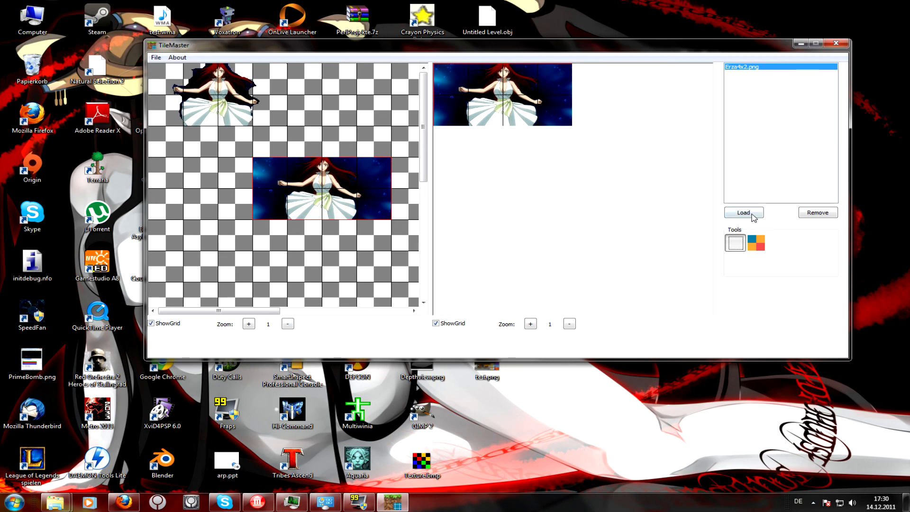
- Load terrain.png with a 16×16 tile count and select it in the list
{"action": "left_click", "coordinate": [743, 212]}
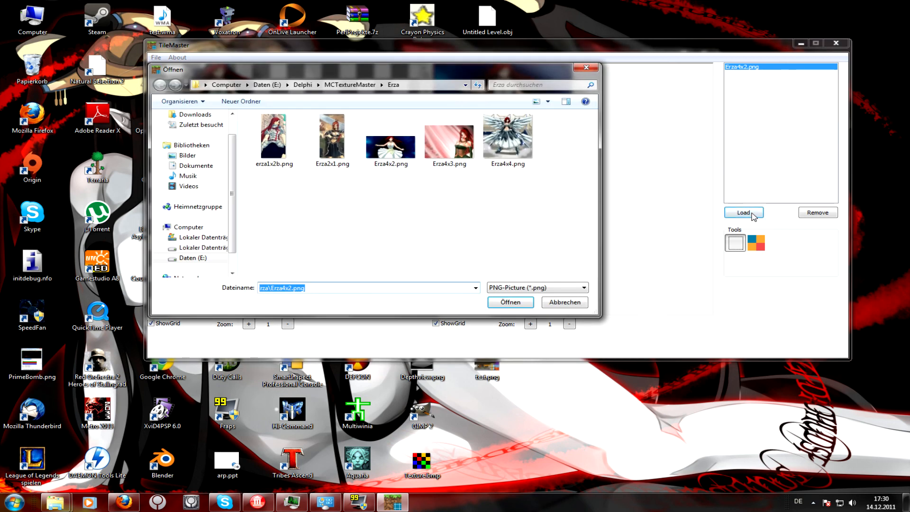
{"action": "left_click", "coordinate": [350, 85]}
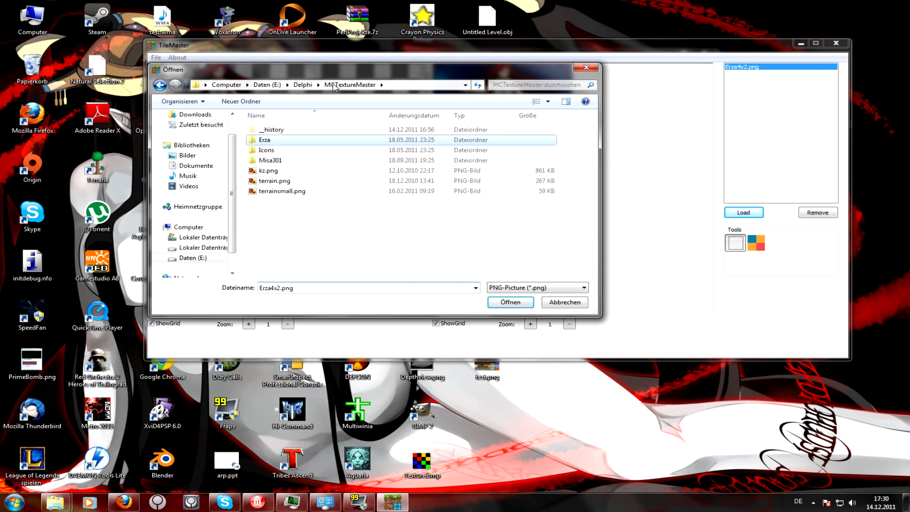
{"action": "left_click", "coordinate": [275, 181]}
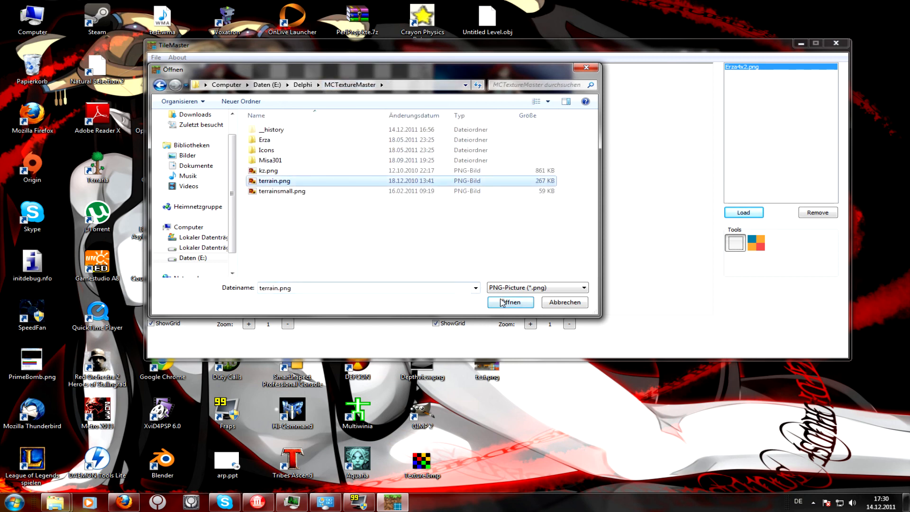
{"action": "left_click", "coordinate": [509, 302]}
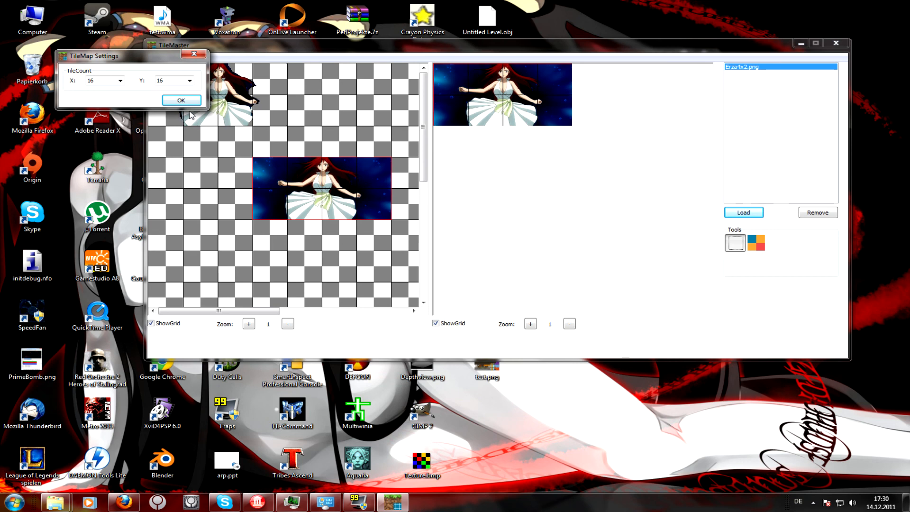
{"action": "left_click", "coordinate": [180, 100]}
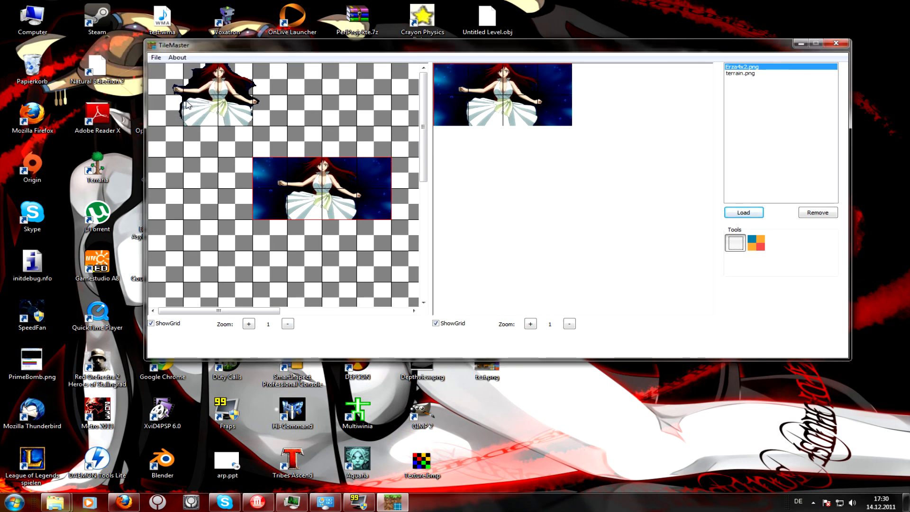
{"action": "left_click", "coordinate": [741, 73]}
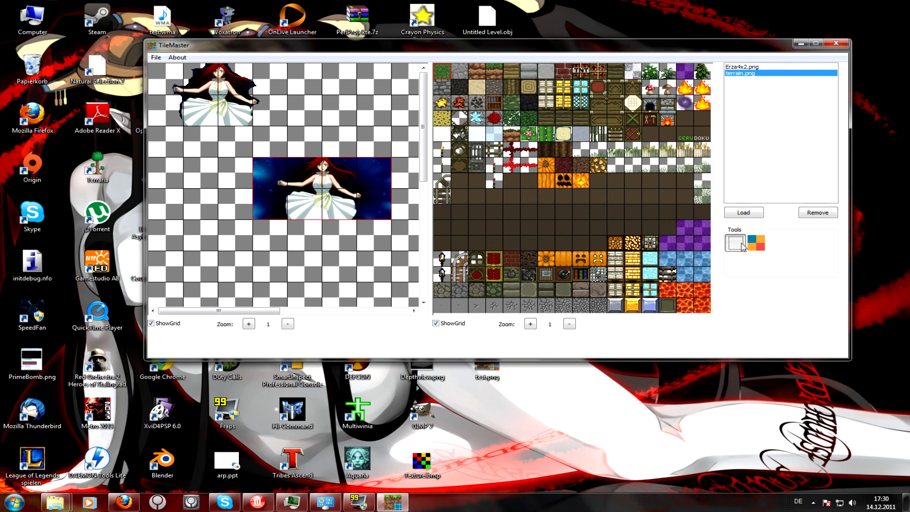
- Place the pumpkin face tile from terrain.png and paint over its face at pen size 10
{"action": "left_click", "coordinate": [561, 181]}
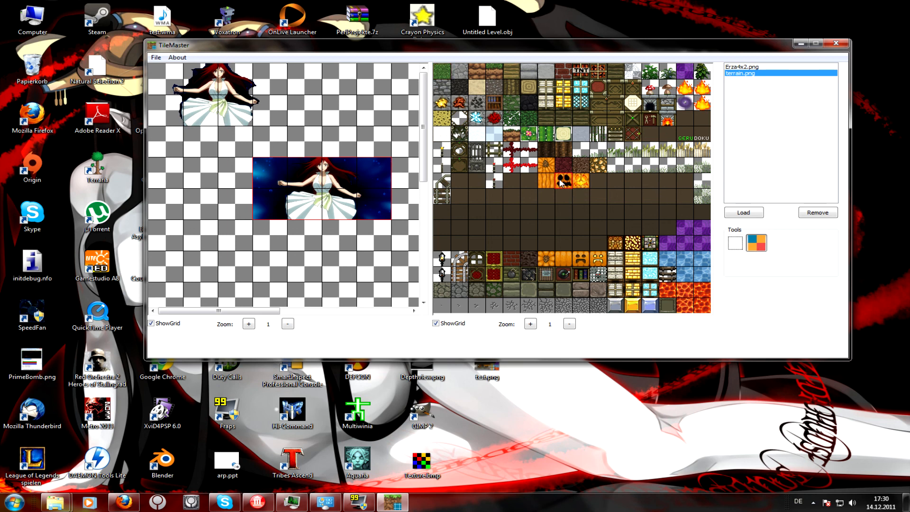
{"action": "left_click", "coordinate": [201, 143]}
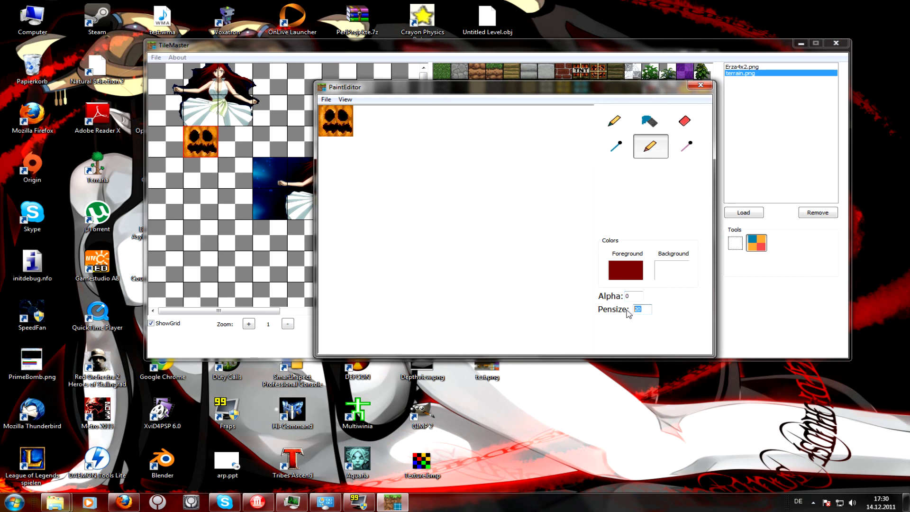
{"action": "type", "text": "1"}
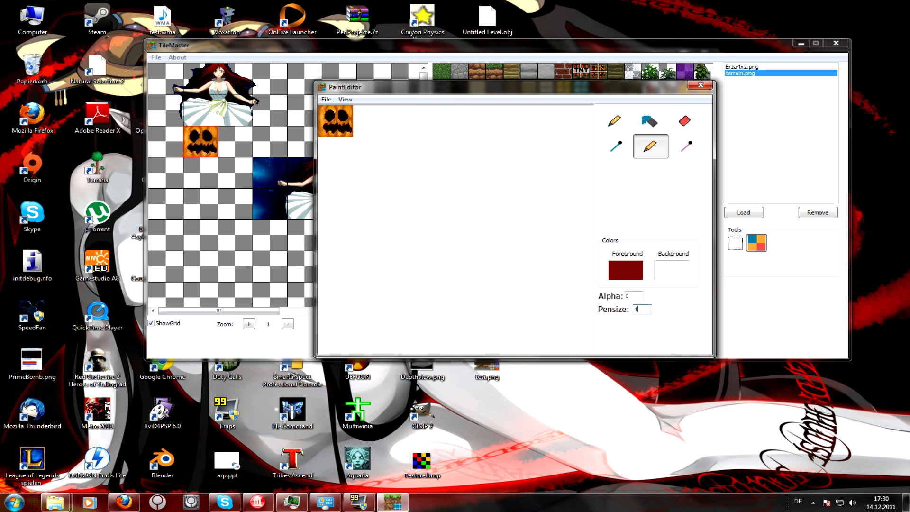
{"action": "type", "text": "10"}
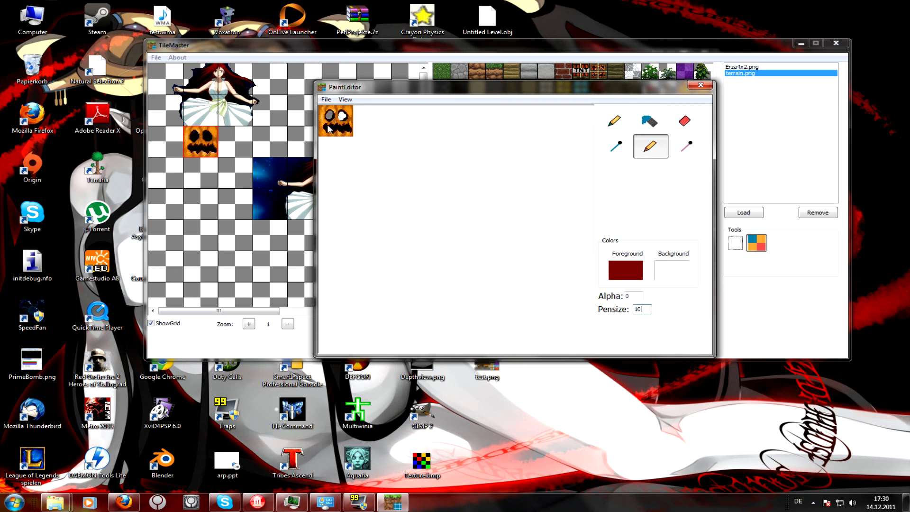
{"action": "left_click", "coordinate": [337, 129]}
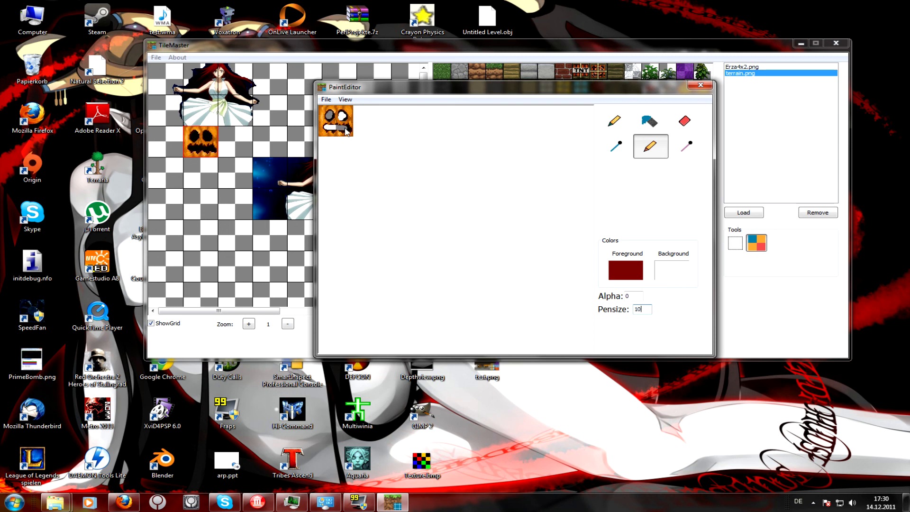
{"action": "left_click", "coordinate": [326, 99]}
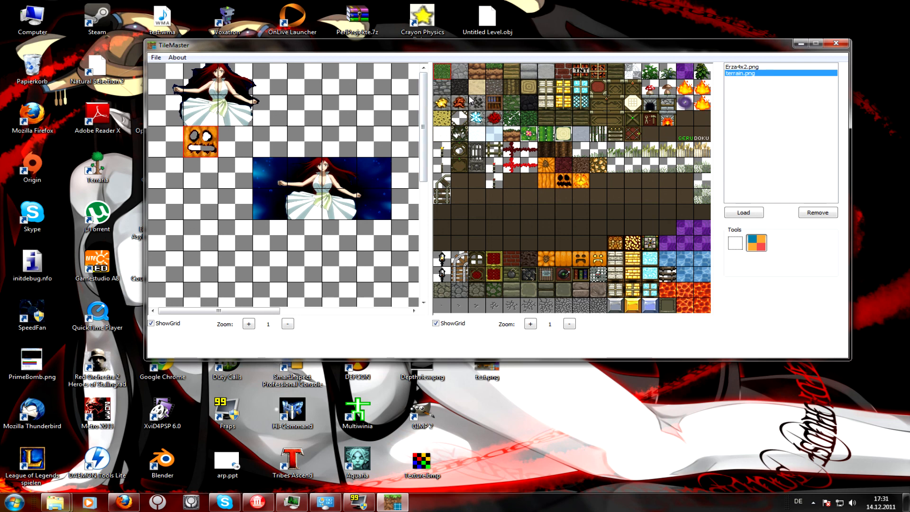
{"action": "mouse_move", "coordinate": [737, 327]}
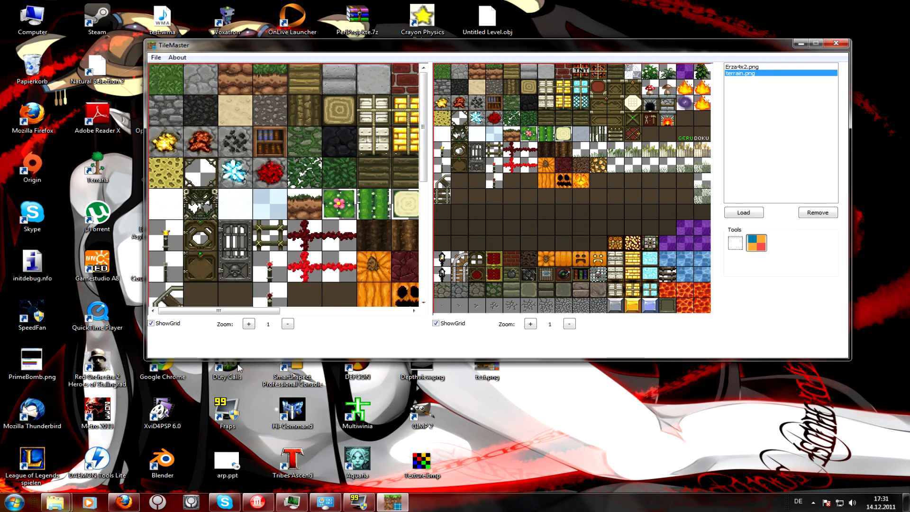
- Fill the canvas with the full terrain sheet, then select the three bottom water tiles
{"action": "left_click_drag", "start_coordinate": [217, 311], "coordinate": [348, 311]}
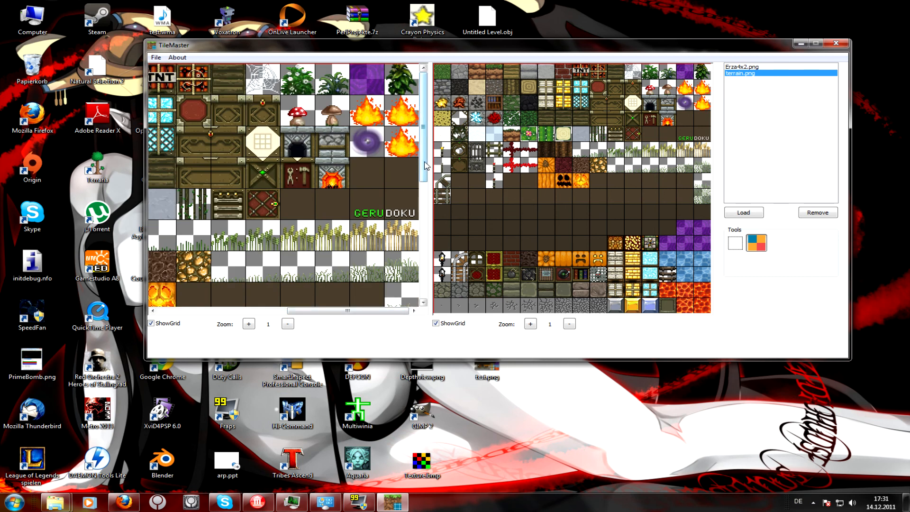
{"action": "scroll", "scroll_direction": "down", "scroll_amount": 3}
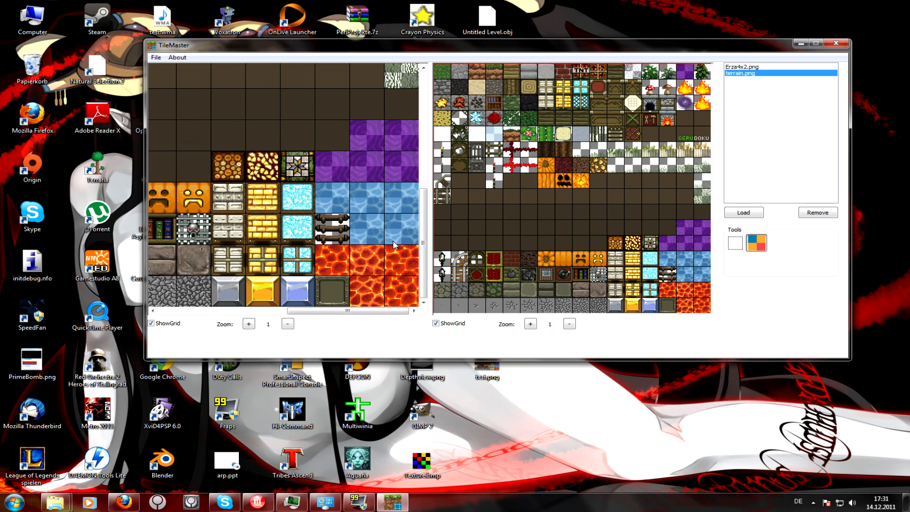
{"action": "mouse_move", "coordinate": [583, 167]}
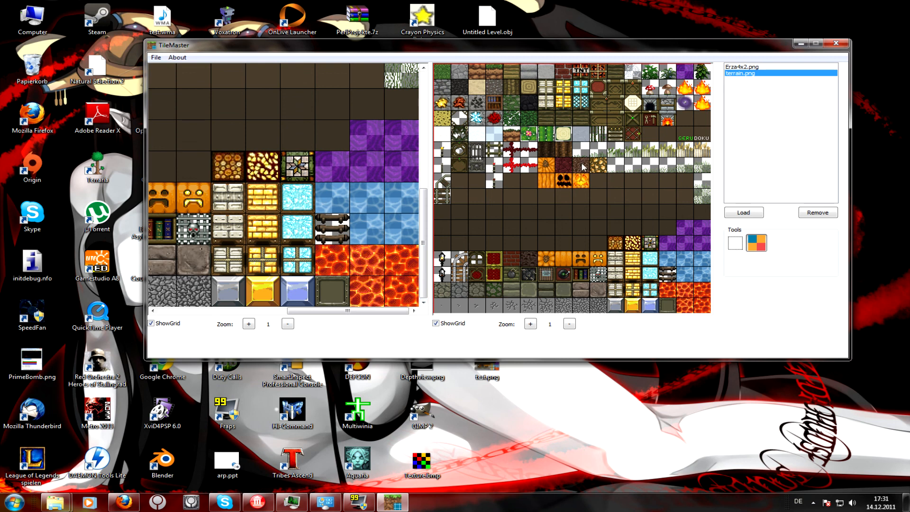
{"action": "left_click", "coordinate": [734, 242]}
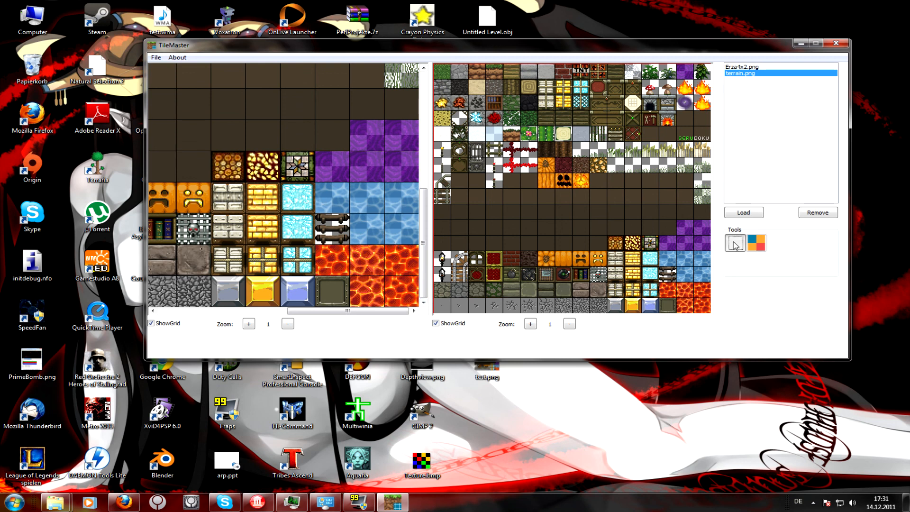
{"action": "left_click", "coordinate": [401, 203]}
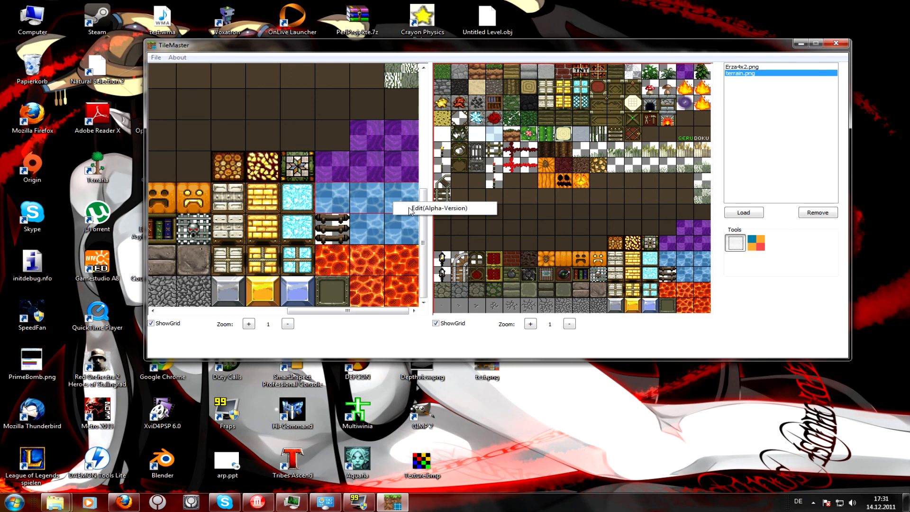
- Edit the water tiles in PaintEditor with alpha 250 and pen size 20, then re-enter alpha as 1
{"action": "left_click", "coordinate": [440, 208]}
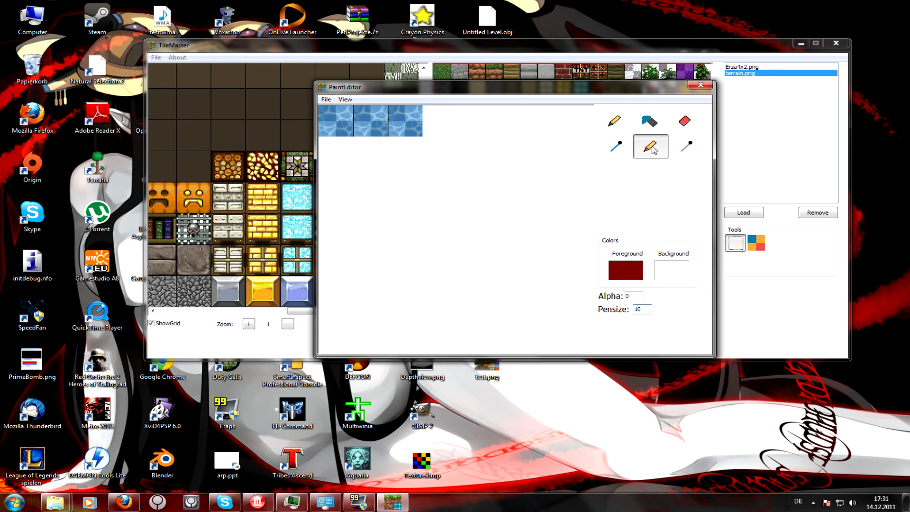
{"action": "left_click", "coordinate": [633, 296]}
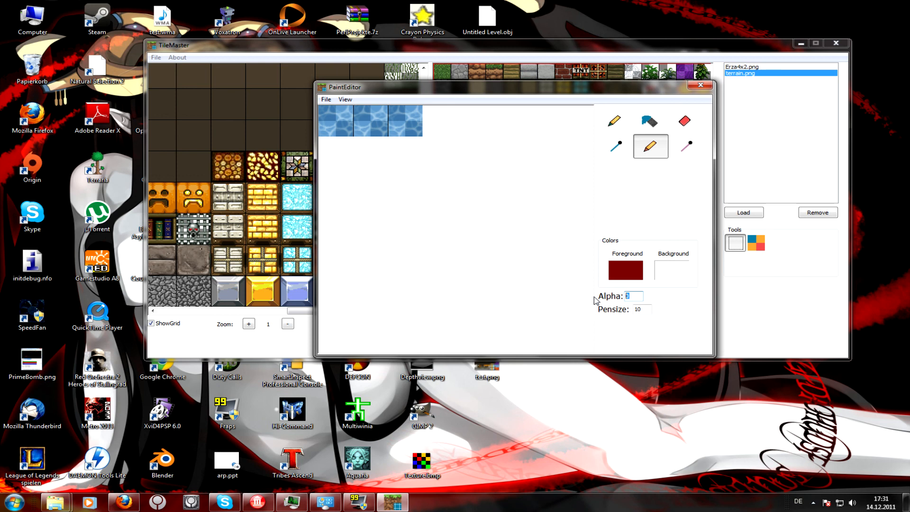
{"action": "type", "text": "250"}
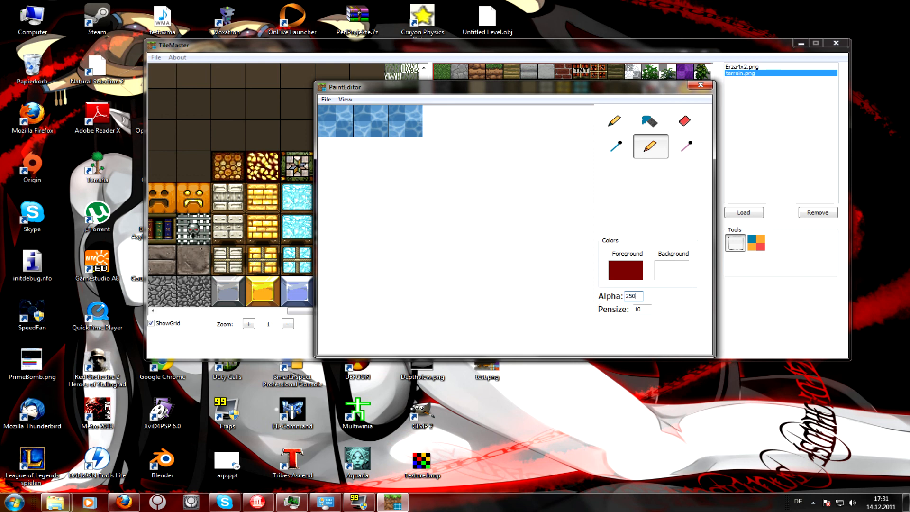
{"action": "left_click", "coordinate": [638, 309]}
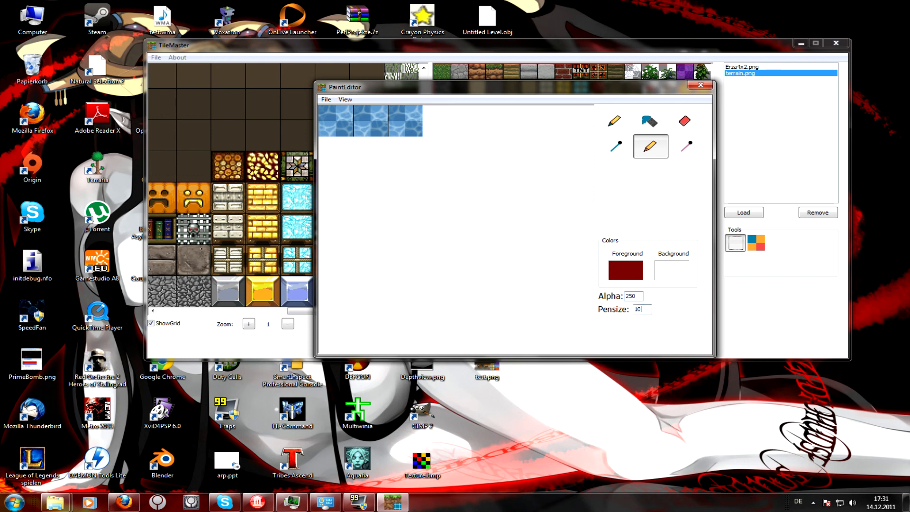
{"action": "type", "text": "20"}
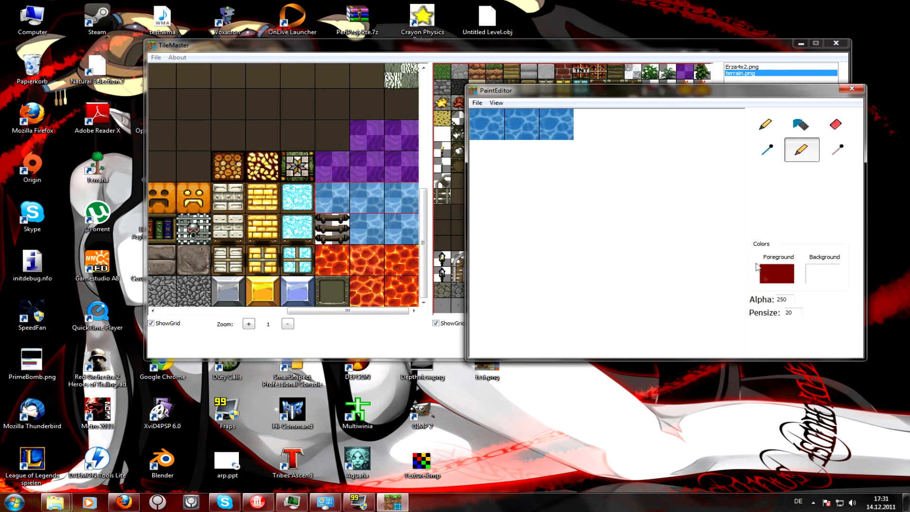
{"action": "triple_click", "coordinate": [780, 299]}
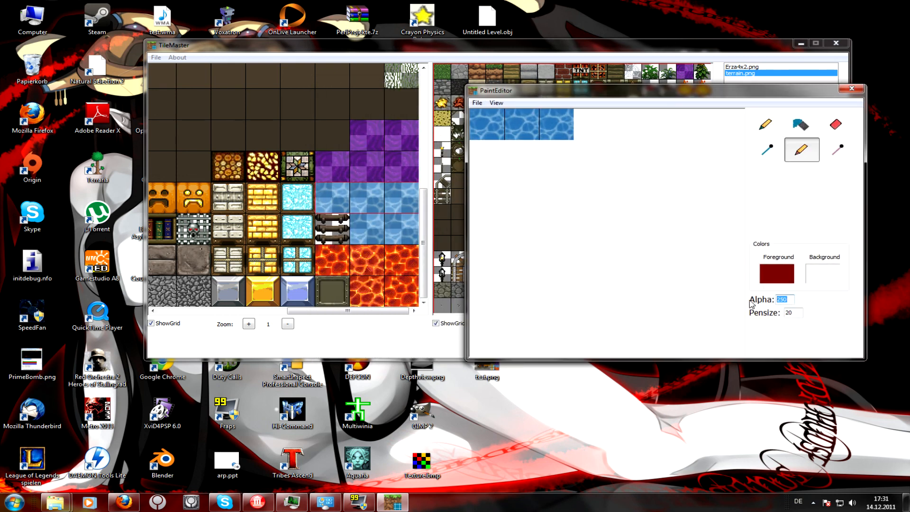
{"action": "type", "text": "1"}
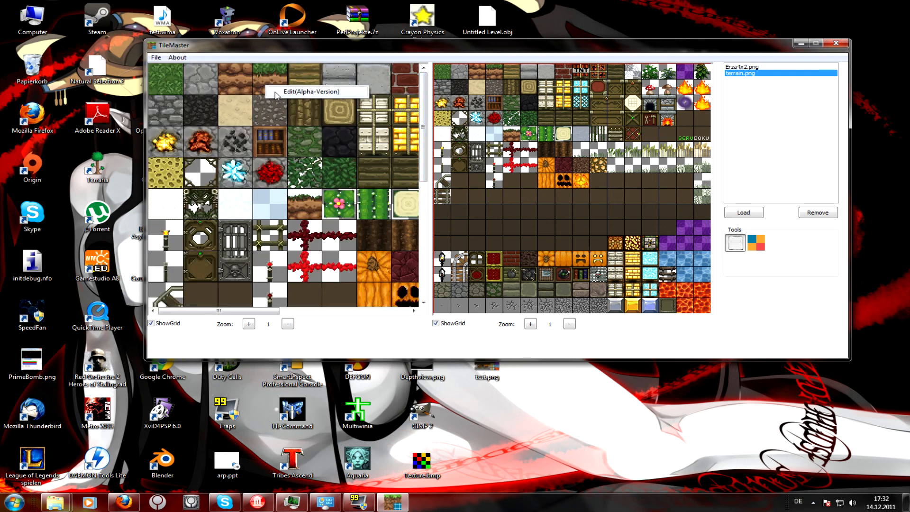
- Dismiss the context menu, scroll the terrain canvas back, and drag TileMaster's window higher
{"action": "left_click", "coordinate": [156, 57]}
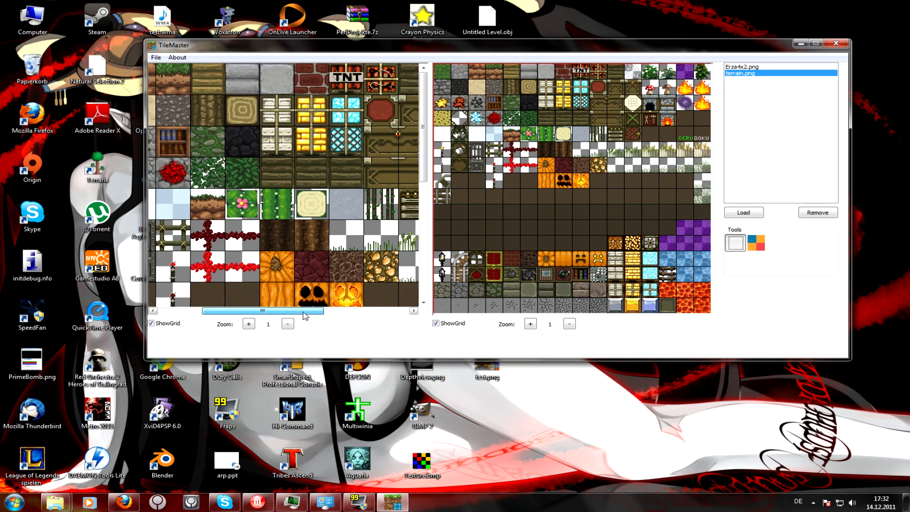
{"action": "left_click_drag", "start_coordinate": [302, 311], "coordinate": [168, 310]}
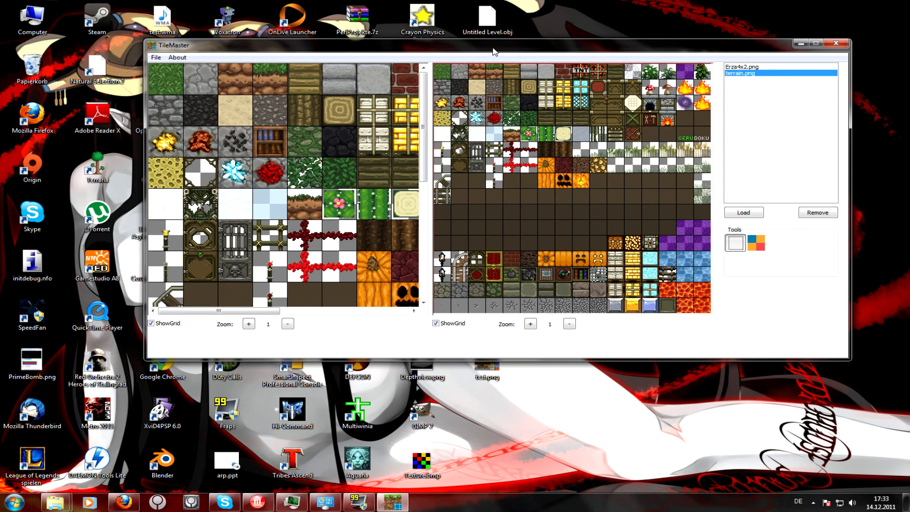
{"action": "left_click_drag", "start_coordinate": [493, 51], "coordinate": [493, 26]}
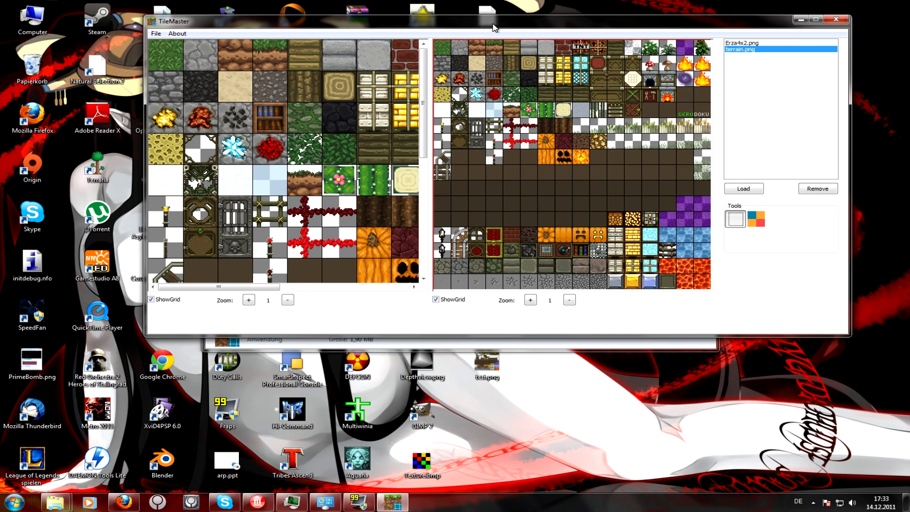
{"action": "mouse_move", "coordinate": [494, 28]}
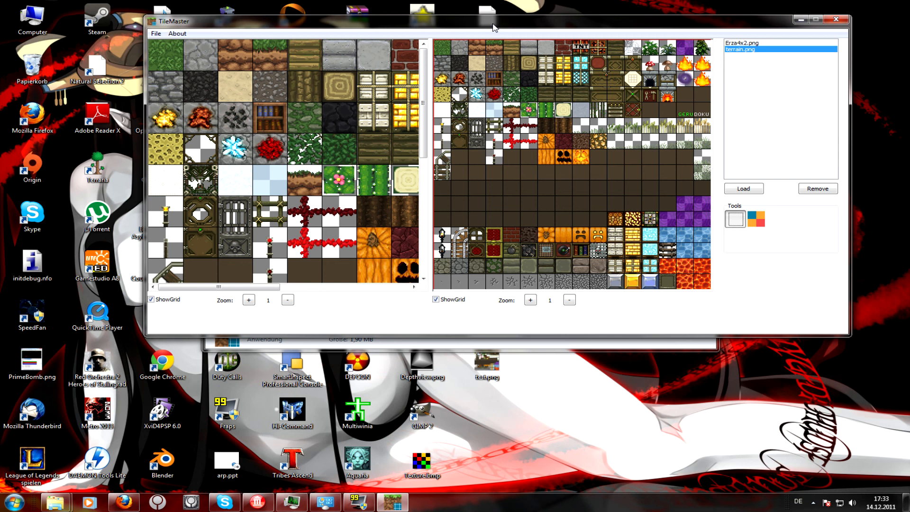